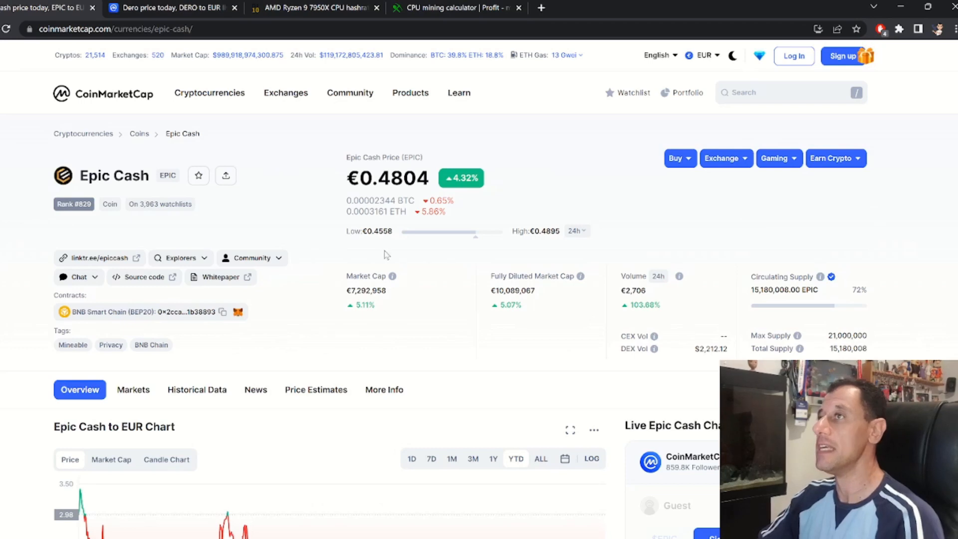
{"action": "mouse_move", "coordinate": [318, 210]}
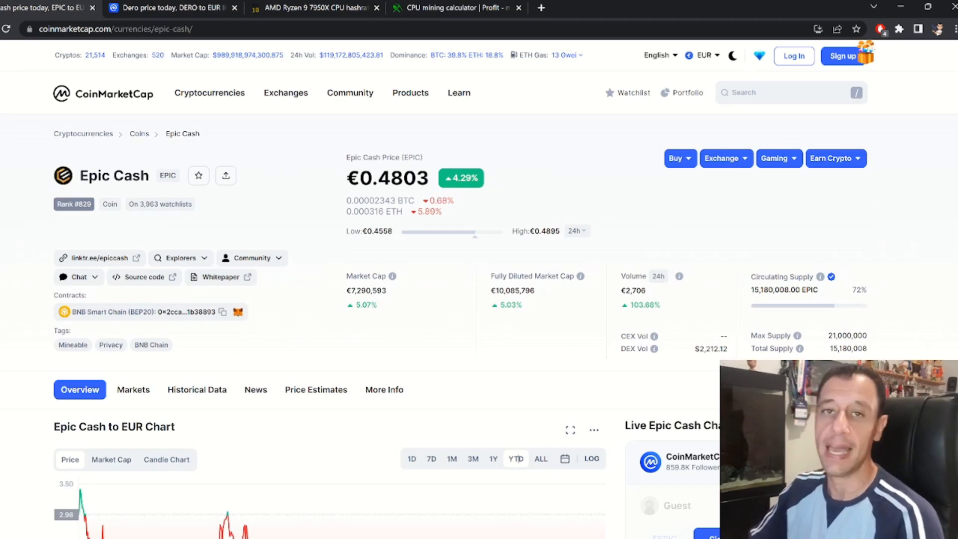
- Scroll through the current page before moving to the Dero listing
{"action": "scroll", "scroll_direction": "down", "scroll_amount": 3}
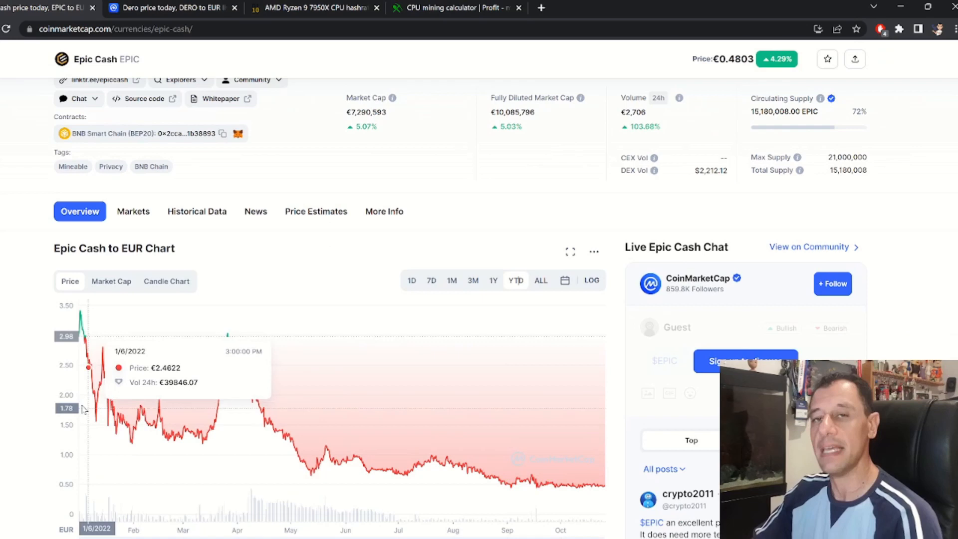
{"action": "mouse_move", "coordinate": [614, 432]}
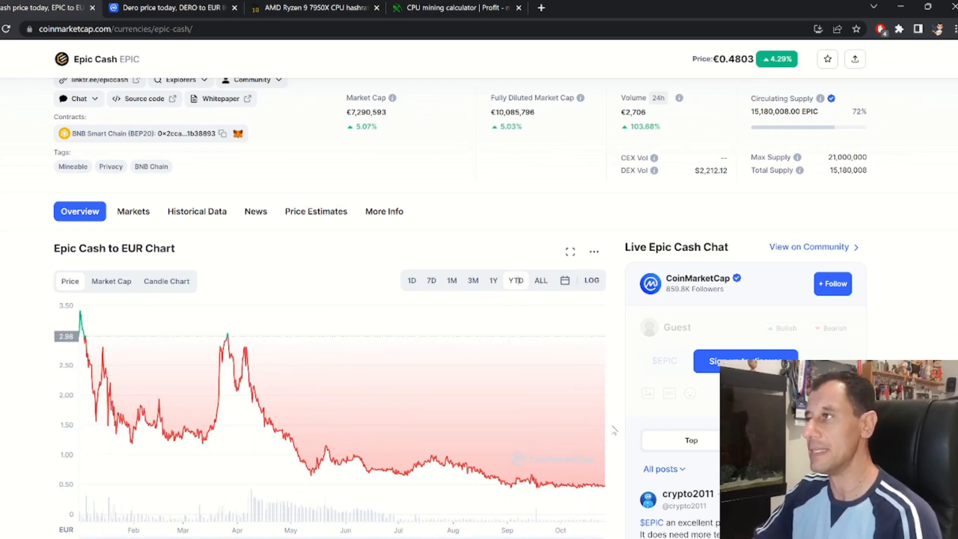
{"action": "mouse_move", "coordinate": [81, 325]}
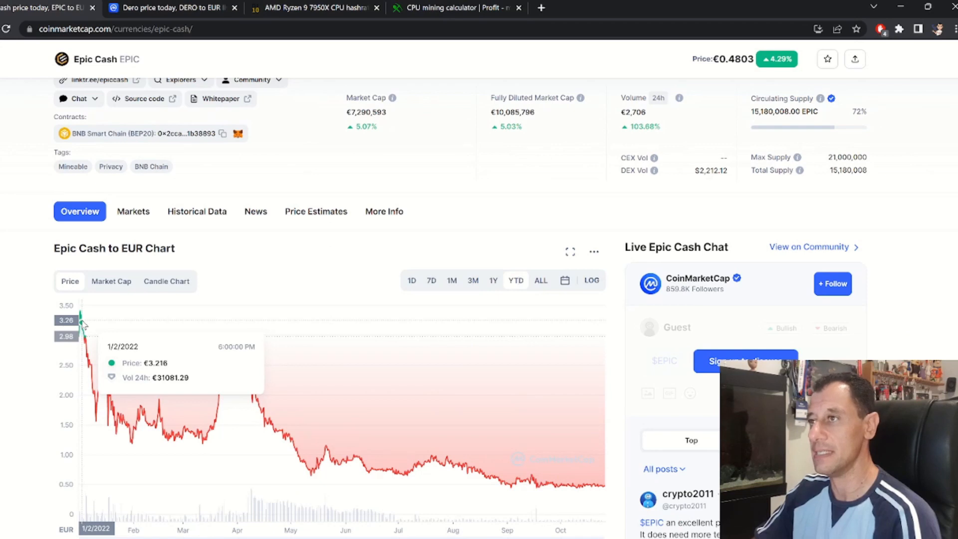
{"action": "mouse_move", "coordinate": [83, 319]}
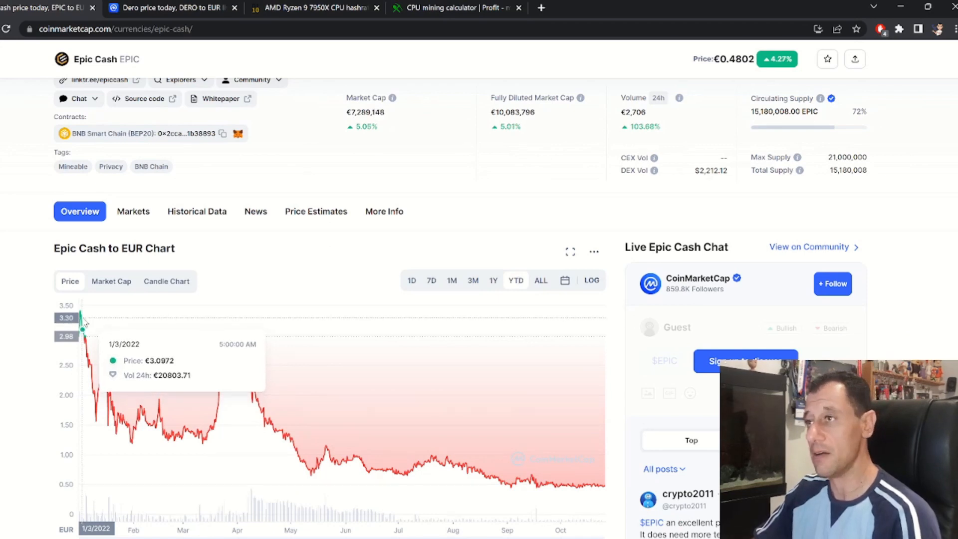
{"action": "mouse_move", "coordinate": [81, 317]}
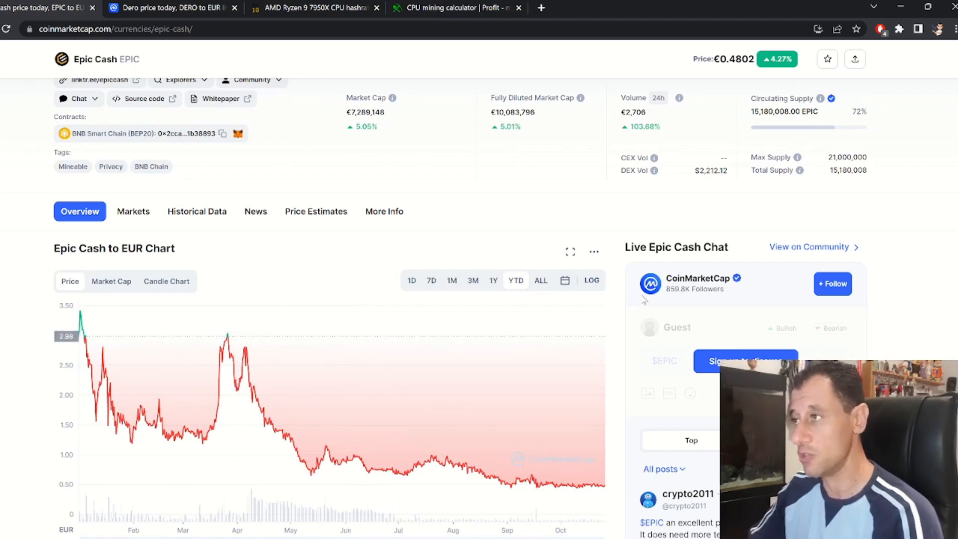
{"action": "scroll", "scroll_direction": "up", "scroll_amount": 3}
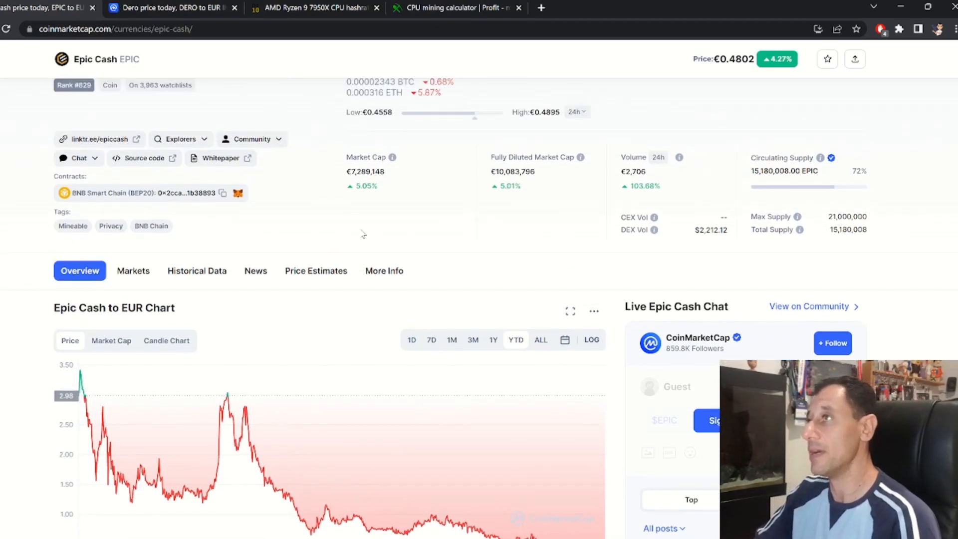
{"action": "scroll", "scroll_direction": "up", "scroll_amount": 3}
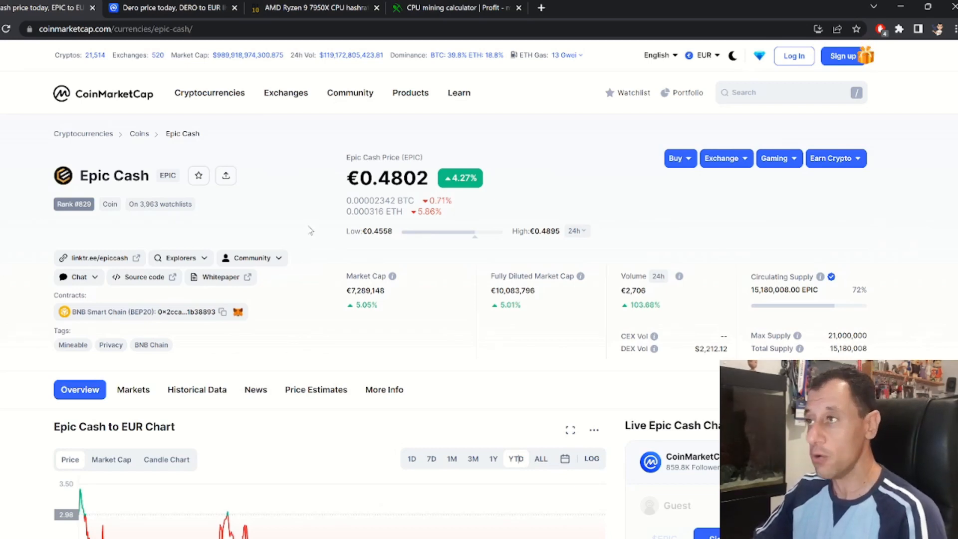
{"action": "mouse_move", "coordinate": [306, 227]}
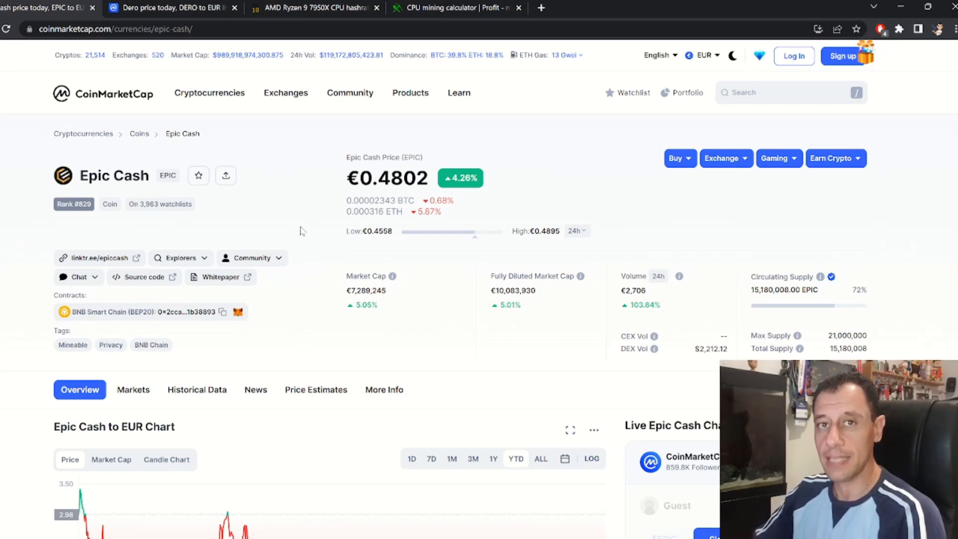
{"action": "mouse_move", "coordinate": [304, 231]}
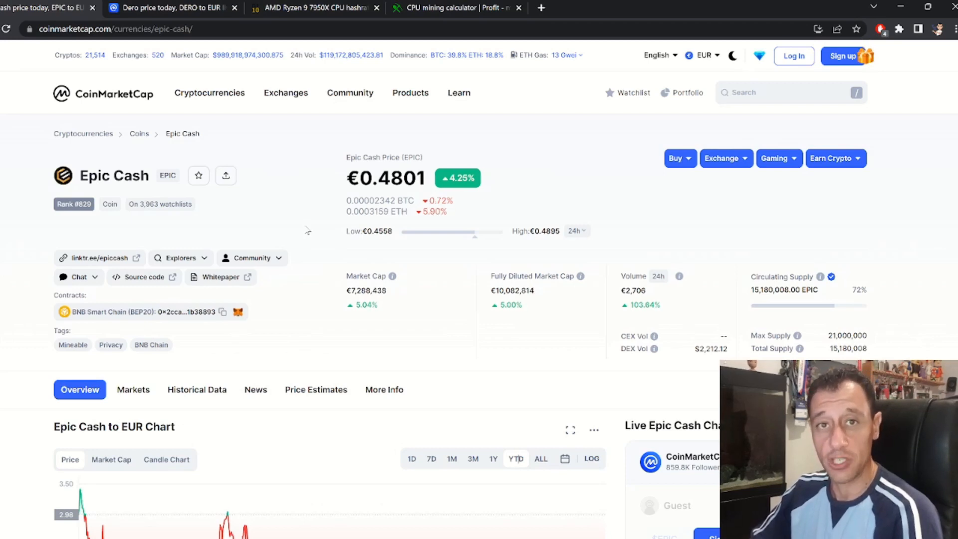
{"action": "mouse_move", "coordinate": [305, 227]}
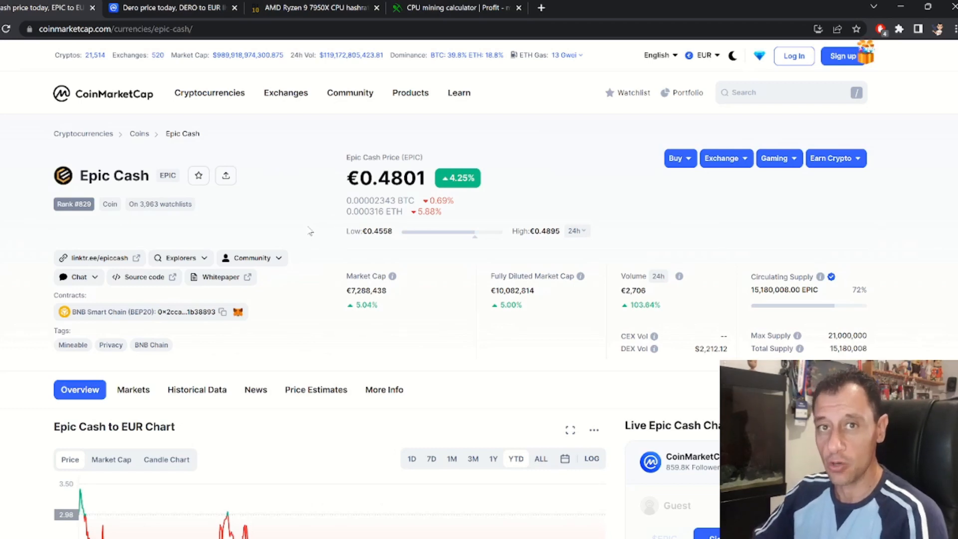
{"action": "mouse_move", "coordinate": [281, 189]}
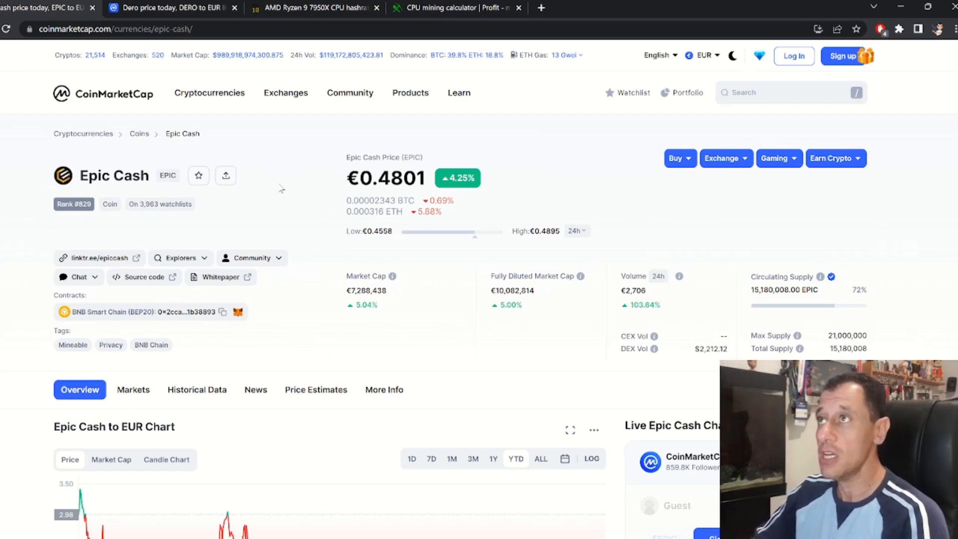
{"action": "mouse_move", "coordinate": [282, 189]}
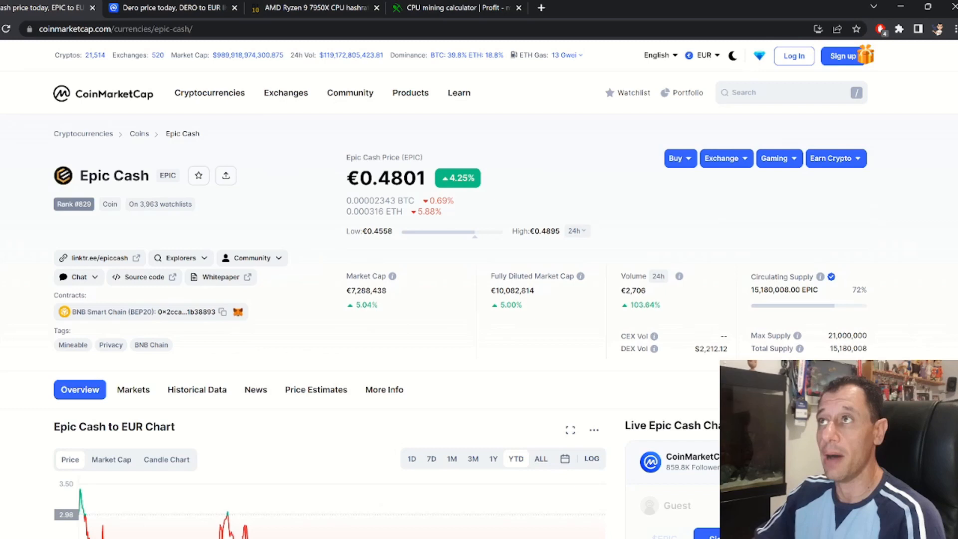
- Review Dero's all-time euro chart on CoinMarketCap, peaking near €22, now at €4.13
{"action": "left_click", "coordinate": [170, 7]}
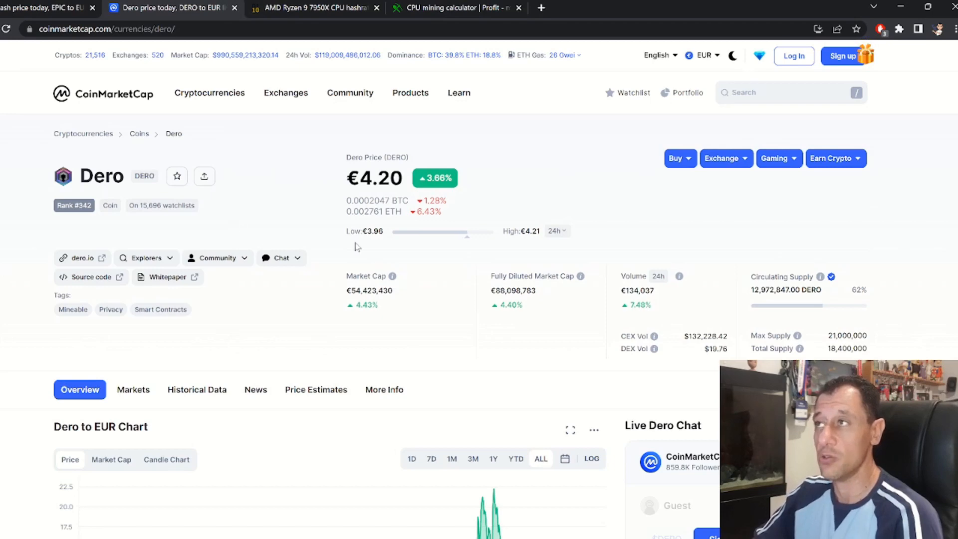
{"action": "mouse_move", "coordinate": [431, 276]}
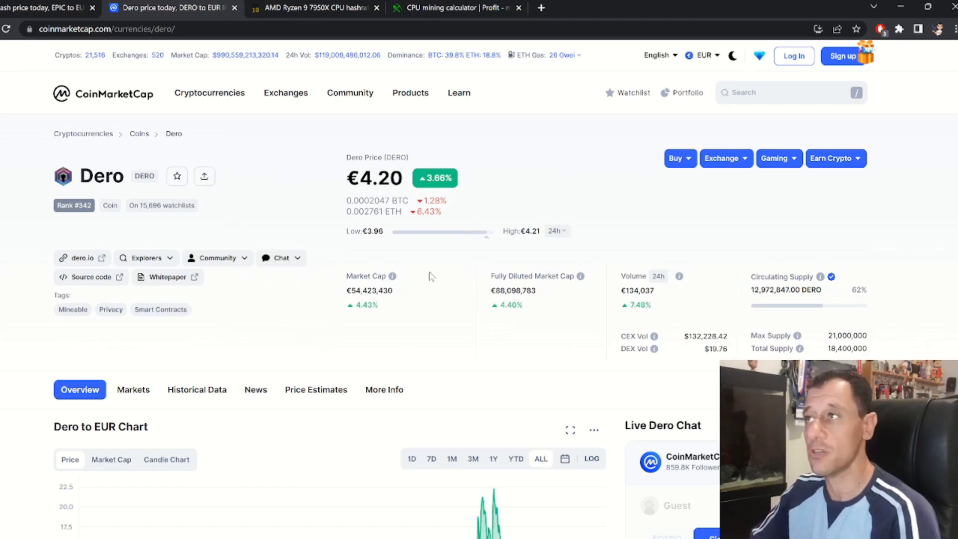
{"action": "mouse_move", "coordinate": [333, 275]}
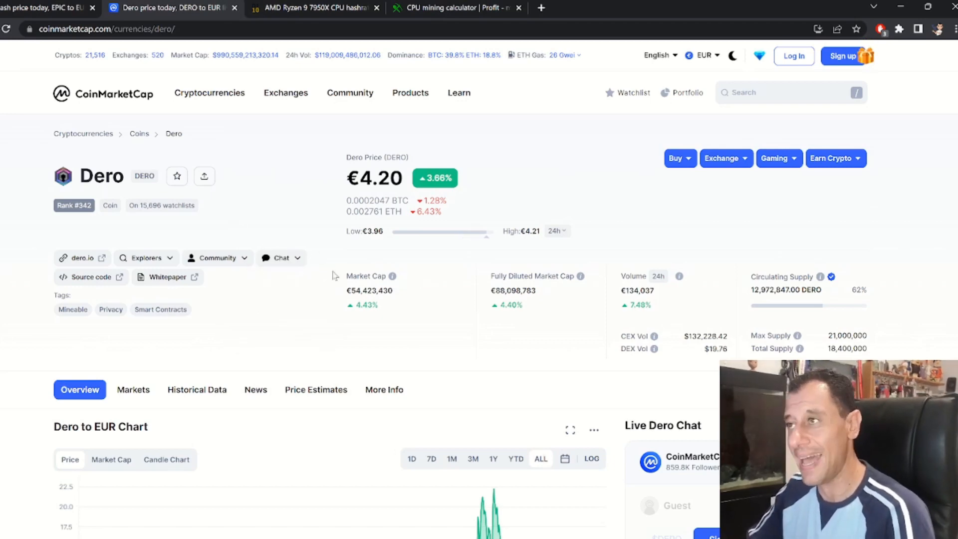
{"action": "scroll", "scroll_direction": "down", "scroll_amount": 3}
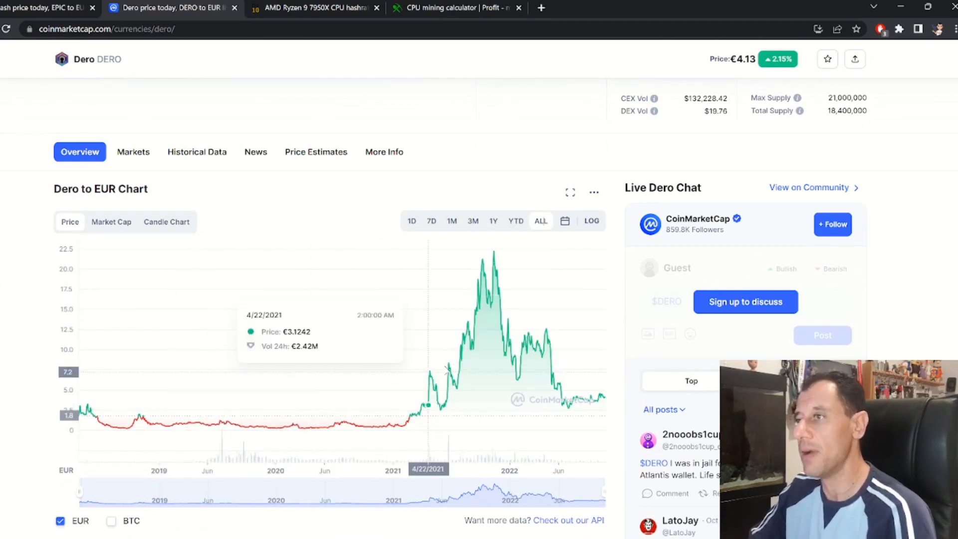
{"action": "mouse_move", "coordinate": [609, 404]}
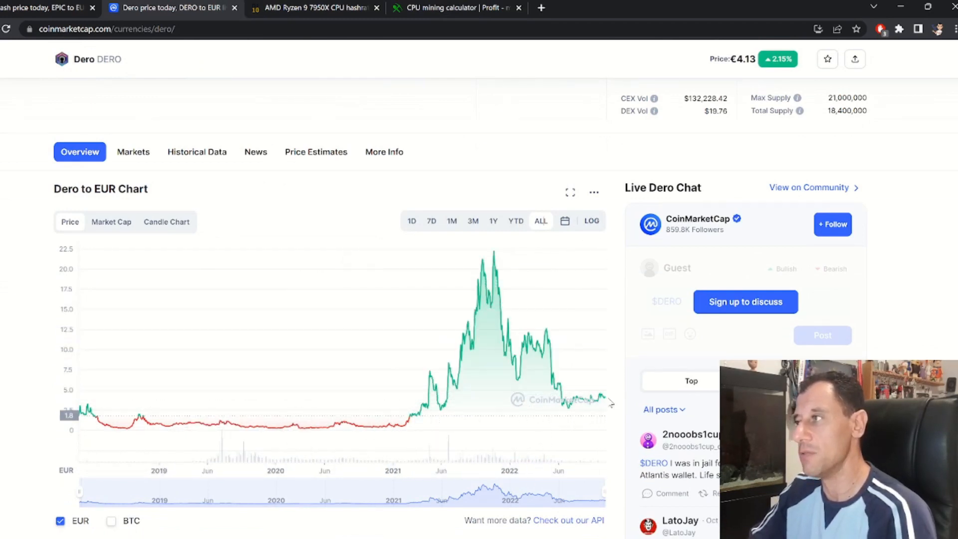
{"action": "mouse_move", "coordinate": [604, 400]}
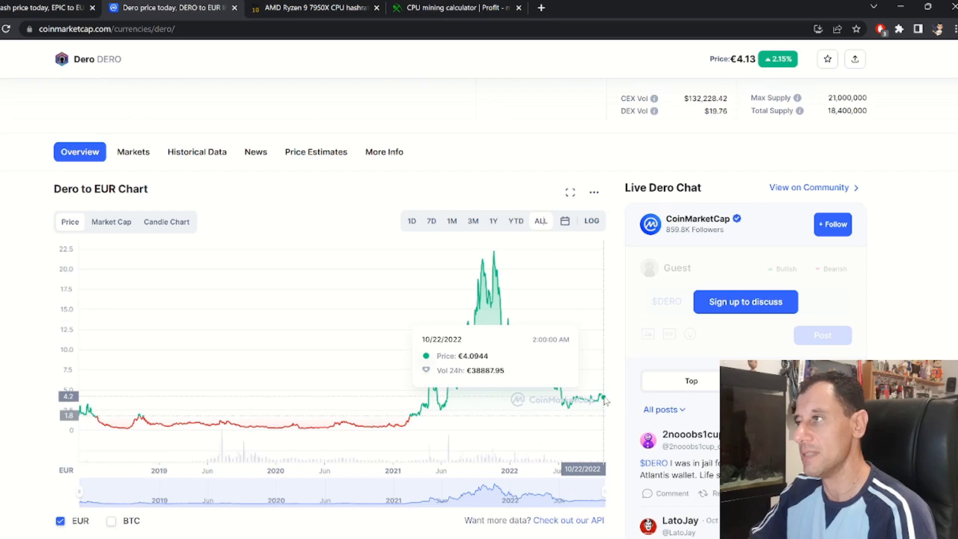
{"action": "scroll", "scroll_direction": "up", "scroll_amount": 3}
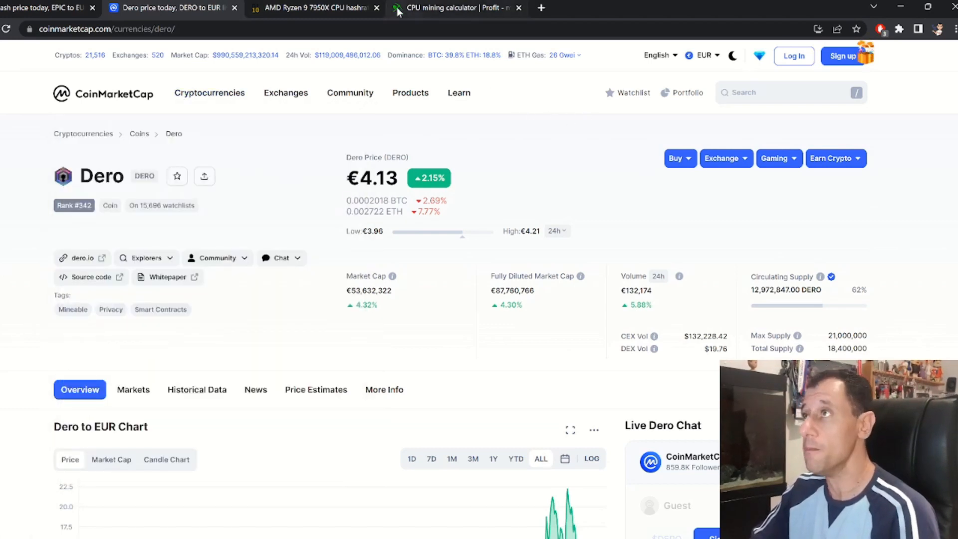
{"action": "left_click", "coordinate": [145, 258]}
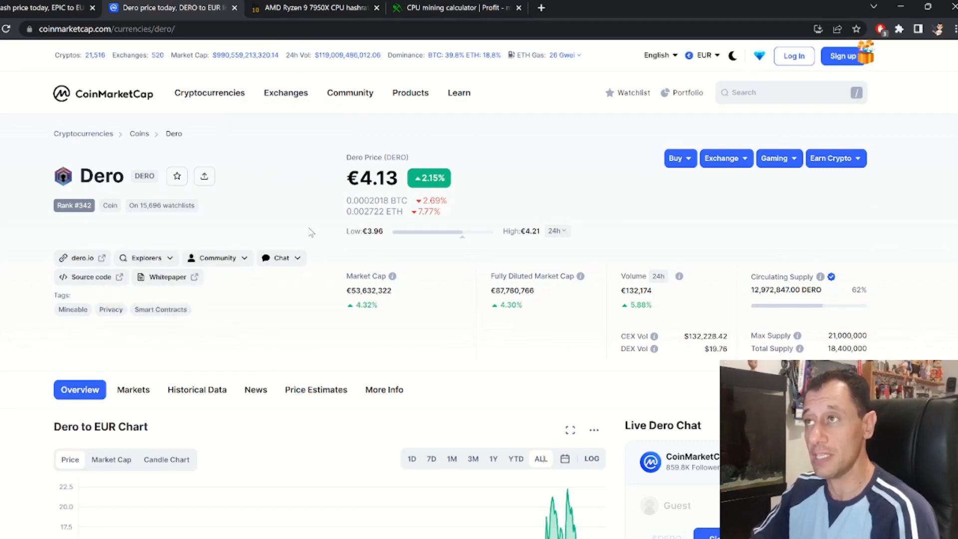
{"action": "mouse_move", "coordinate": [310, 198]}
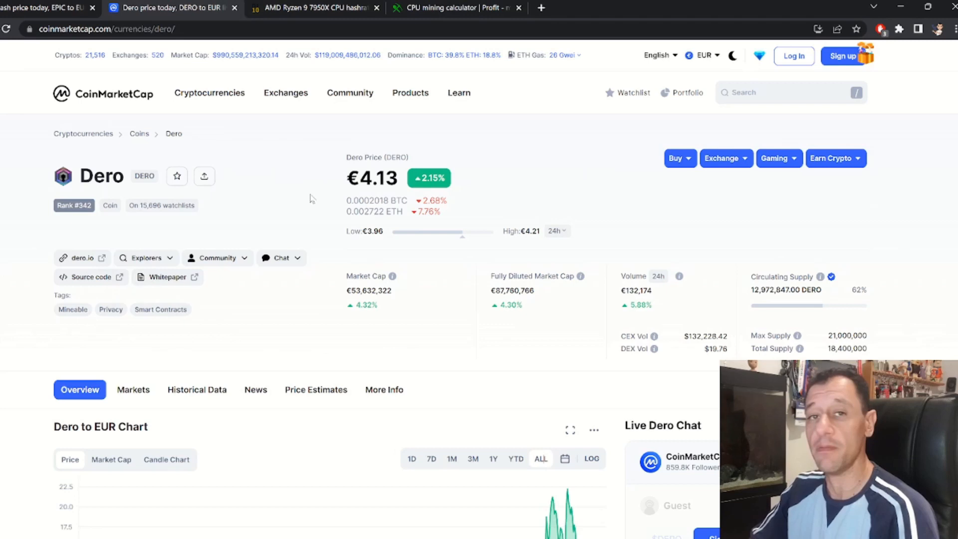
{"action": "mouse_move", "coordinate": [305, 197]}
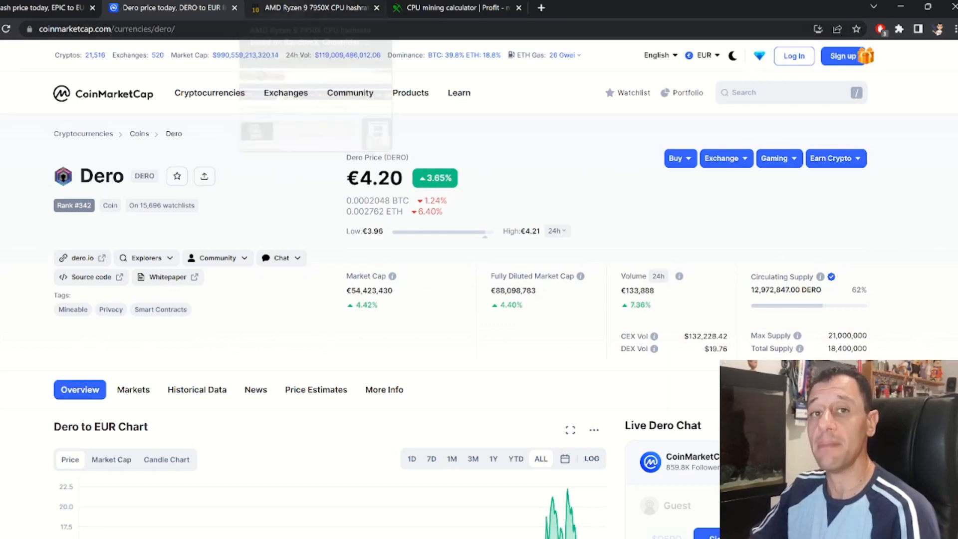
- Bring up the CryptoAge Ryzen 9 7950X article at its RandomX results up to 22,500 H/s
{"action": "left_click", "coordinate": [311, 7]}
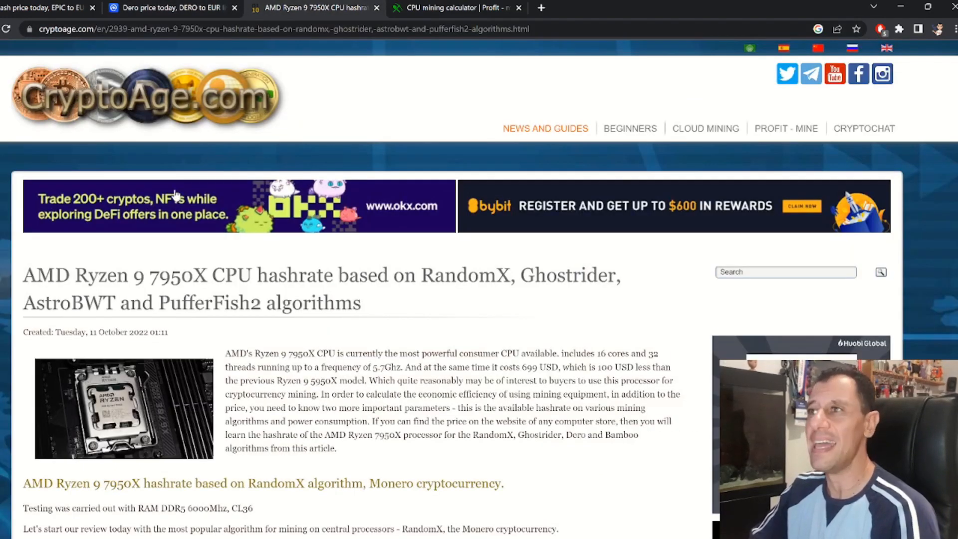
{"action": "mouse_move", "coordinate": [116, 314]}
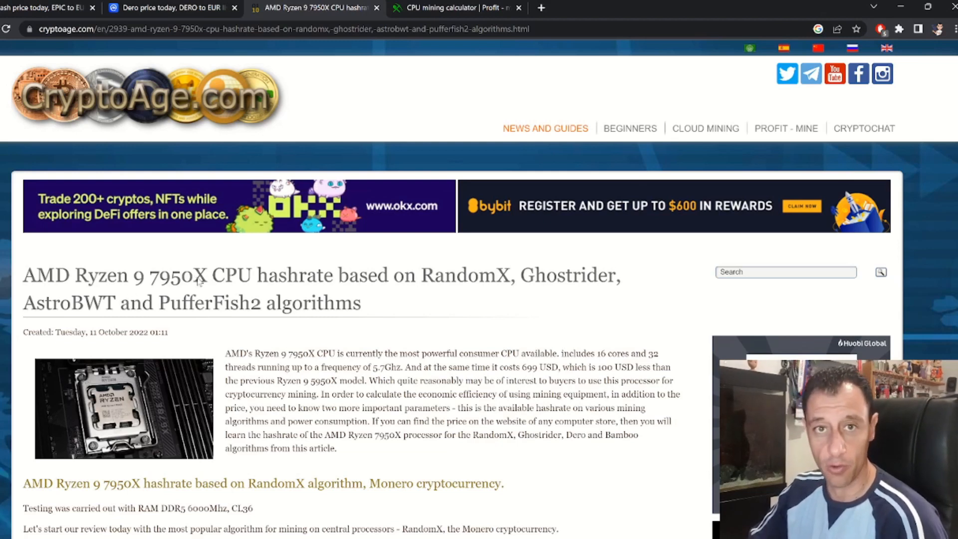
{"action": "scroll", "scroll_direction": "down", "scroll_amount": 3}
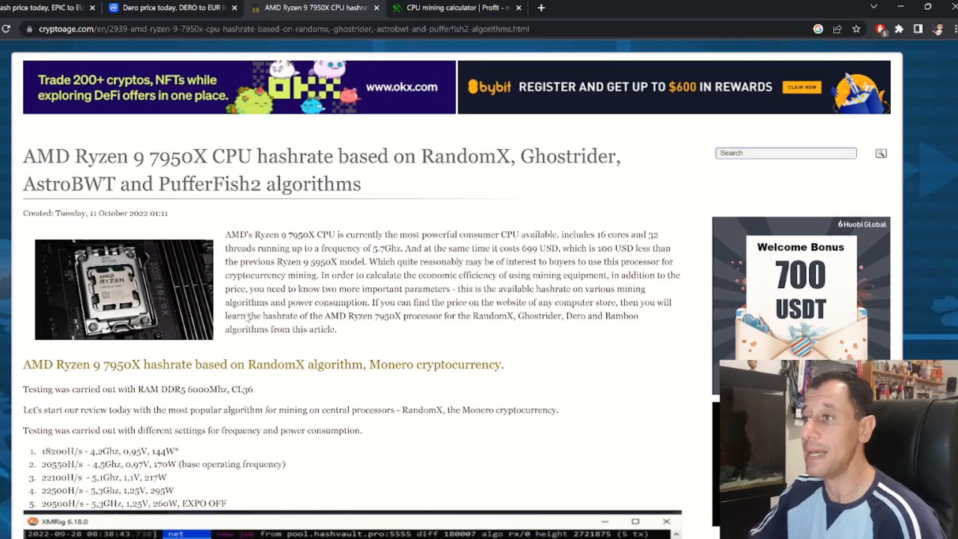
{"action": "mouse_move", "coordinate": [227, 209]}
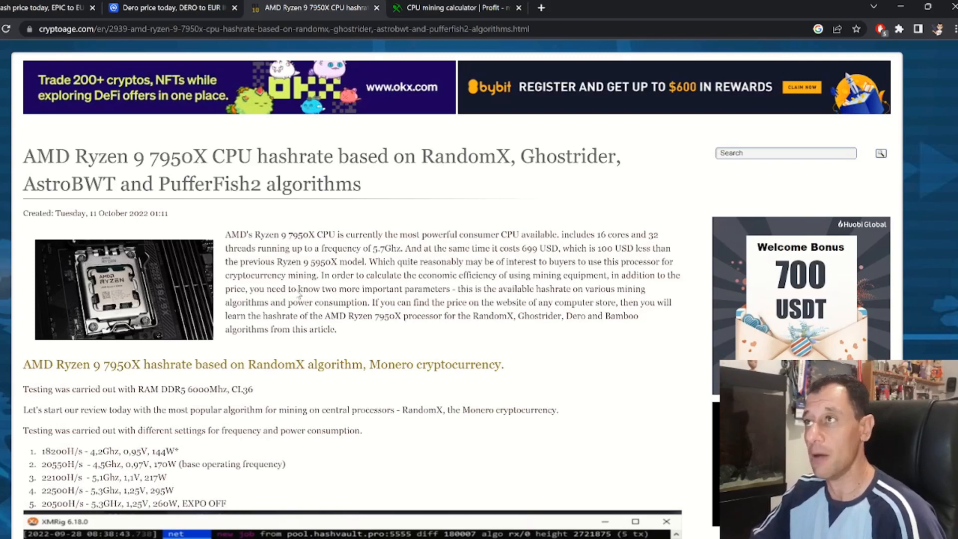
{"action": "scroll", "scroll_direction": "down", "scroll_amount": 3}
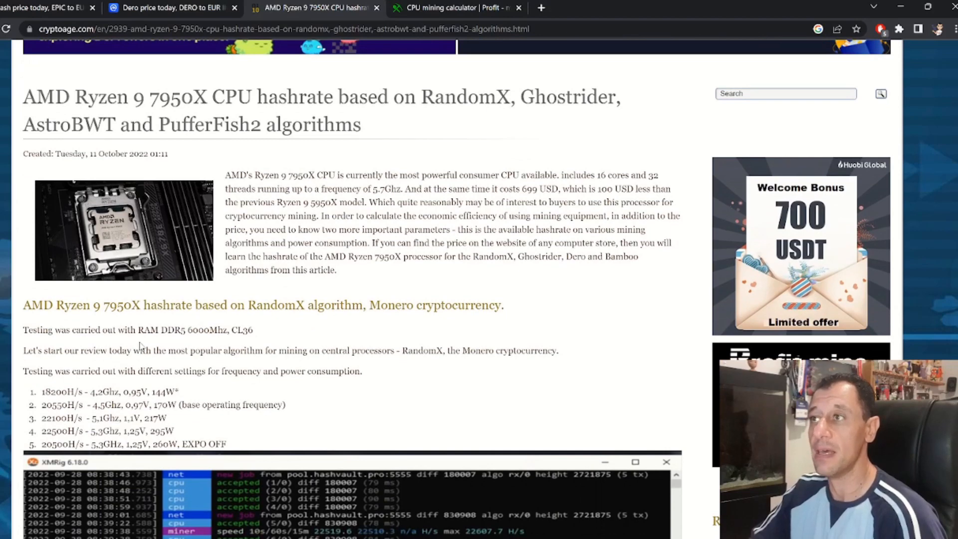
{"action": "mouse_move", "coordinate": [201, 339]}
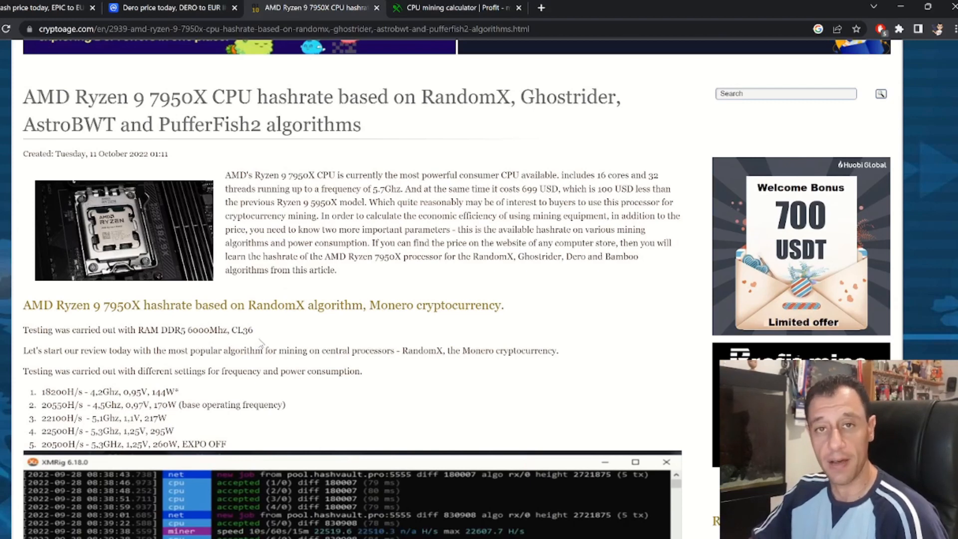
{"action": "mouse_move", "coordinate": [205, 332]}
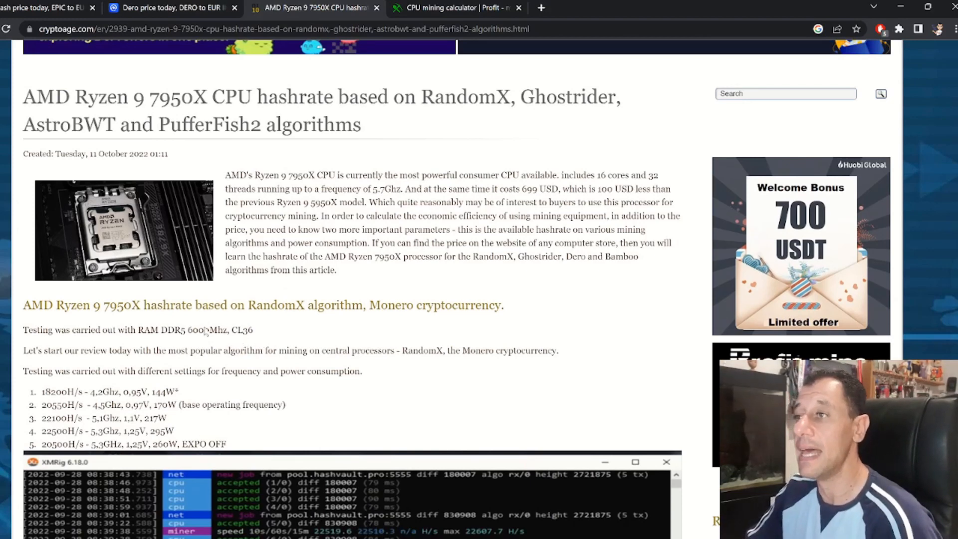
{"action": "mouse_move", "coordinate": [296, 327]}
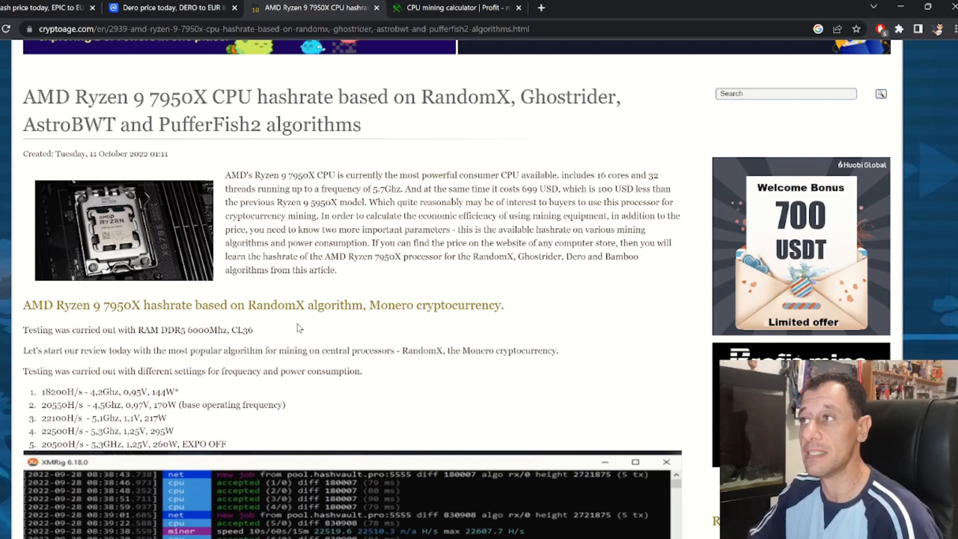
{"action": "mouse_move", "coordinate": [372, 318]}
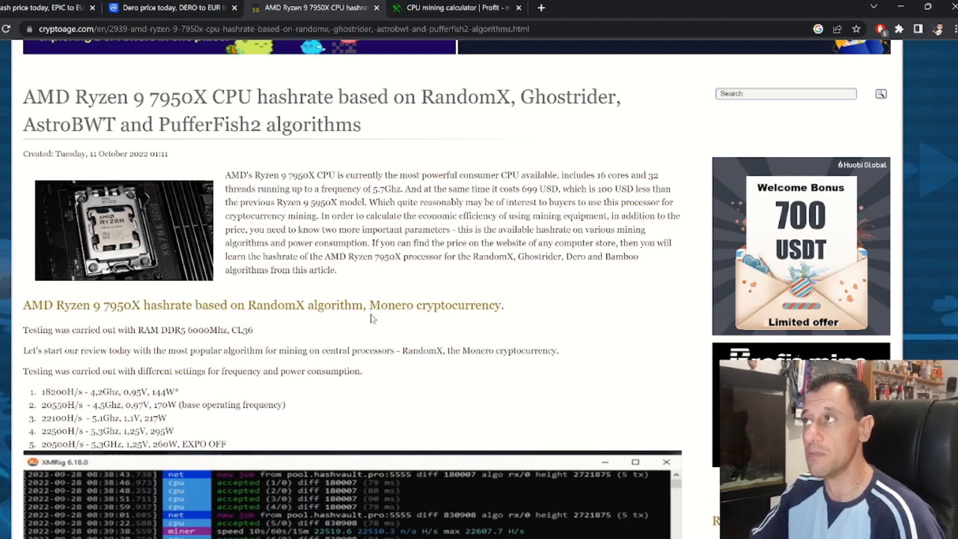
{"action": "mouse_move", "coordinate": [357, 318]}
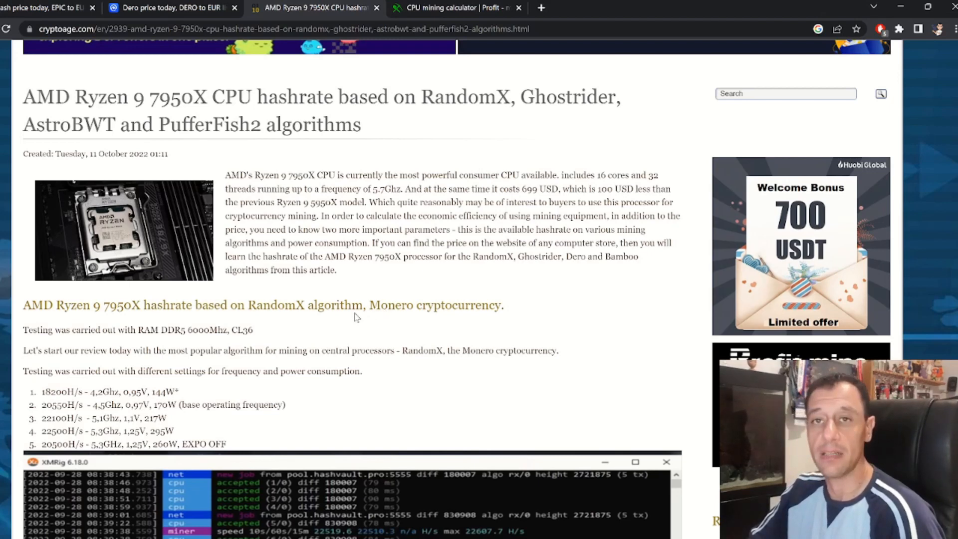
{"action": "mouse_move", "coordinate": [336, 317]}
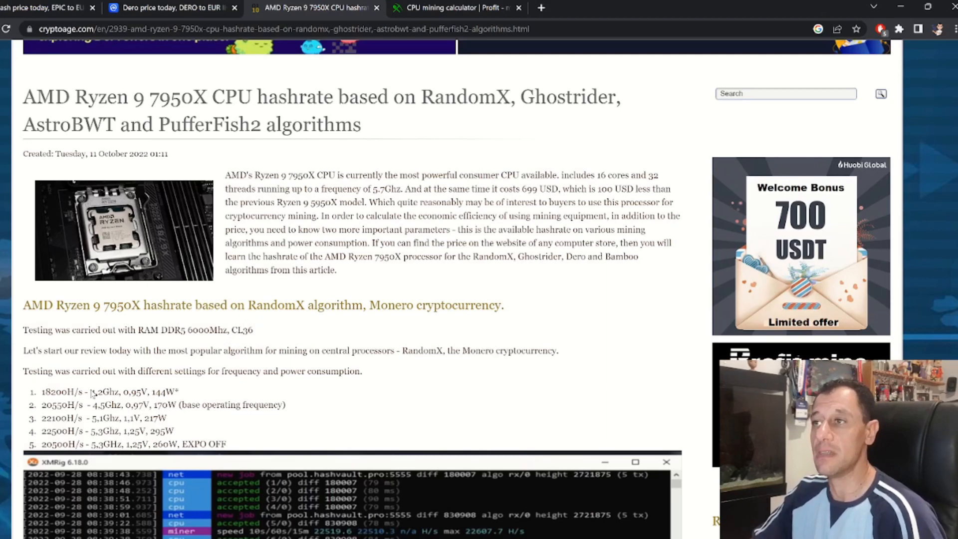
- Reach the RandomX results list and XMRig log peaking near 22,609 H/s
{"action": "scroll", "scroll_direction": "down", "scroll_amount": 3}
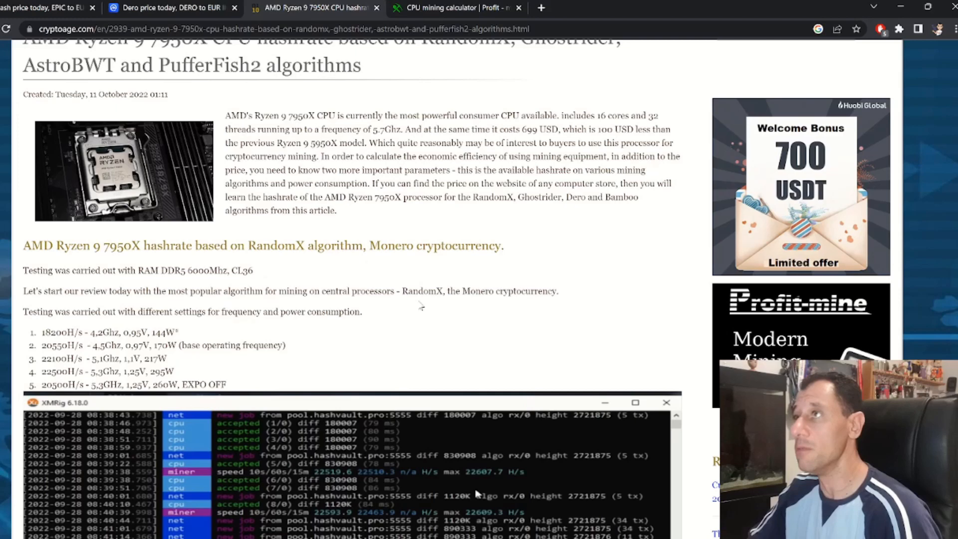
{"action": "mouse_move", "coordinate": [401, 297]}
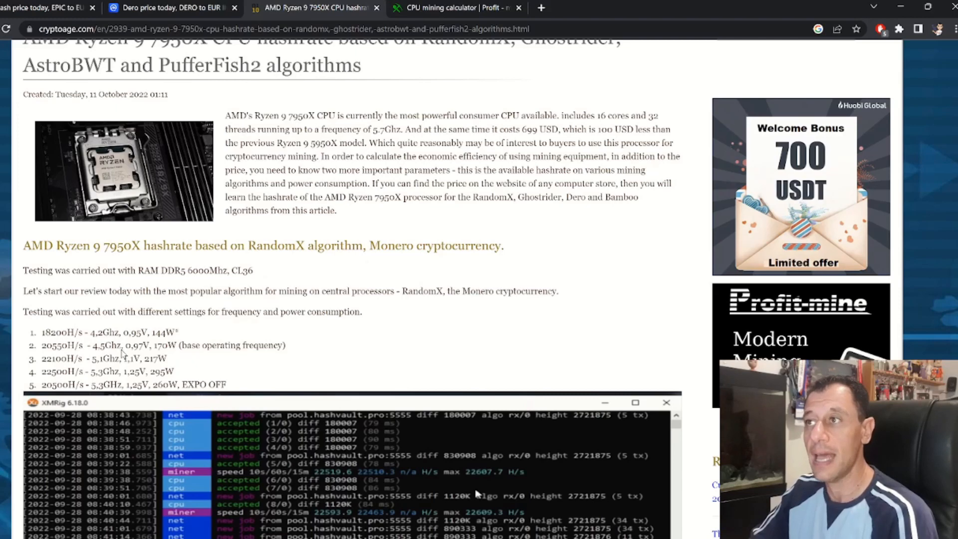
{"action": "scroll", "scroll_direction": "down", "scroll_amount": 3}
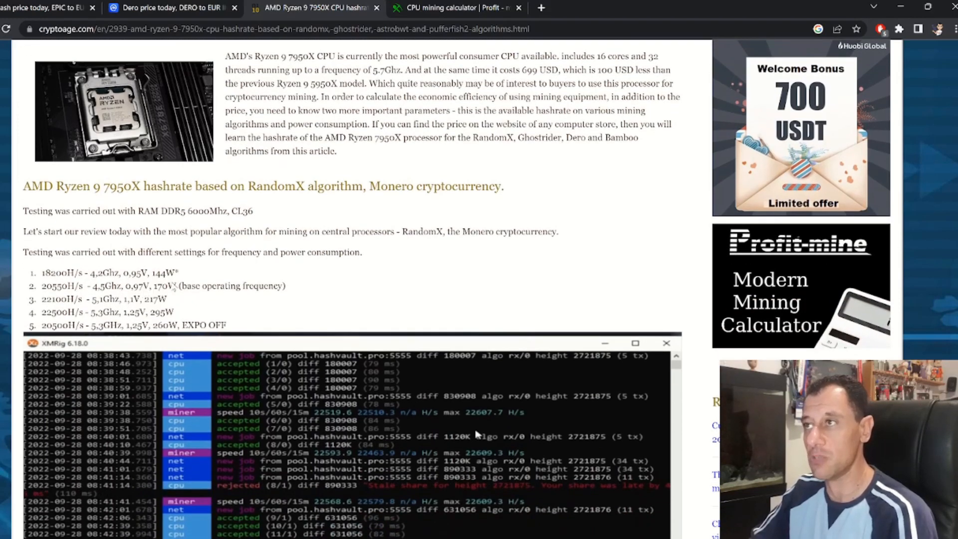
{"action": "mouse_move", "coordinate": [214, 296]}
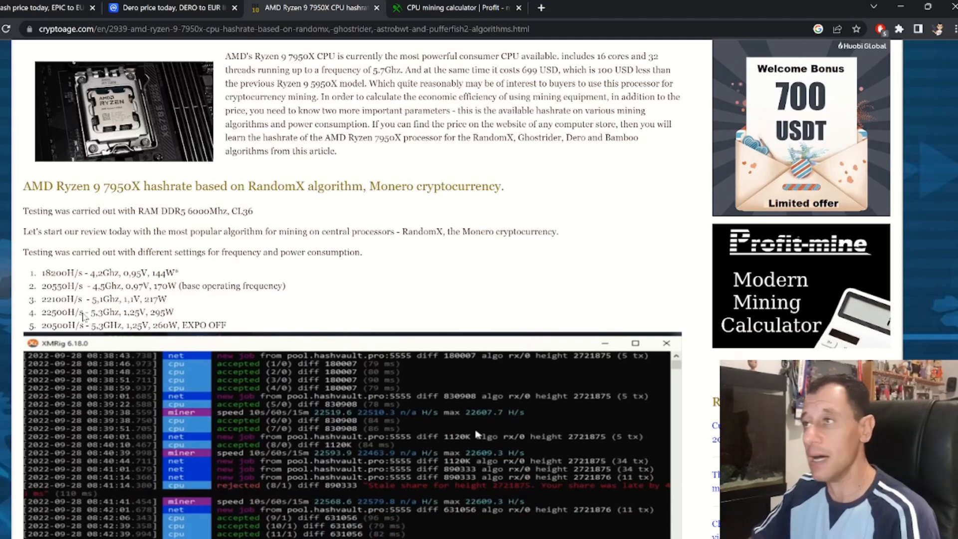
{"action": "mouse_move", "coordinate": [353, 217]}
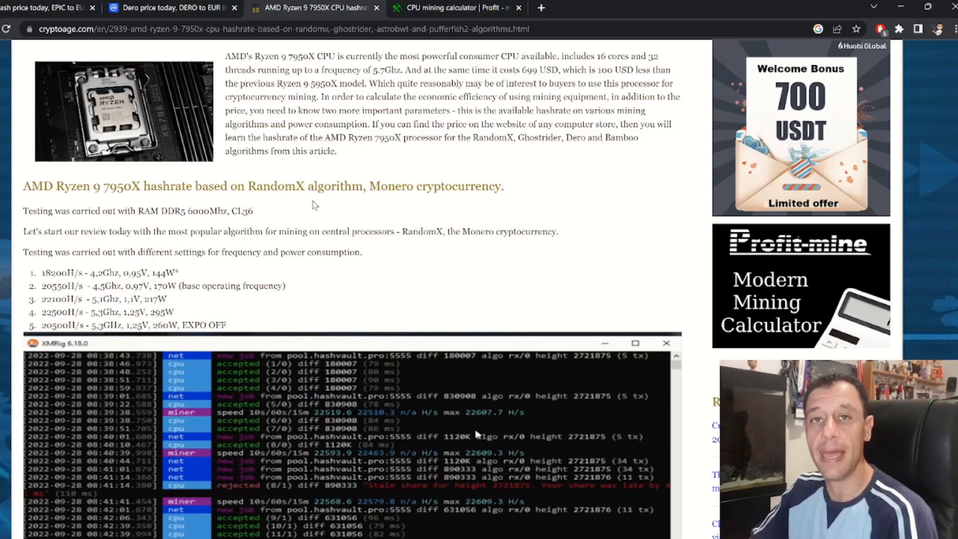
{"action": "mouse_move", "coordinate": [362, 210]}
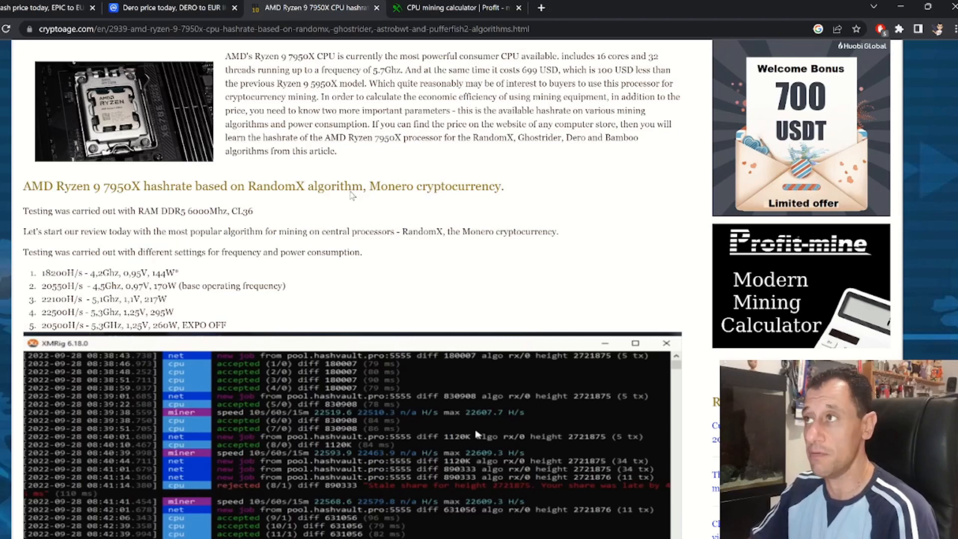
{"action": "mouse_move", "coordinate": [265, 210]}
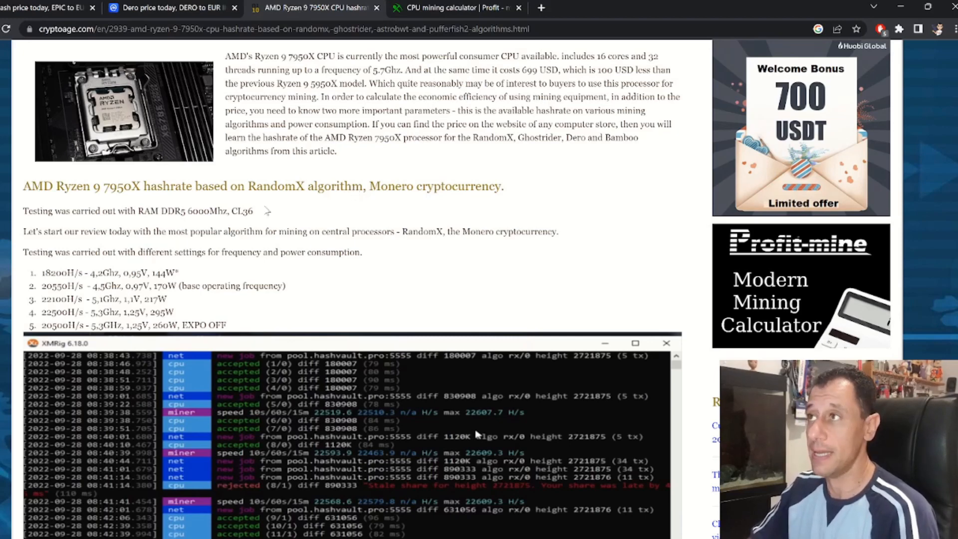
{"action": "mouse_move", "coordinate": [146, 216]}
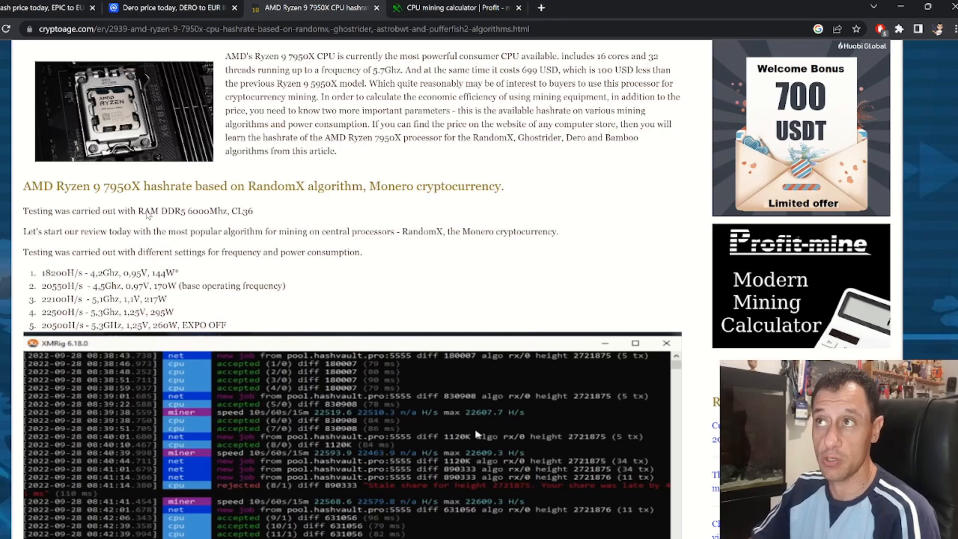
{"action": "mouse_move", "coordinate": [108, 238]}
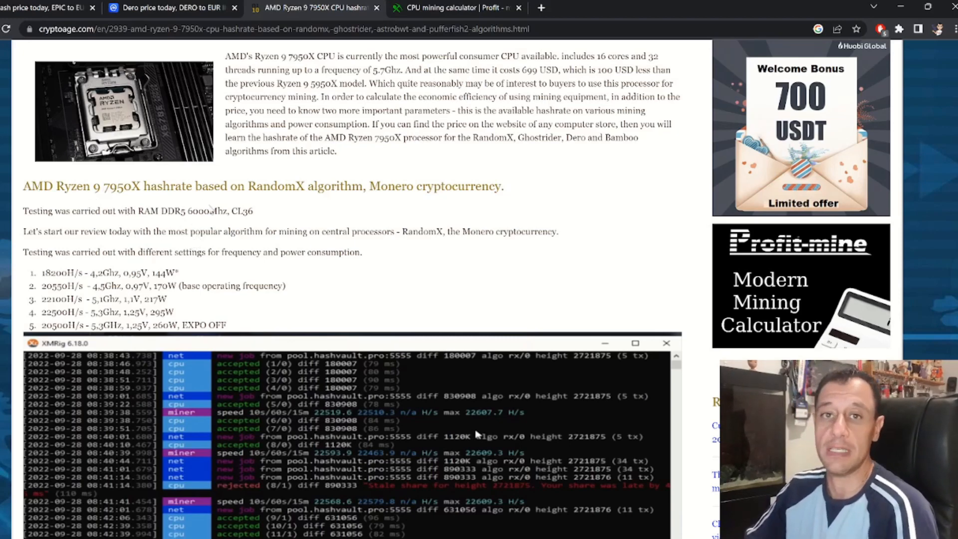
{"action": "mouse_move", "coordinate": [175, 195]}
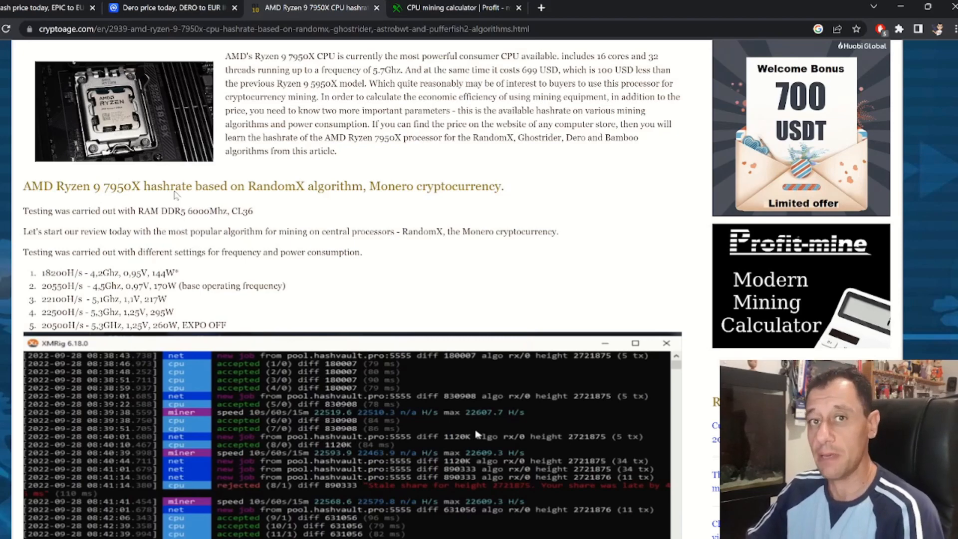
{"action": "mouse_move", "coordinate": [113, 272]}
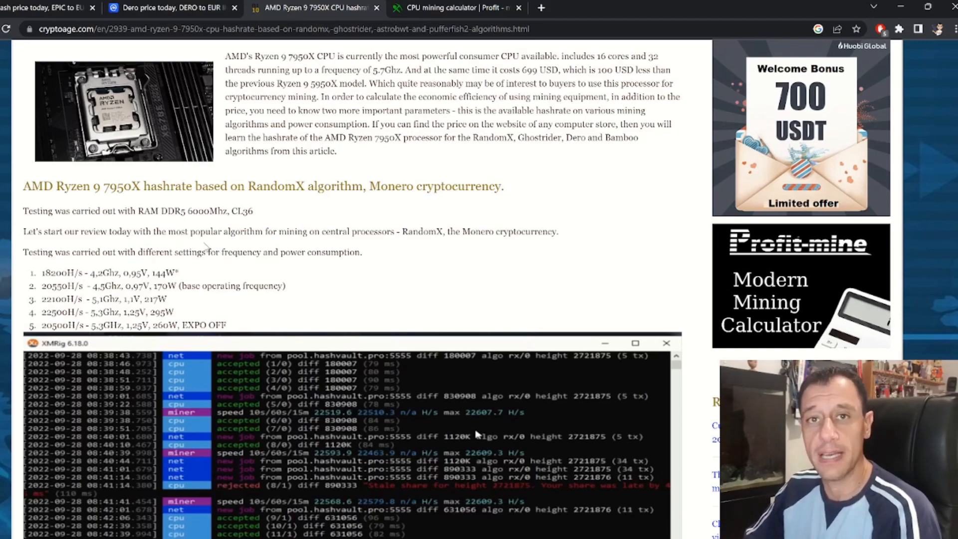
- Reach the GhostRider (up to 5,809 H/s) and AstroBWT Dero (up to 20.5 KH/s) results
{"action": "scroll", "scroll_direction": "down", "scroll_amount": 3}
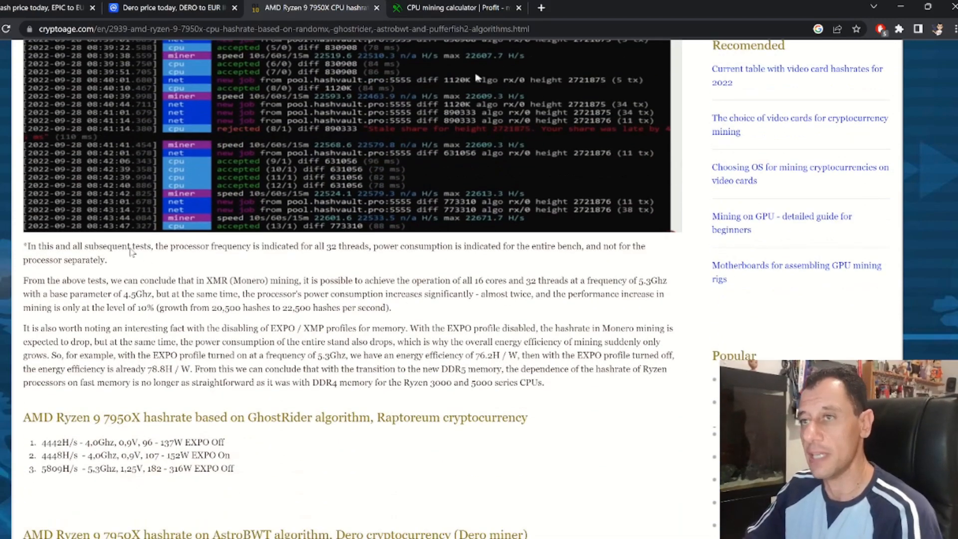
{"action": "scroll", "scroll_direction": "down", "scroll_amount": 3}
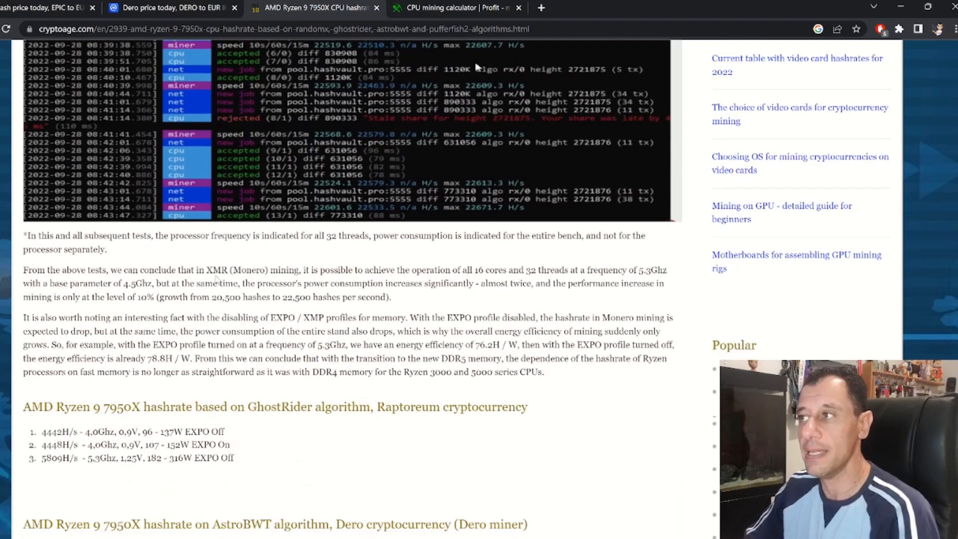
{"action": "scroll", "scroll_direction": "down", "scroll_amount": 3}
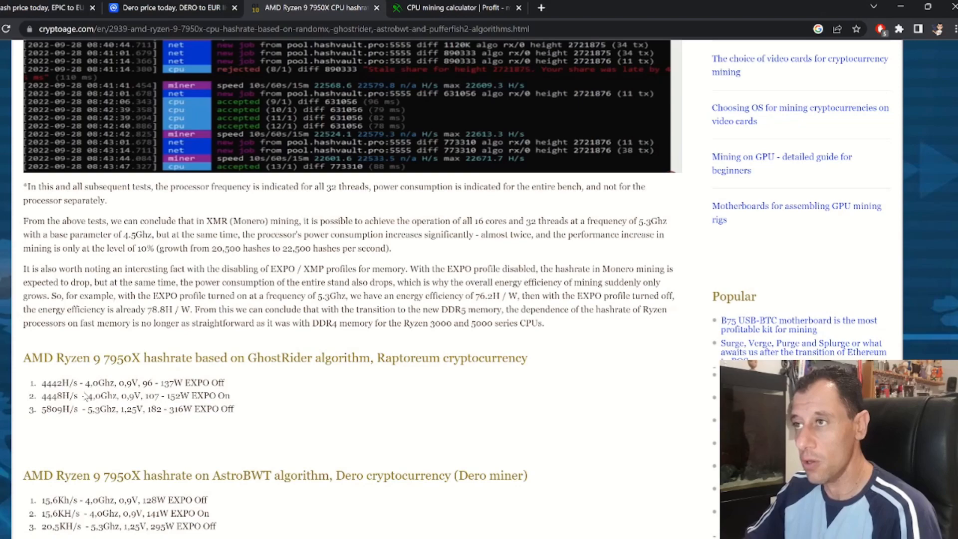
{"action": "mouse_move", "coordinate": [461, 210]}
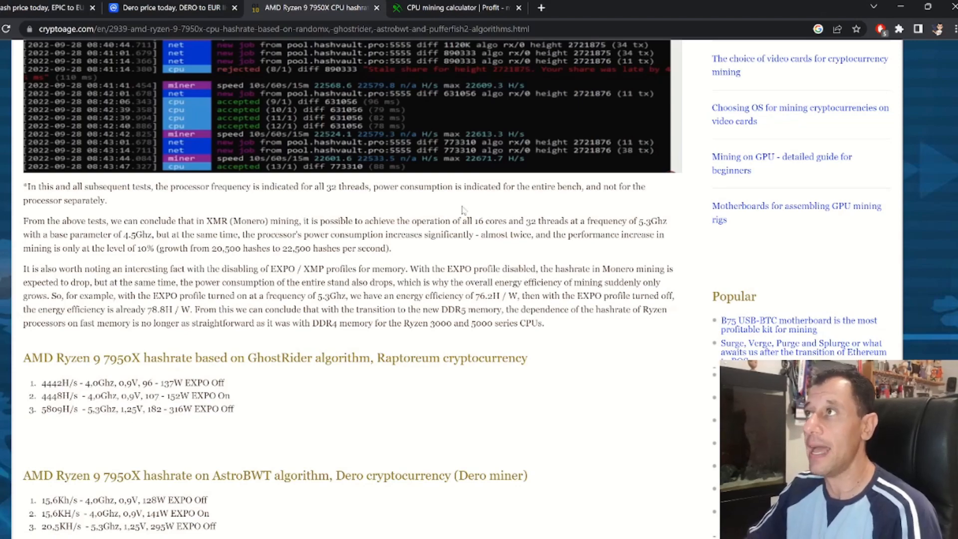
{"action": "mouse_move", "coordinate": [249, 343]}
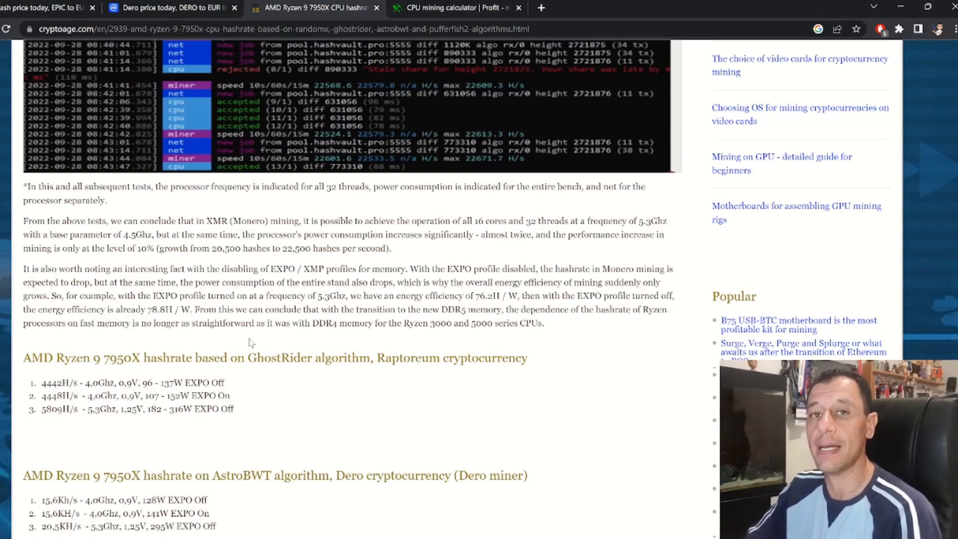
{"action": "scroll", "scroll_direction": "down", "scroll_amount": 3}
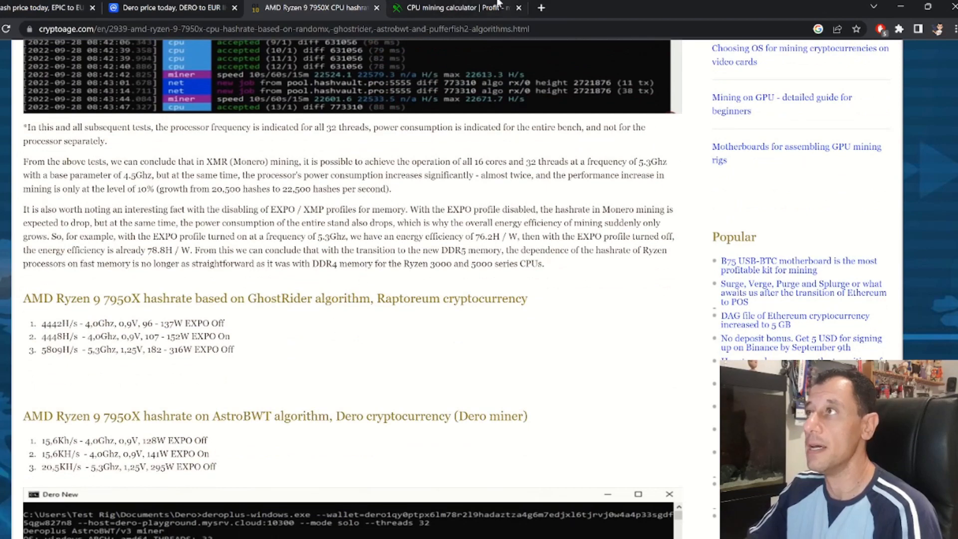
- Check Profit-mine's calculator types against the Ryzen 9 7950X article figures
{"action": "left_click", "coordinate": [456, 7]}
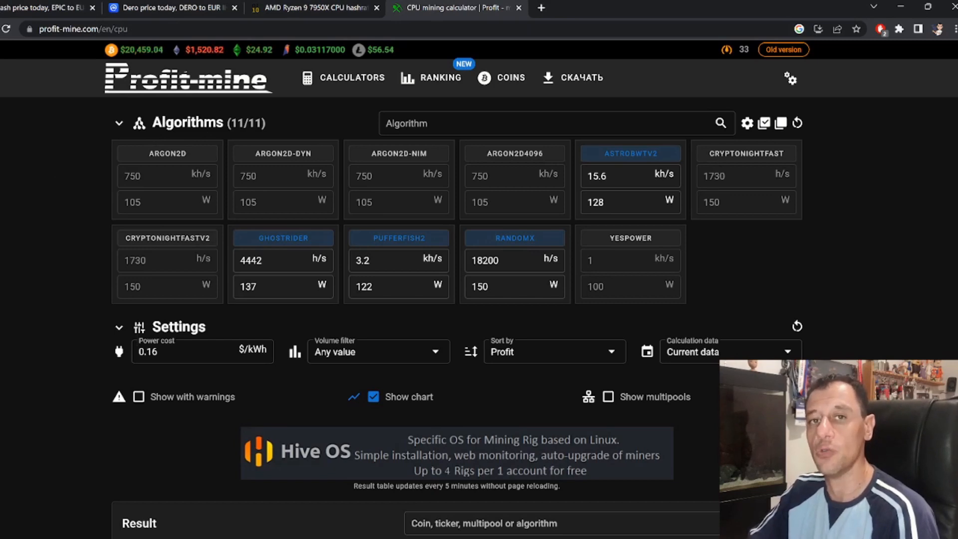
{"action": "mouse_move", "coordinate": [368, 113]}
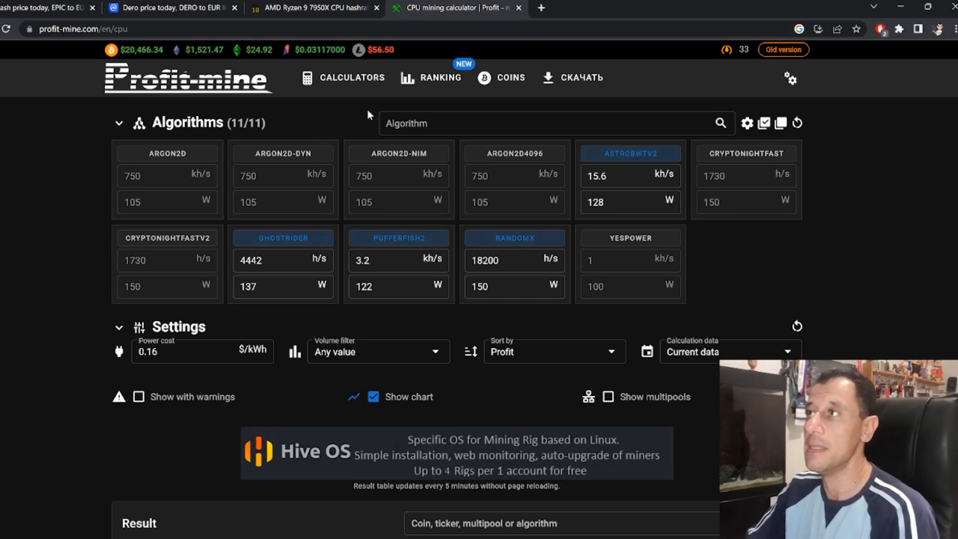
{"action": "mouse_move", "coordinate": [787, 182]}
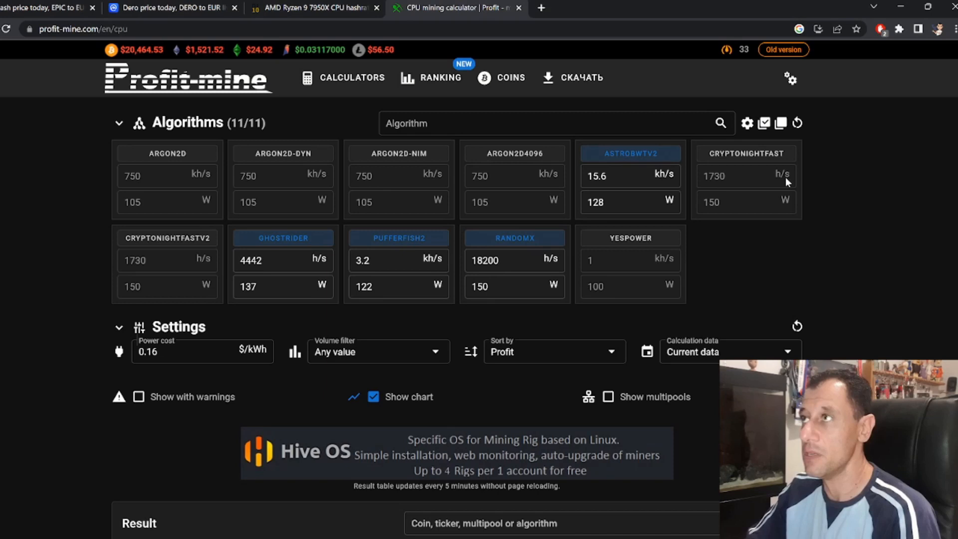
{"action": "left_click", "coordinate": [351, 78]}
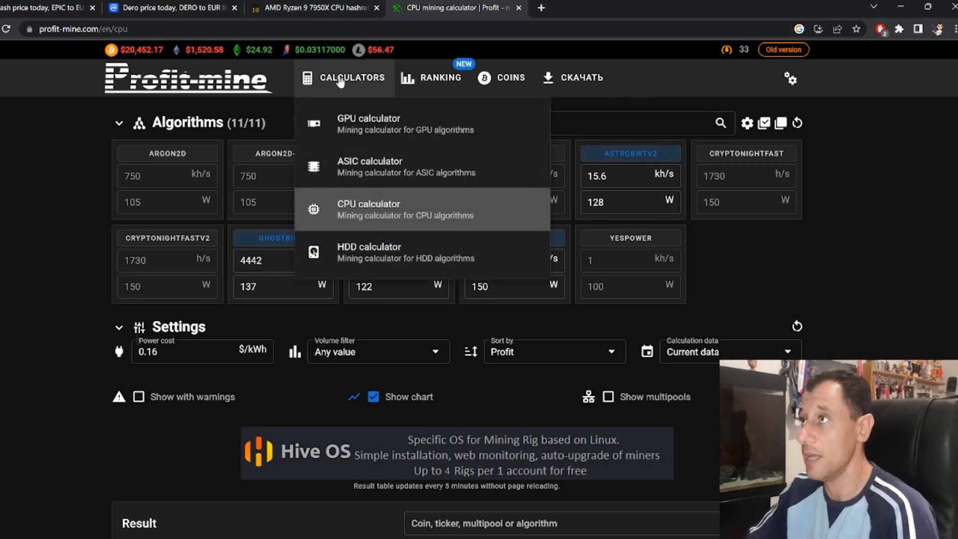
{"action": "mouse_move", "coordinate": [376, 244]}
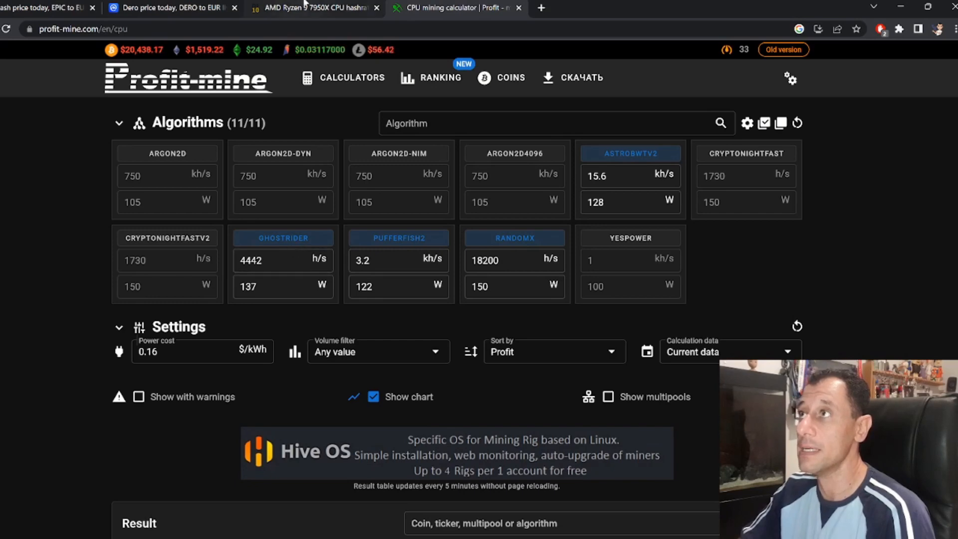
{"action": "left_click", "coordinate": [311, 7]}
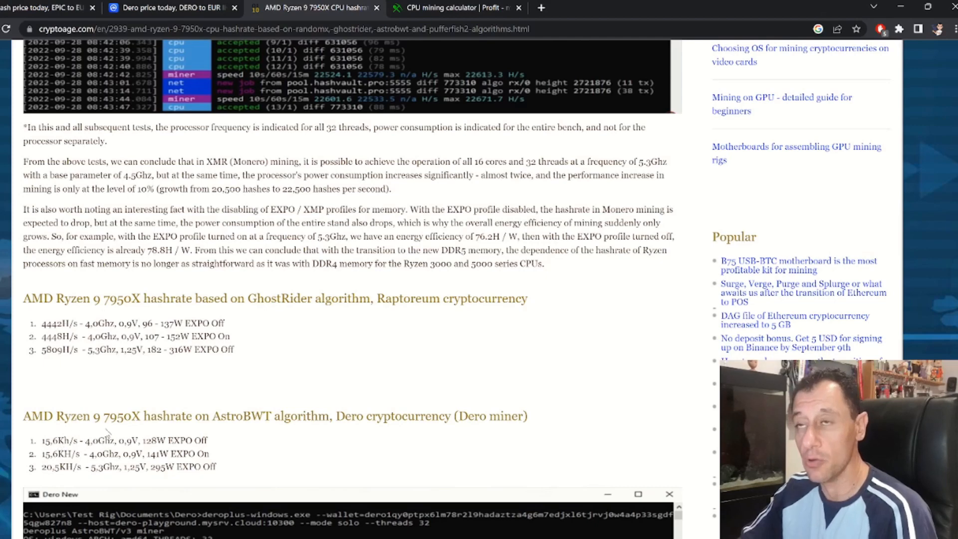
{"action": "left_click", "coordinate": [455, 8]}
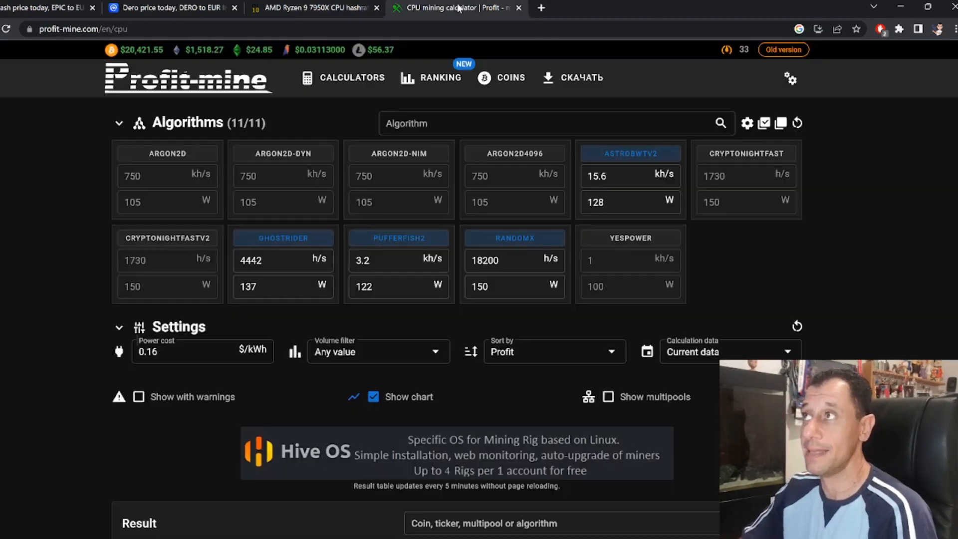
- Enter the CPU hashrates, including RandomX 18200 H/s, in the Algorithms panel
{"action": "left_click", "coordinate": [399, 261]}
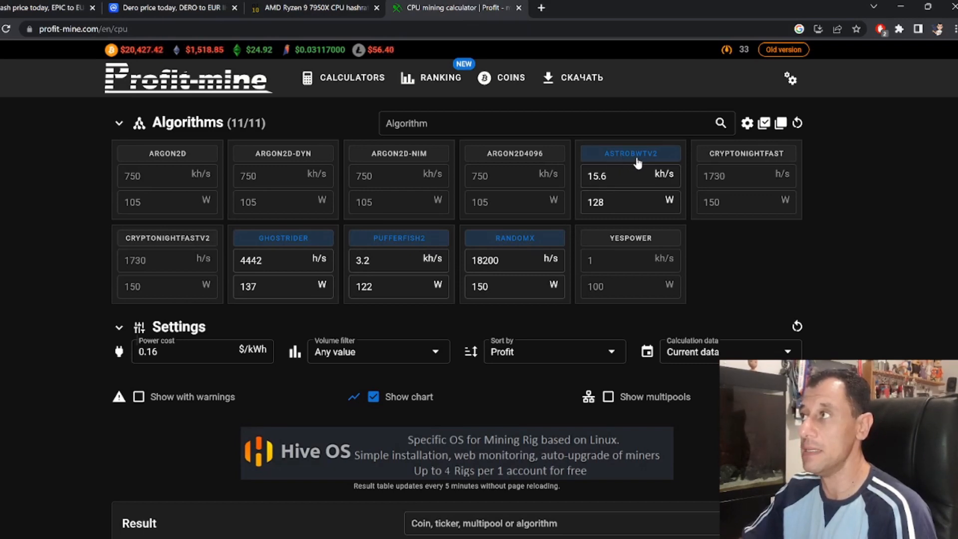
{"action": "mouse_move", "coordinate": [404, 253]}
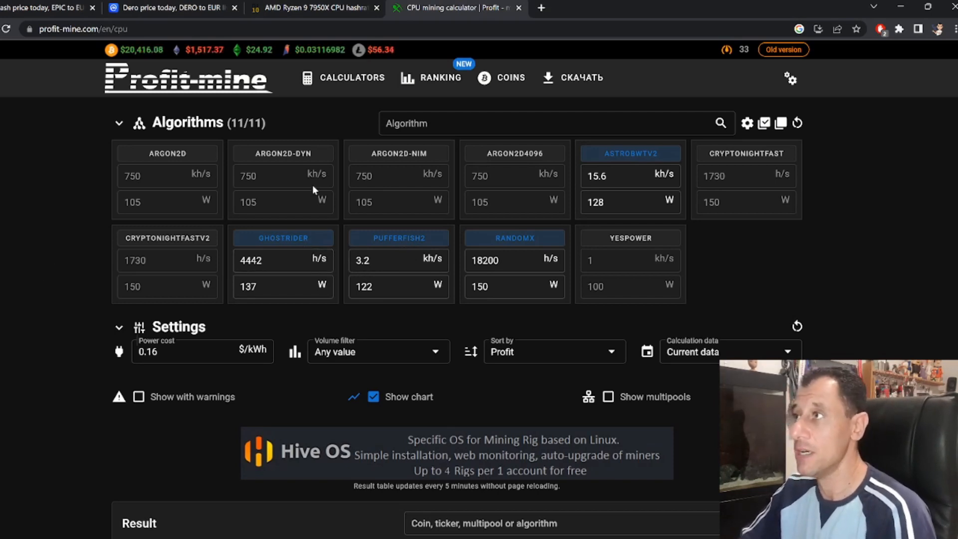
{"action": "left_click", "coordinate": [514, 260]}
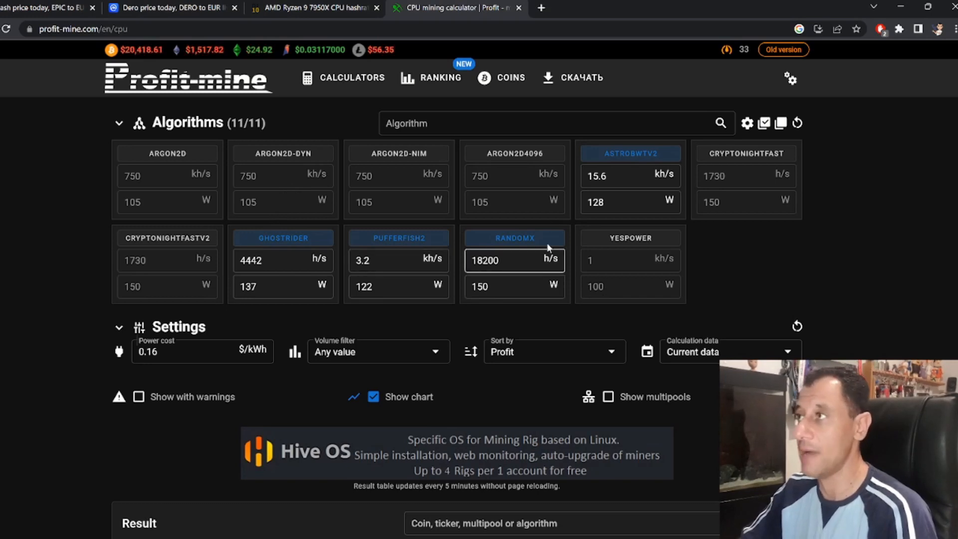
{"action": "mouse_move", "coordinate": [101, 293]}
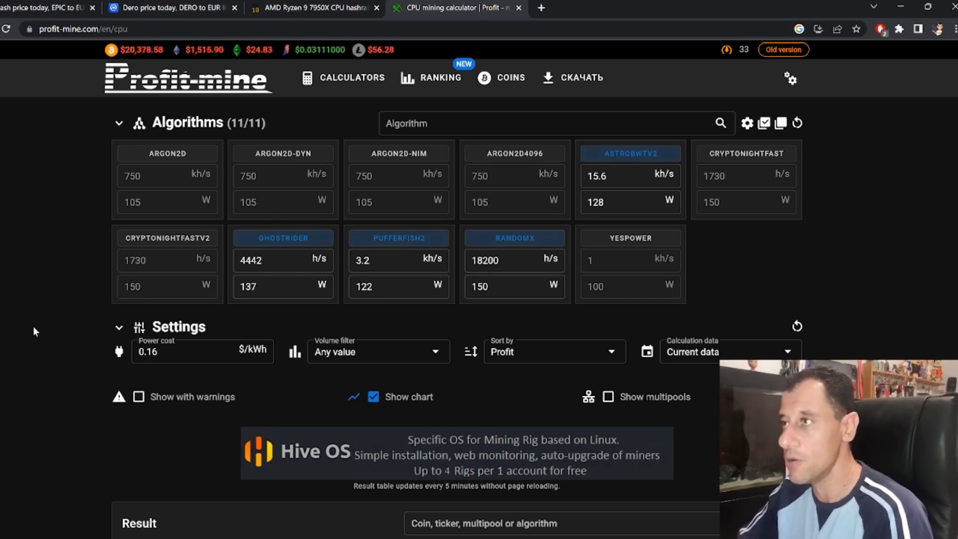
{"action": "scroll", "scroll_direction": "down", "scroll_amount": 3}
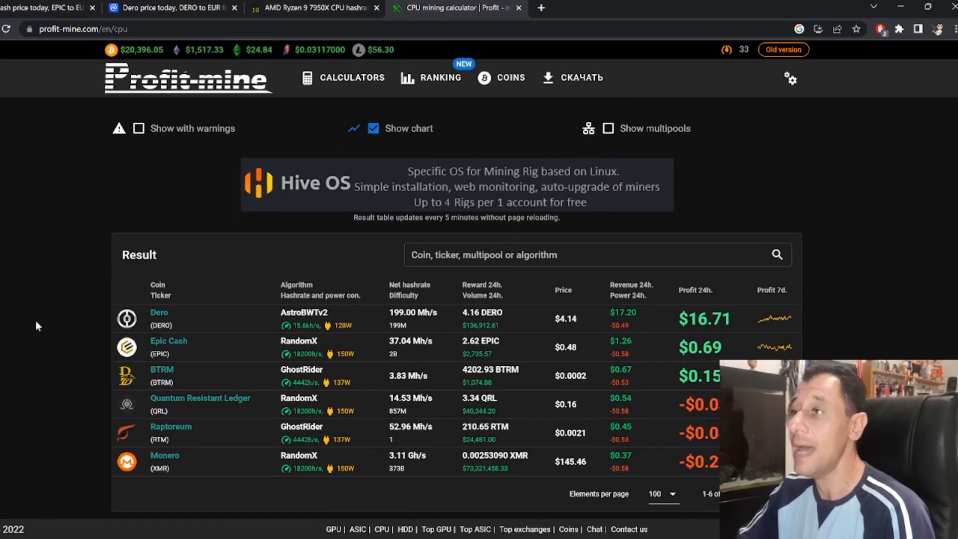
{"action": "scroll", "scroll_direction": "up", "scroll_amount": 3}
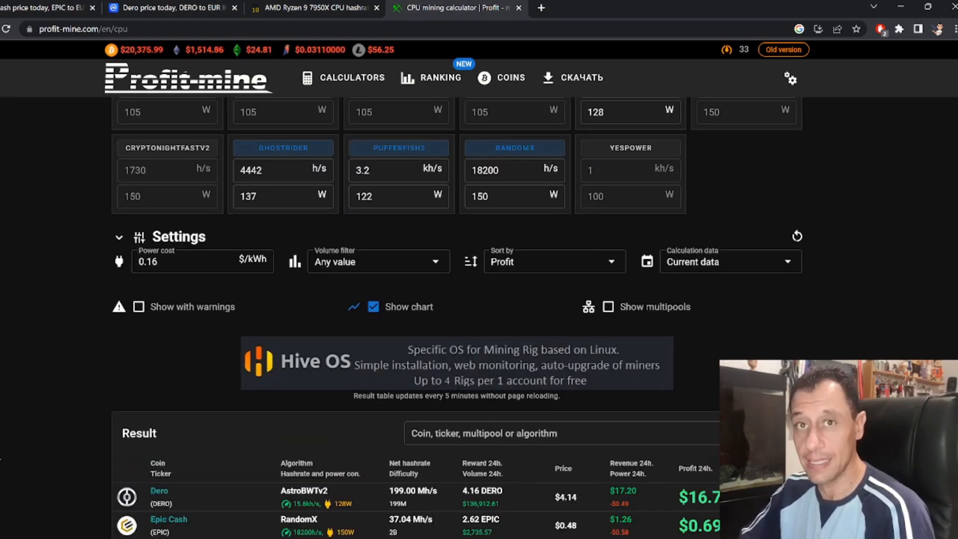
{"action": "left_click", "coordinate": [183, 262]}
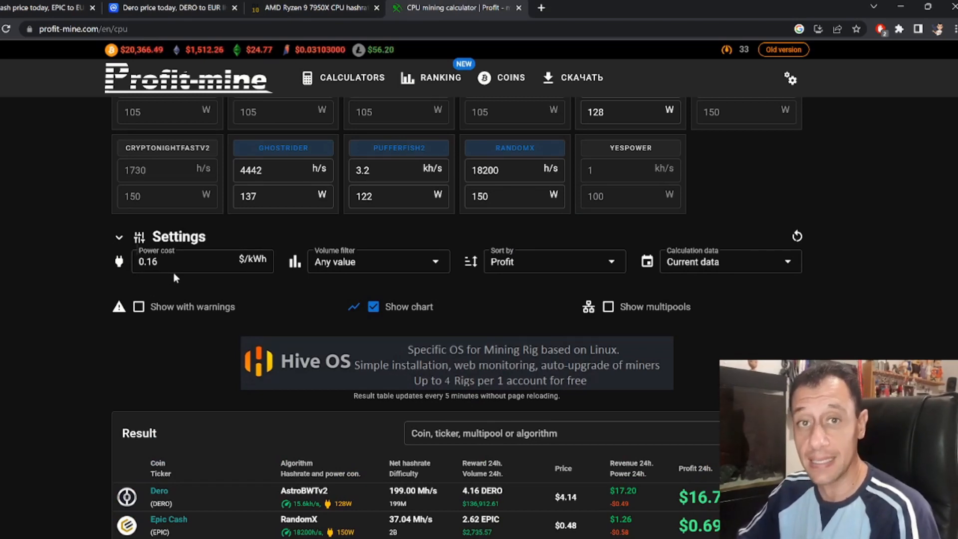
{"action": "mouse_move", "coordinate": [215, 246]}
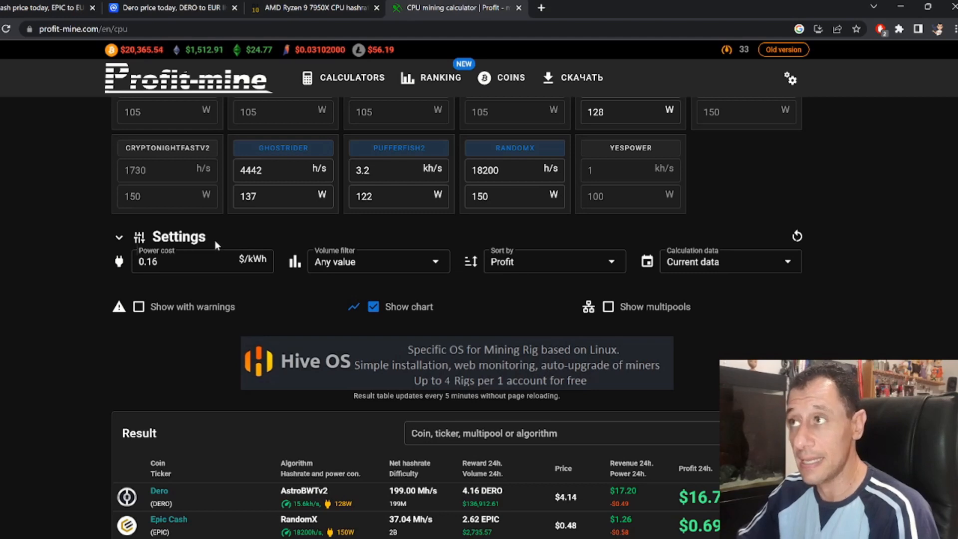
{"action": "left_click", "coordinate": [201, 261]}
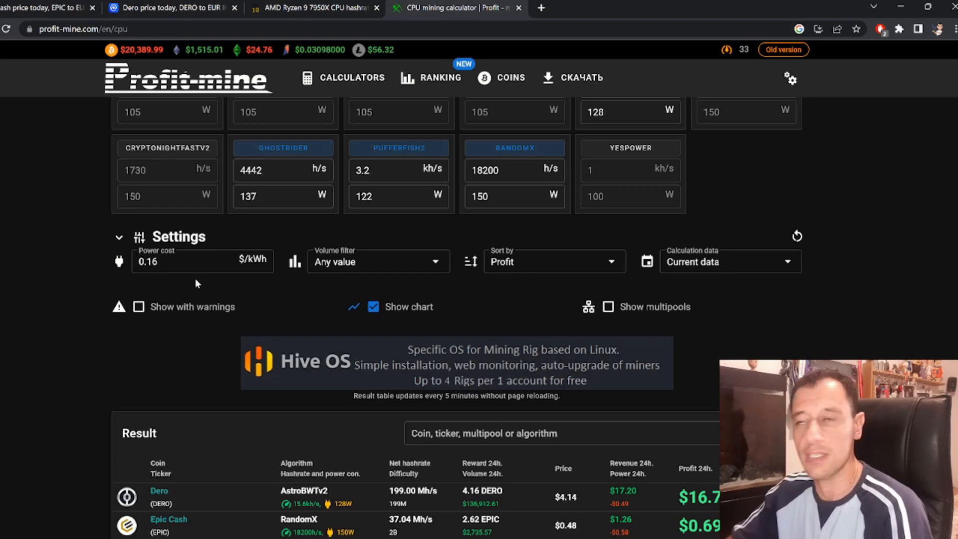
{"action": "mouse_move", "coordinate": [150, 285]}
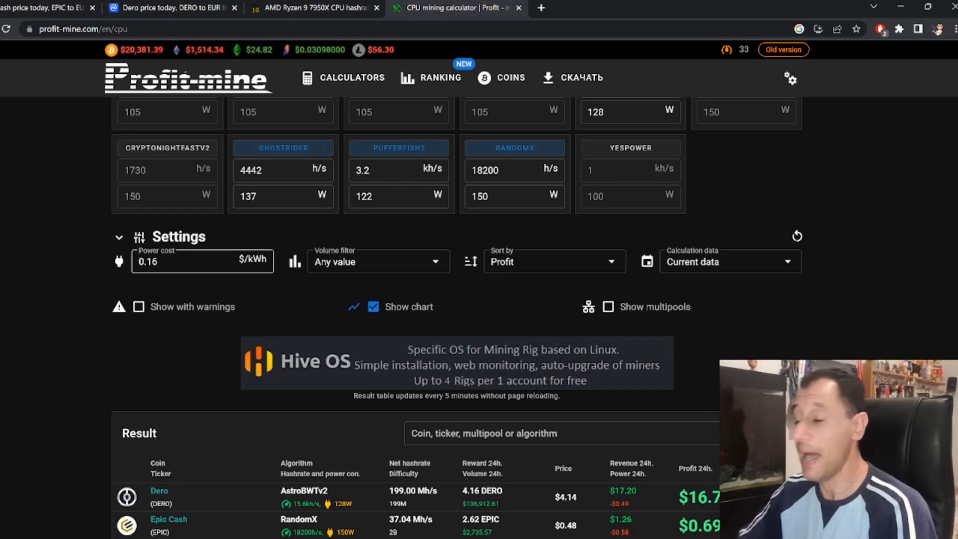
{"action": "scroll", "scroll_direction": "down", "scroll_amount": 3}
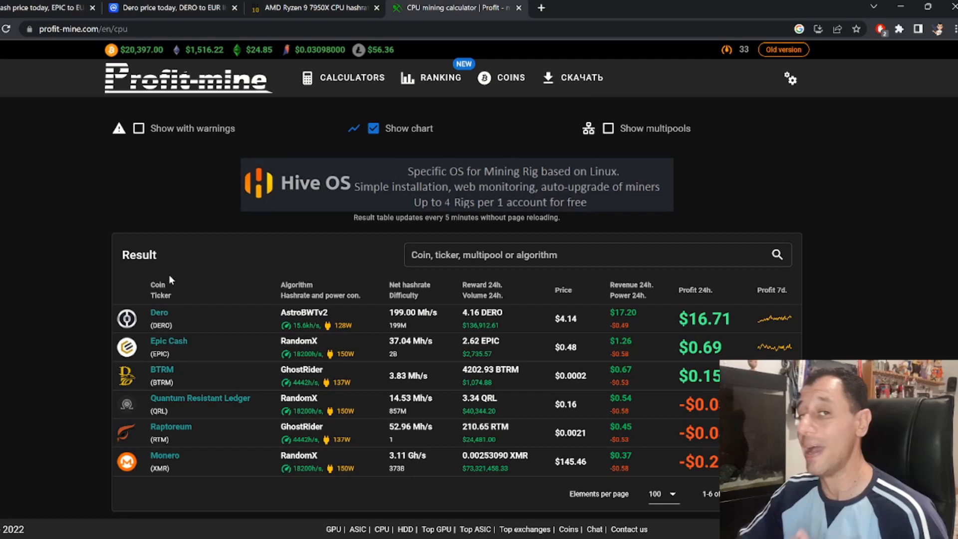
{"action": "mouse_move", "coordinate": [187, 278]}
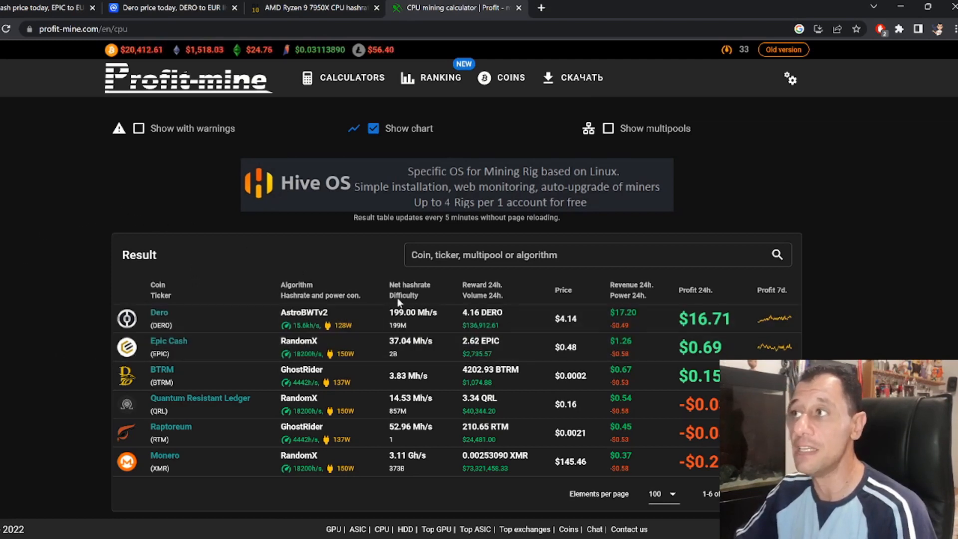
{"action": "mouse_move", "coordinate": [303, 330]}
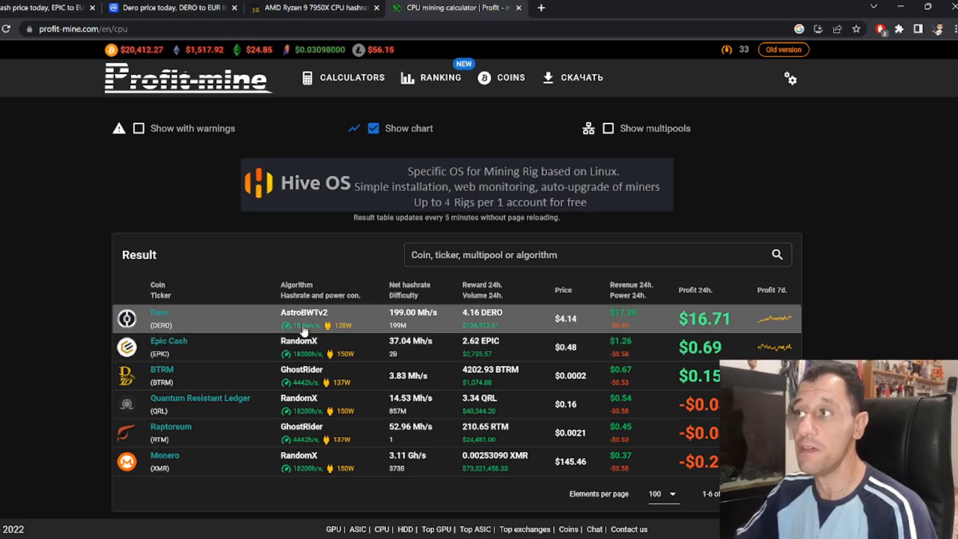
{"action": "mouse_move", "coordinate": [363, 330]}
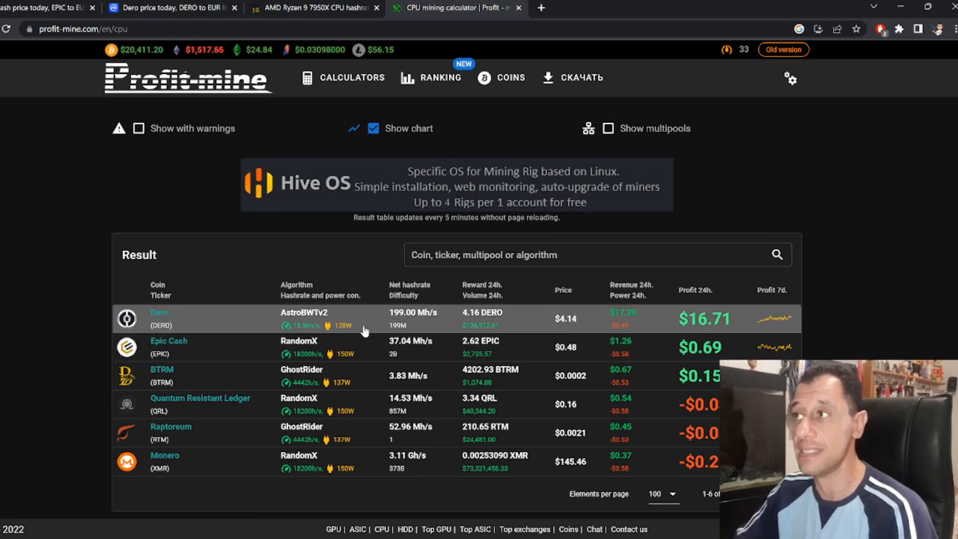
{"action": "mouse_move", "coordinate": [391, 352]}
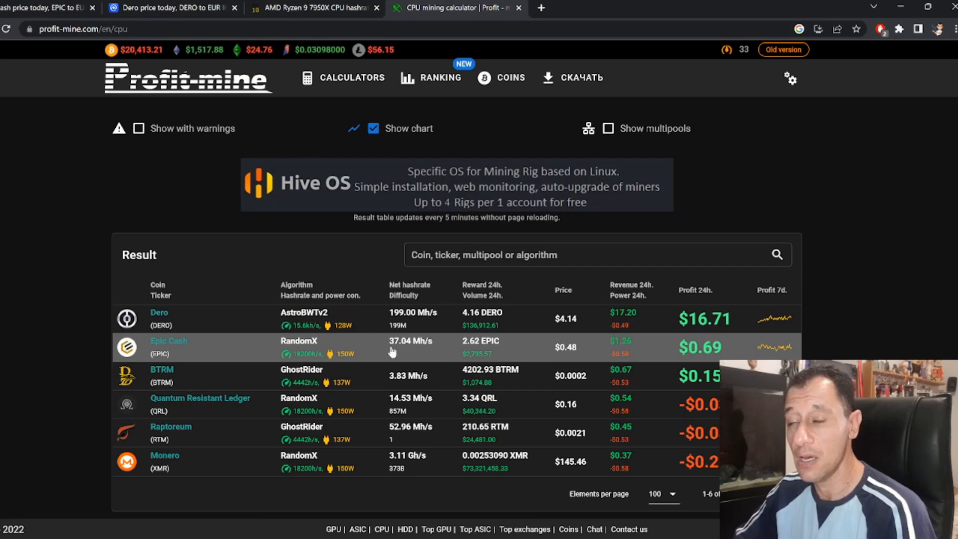
{"action": "mouse_move", "coordinate": [414, 314]}
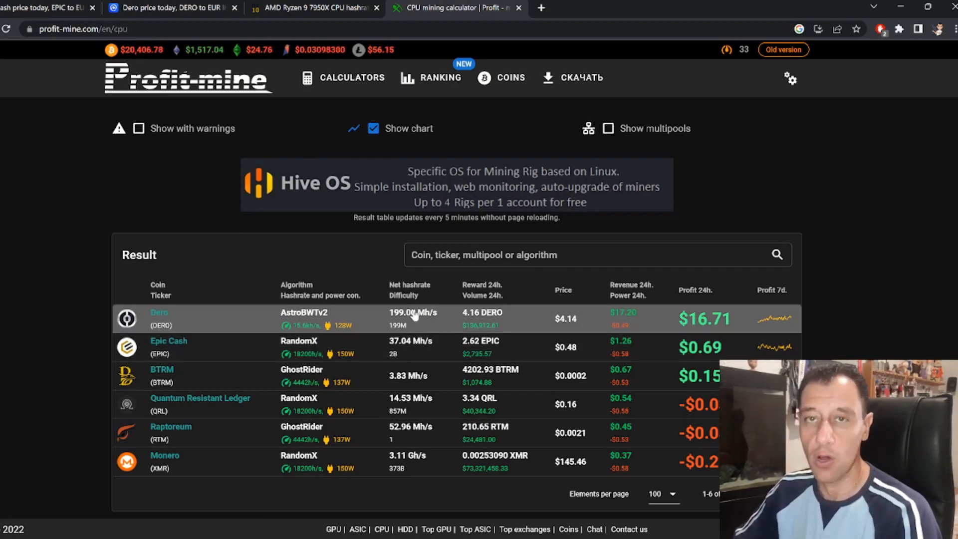
{"action": "left_click", "coordinate": [312, 7]}
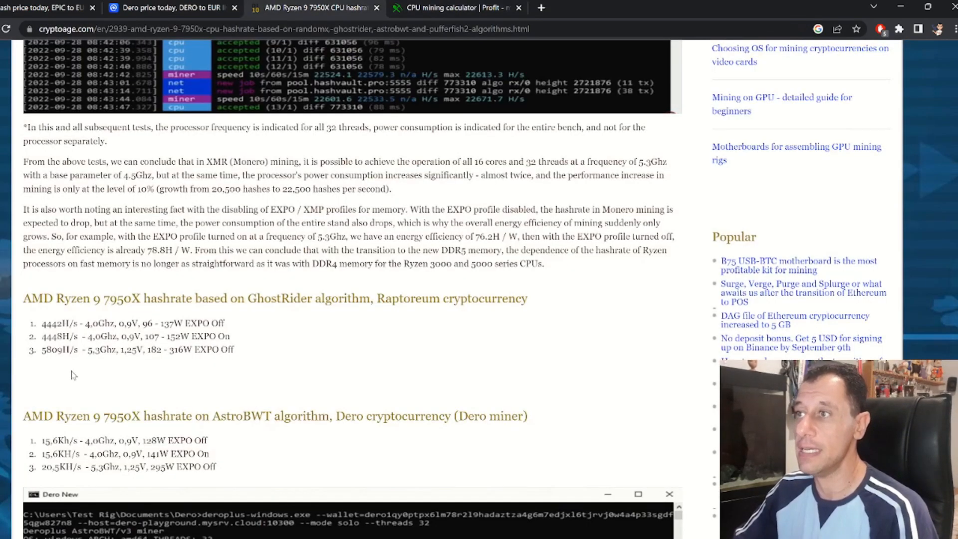
{"action": "scroll", "scroll_direction": "down", "scroll_amount": 3}
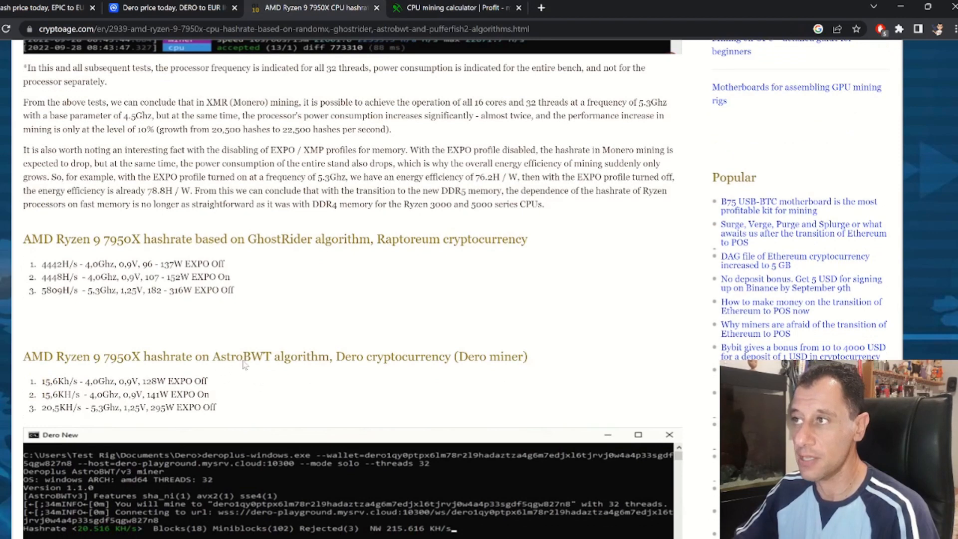
{"action": "mouse_move", "coordinate": [494, 370]}
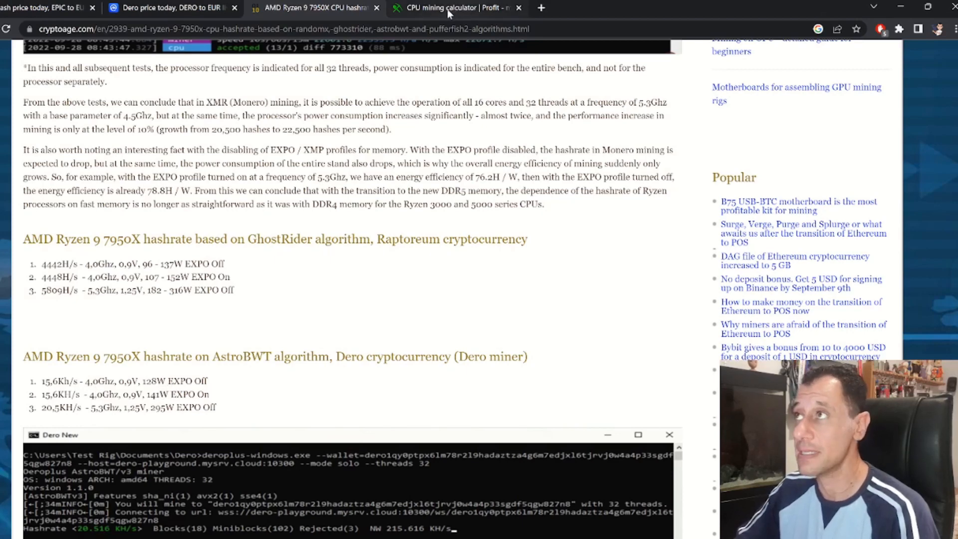
{"action": "left_click", "coordinate": [455, 7]}
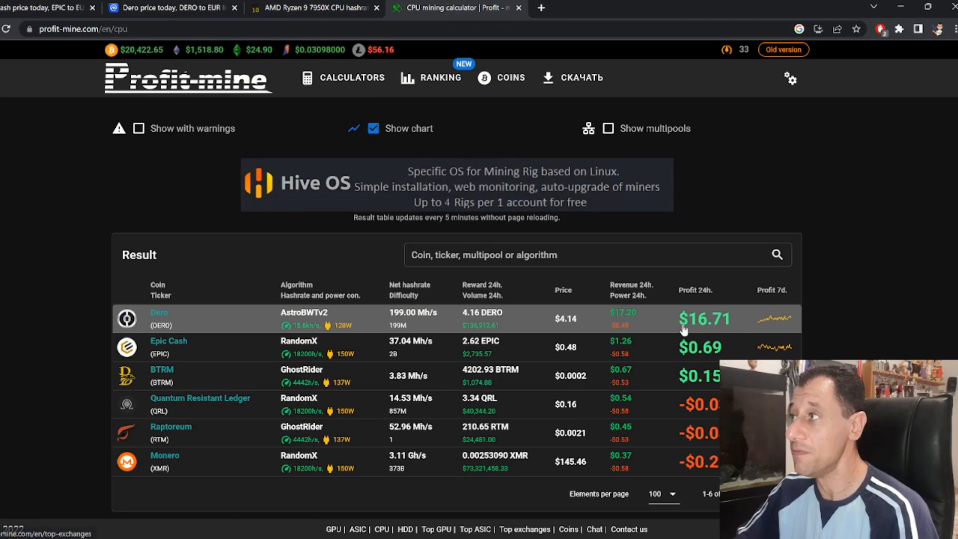
{"action": "mouse_move", "coordinate": [750, 323]}
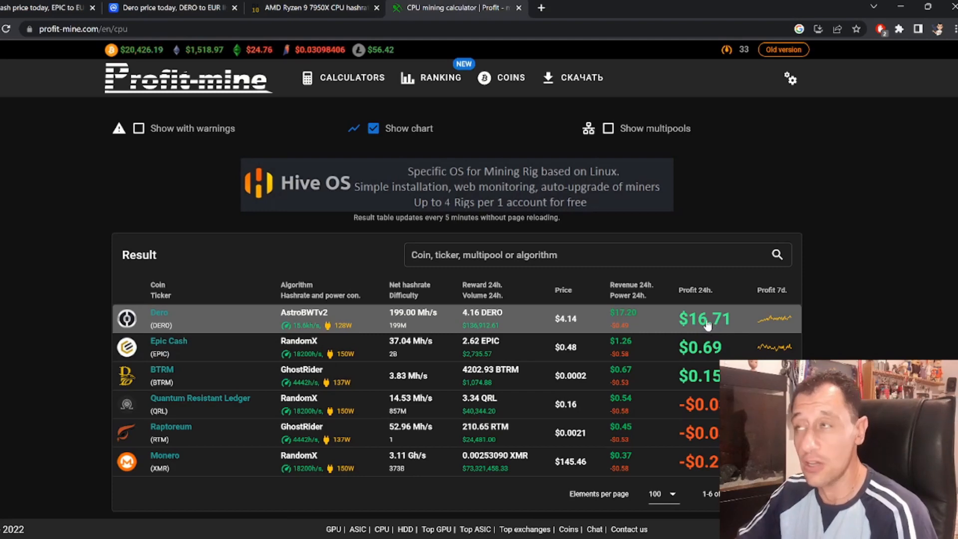
{"action": "left_click", "coordinate": [315, 7]}
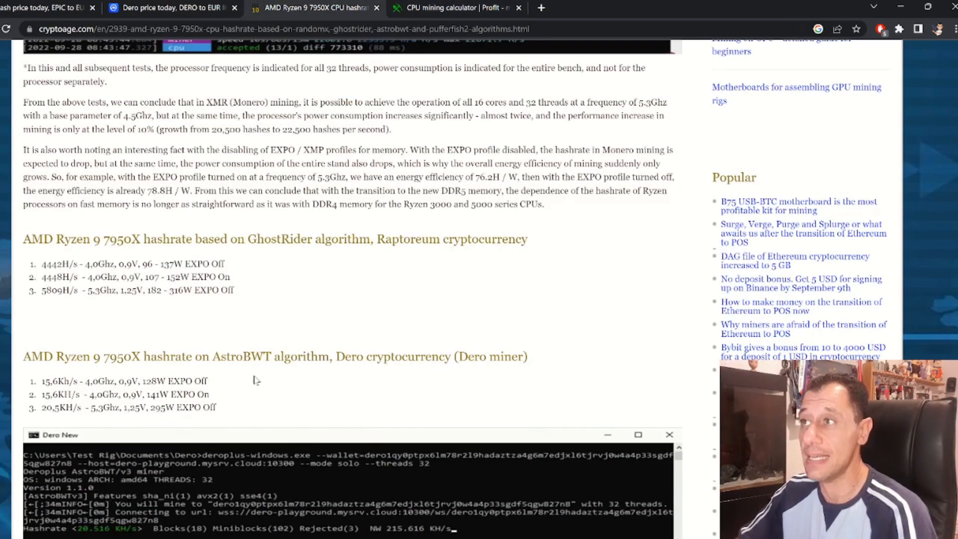
{"action": "mouse_move", "coordinate": [436, 109]}
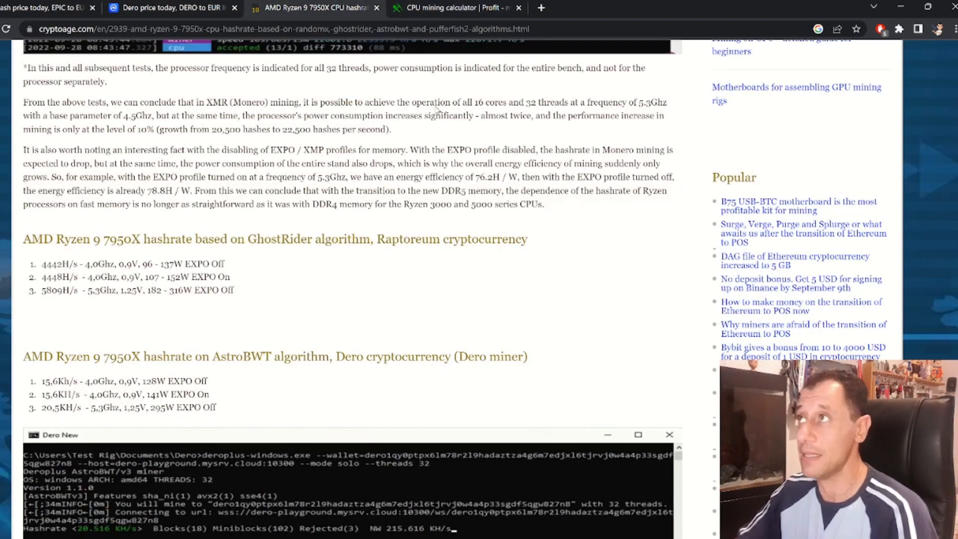
{"action": "left_click", "coordinate": [455, 8]}
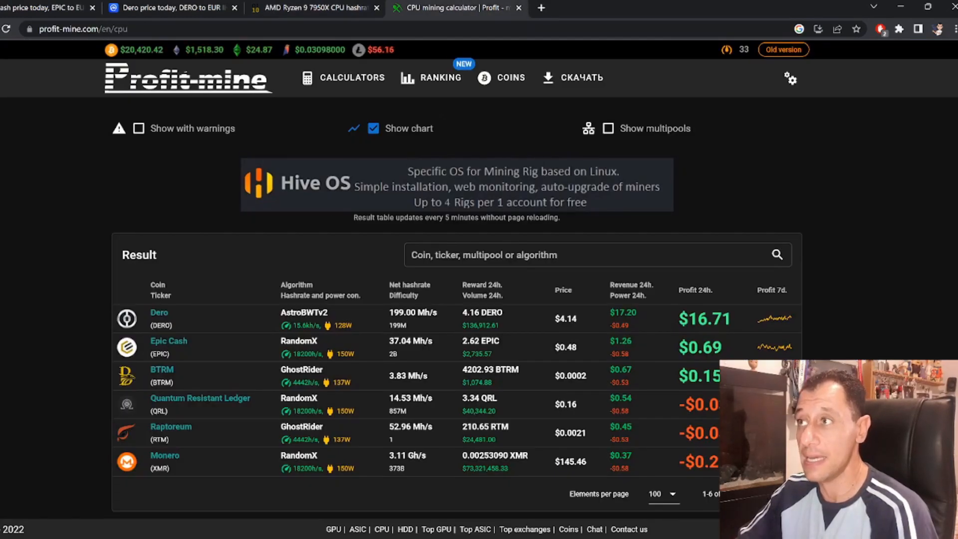
{"action": "mouse_move", "coordinate": [330, 318]}
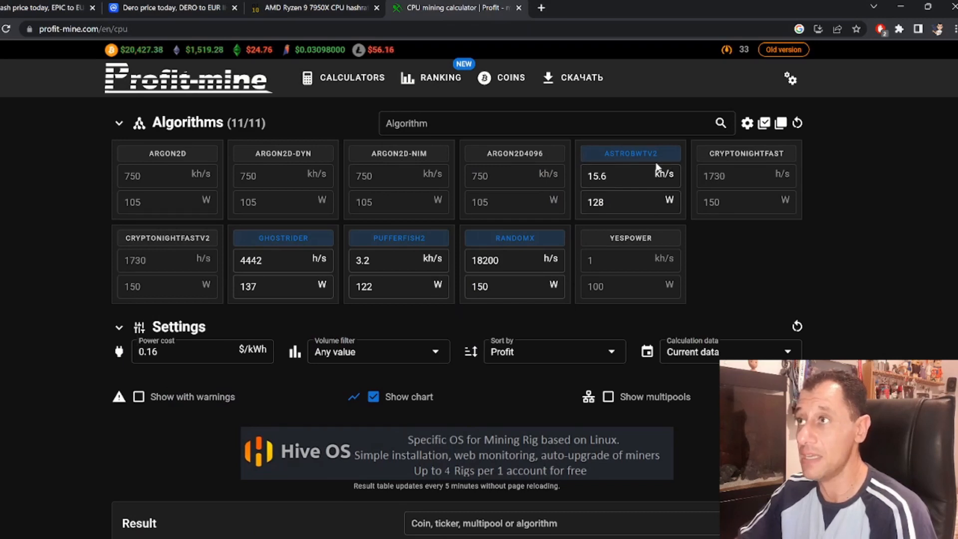
{"action": "mouse_move", "coordinate": [204, 202]}
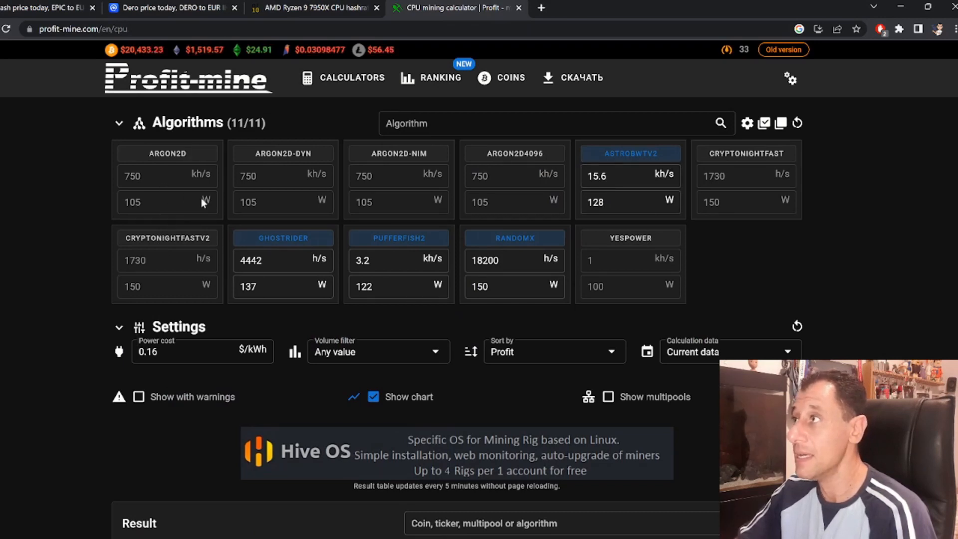
{"action": "mouse_move", "coordinate": [687, 177]}
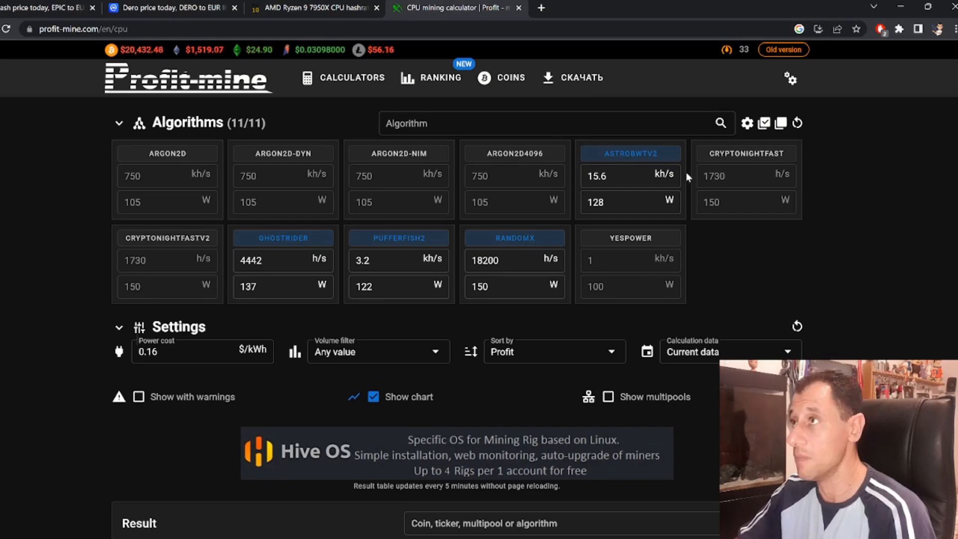
{"action": "mouse_move", "coordinate": [777, 243]}
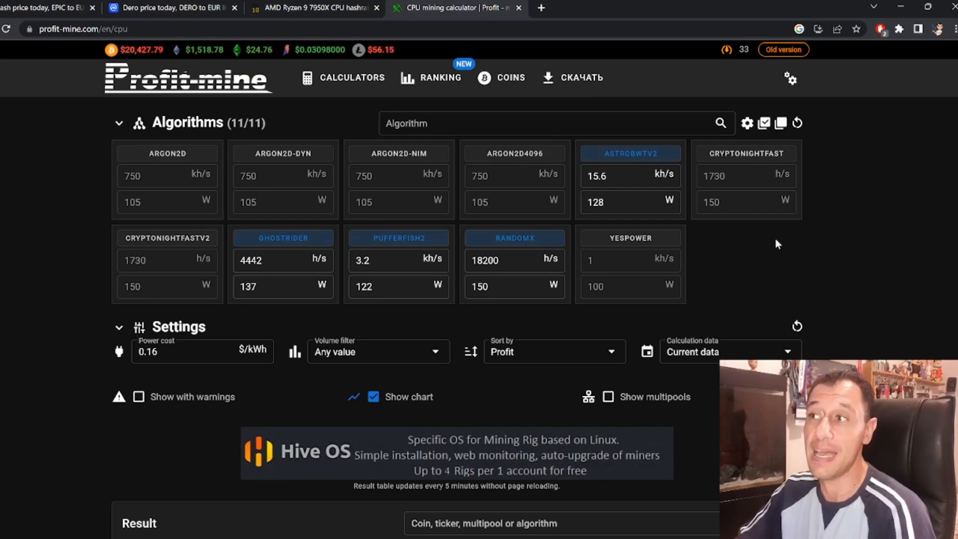
{"action": "mouse_move", "coordinate": [695, 242]}
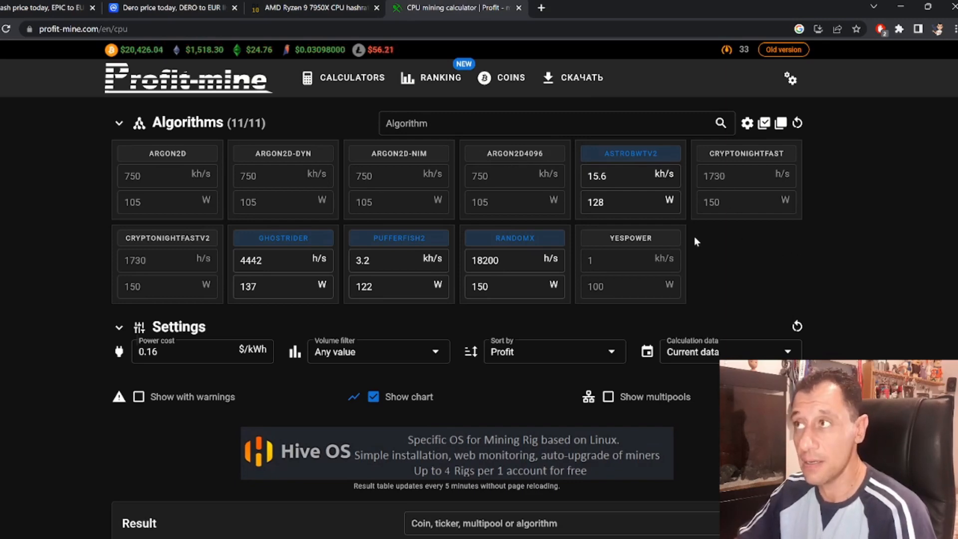
- Review the CPU results table, then return to CryptoAge's GhostRider and AstroBWT figures
{"action": "scroll", "scroll_direction": "down", "scroll_amount": 3}
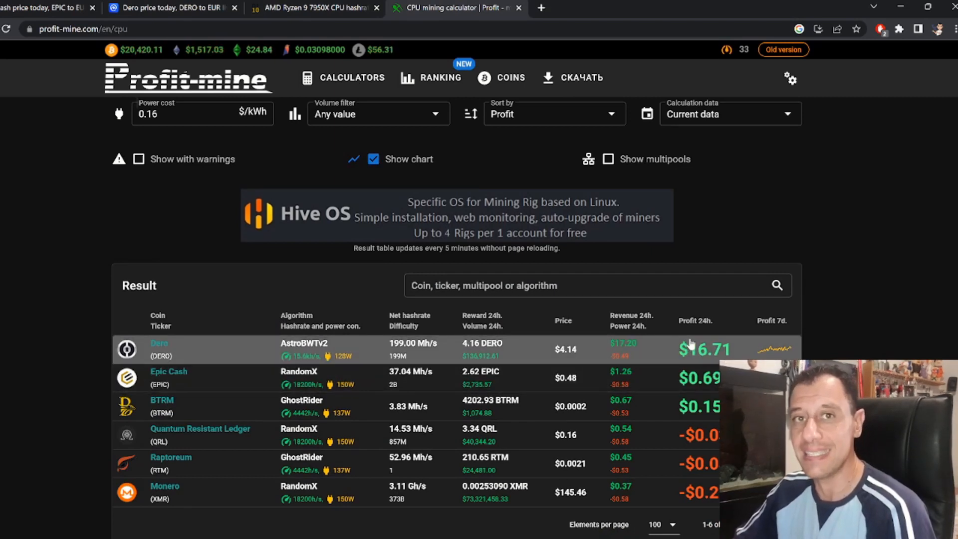
{"action": "mouse_move", "coordinate": [871, 341]}
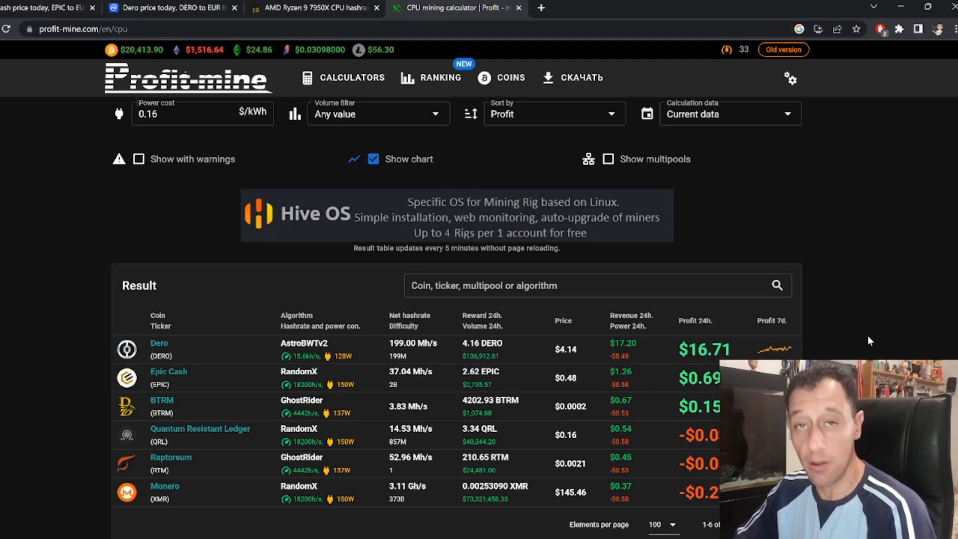
{"action": "mouse_move", "coordinate": [842, 335]}
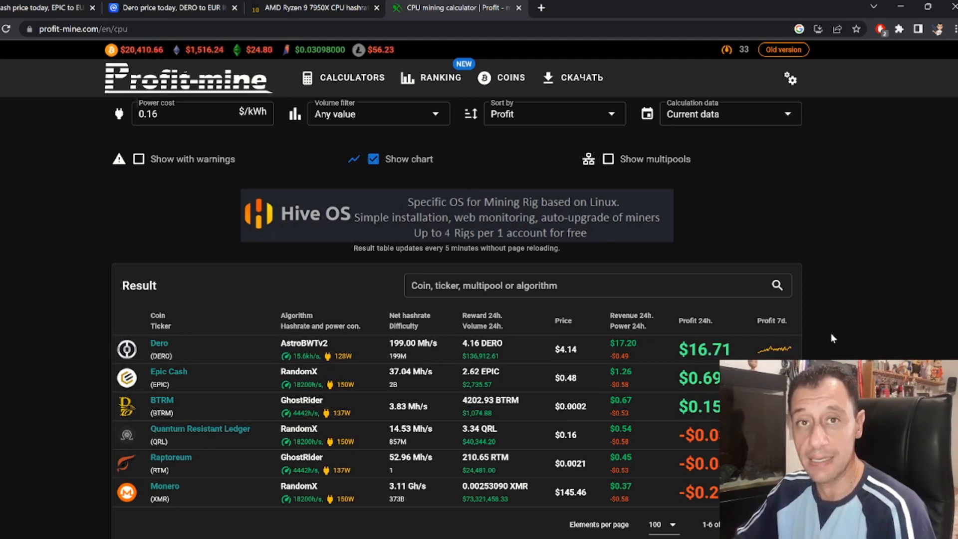
{"action": "mouse_move", "coordinate": [803, 308]}
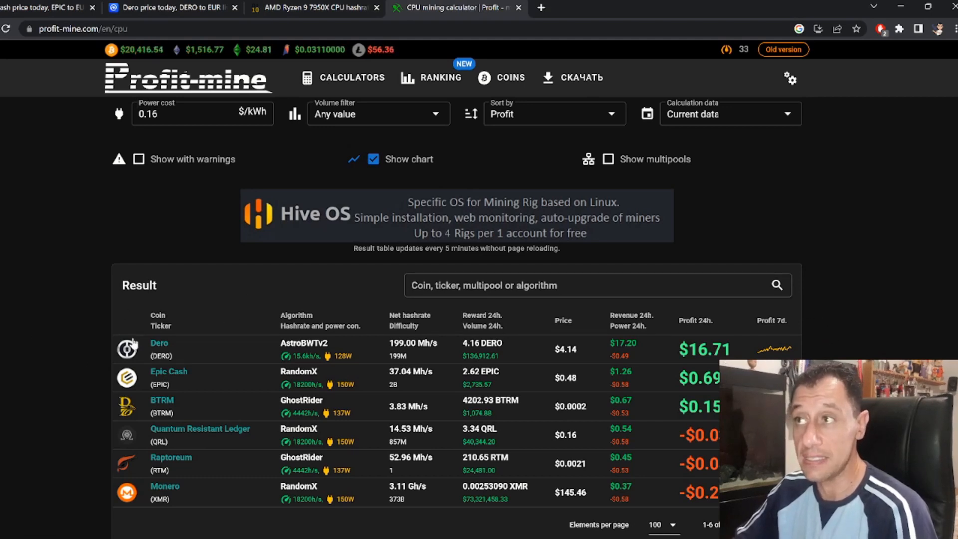
{"action": "mouse_move", "coordinate": [253, 311]}
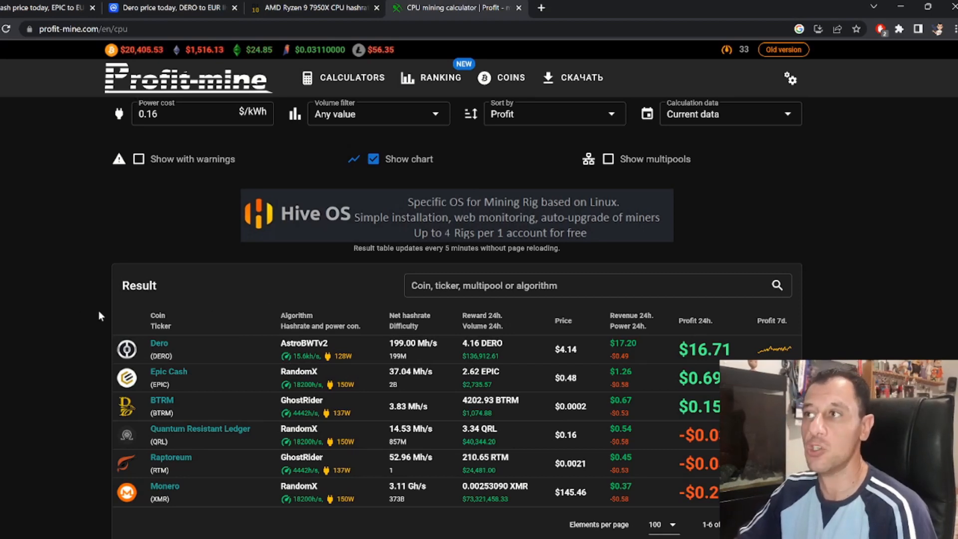
{"action": "mouse_move", "coordinate": [69, 309]}
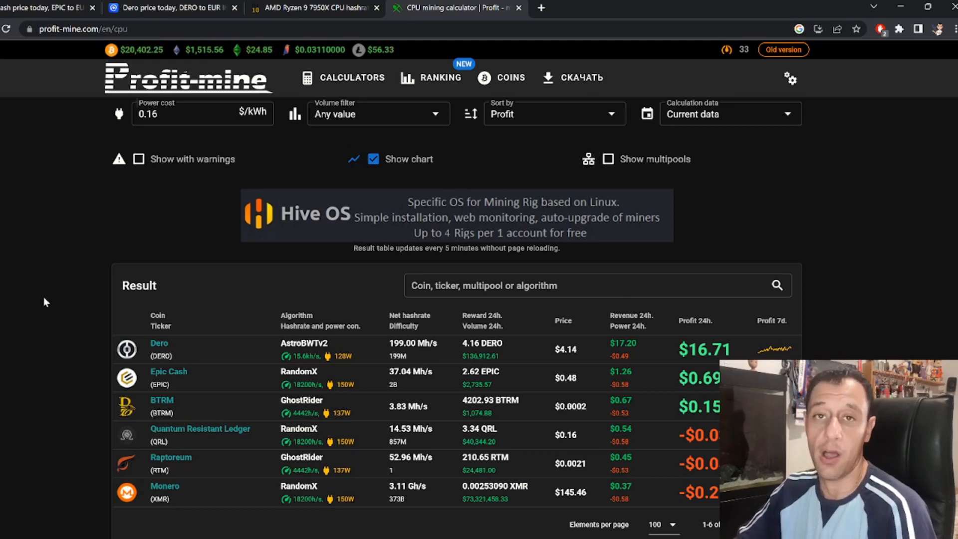
{"action": "mouse_move", "coordinate": [55, 298]}
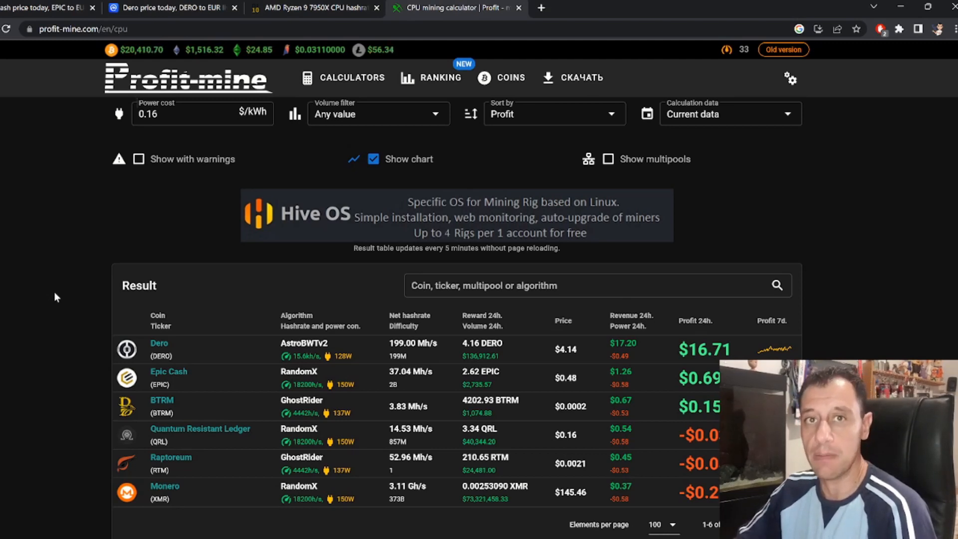
{"action": "mouse_move", "coordinate": [50, 330]}
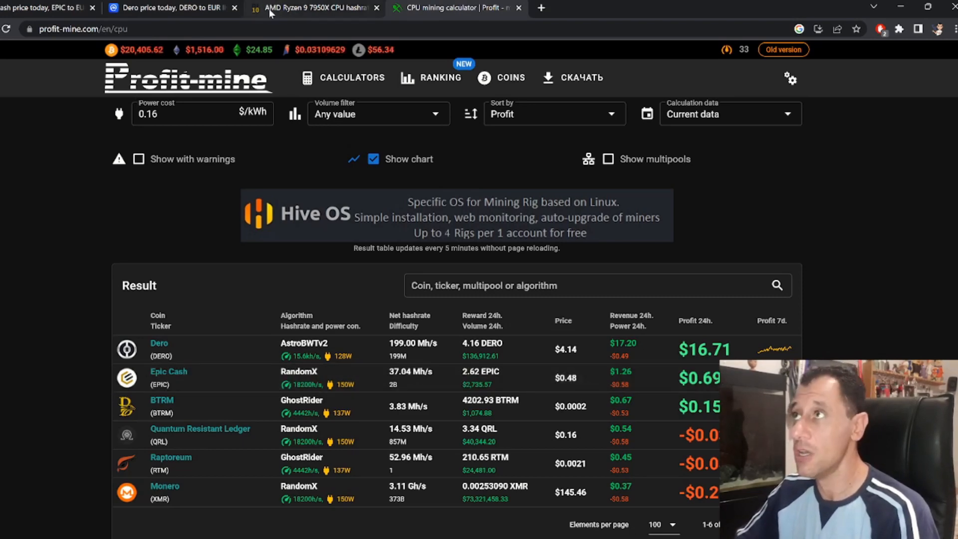
{"action": "left_click", "coordinate": [315, 7]}
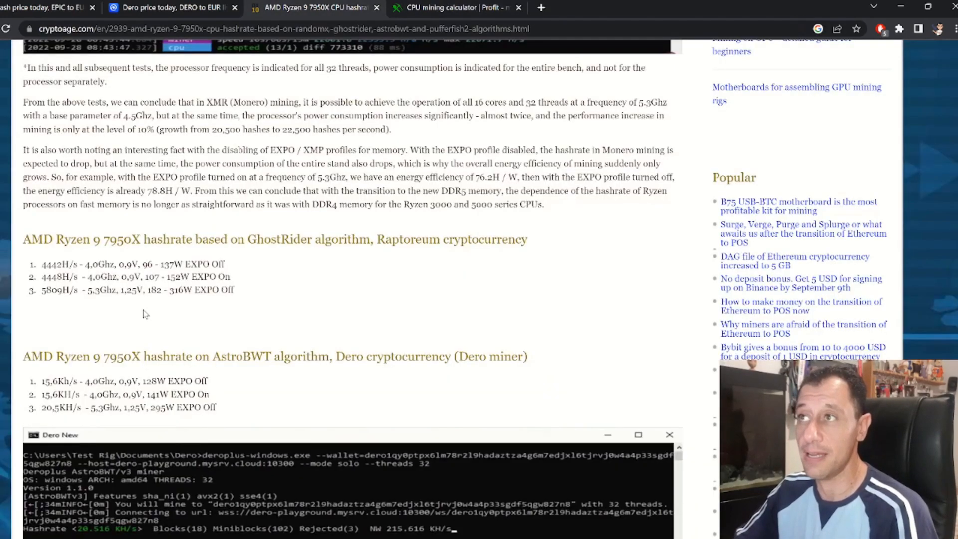
{"action": "mouse_move", "coordinate": [300, 329]}
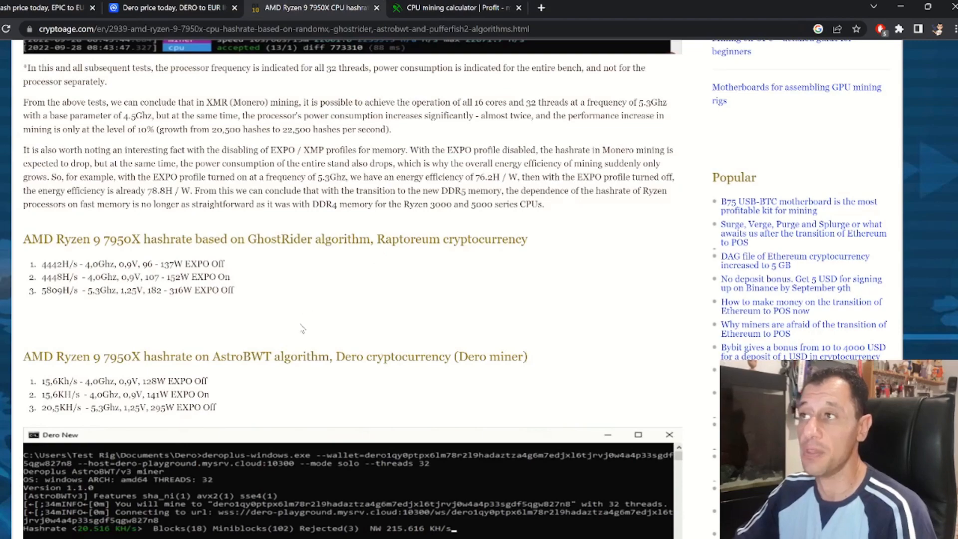
- Check CryptoAge's RandomX 18,200 H/s at 144W, then return to Profit-mine's results
{"action": "scroll", "scroll_direction": "up", "scroll_amount": 3}
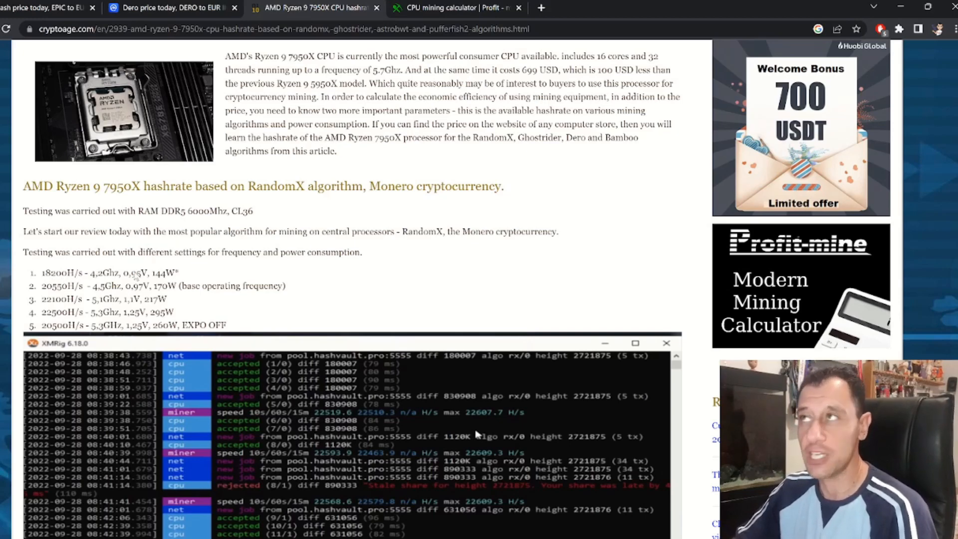
{"action": "left_click", "coordinate": [455, 7]}
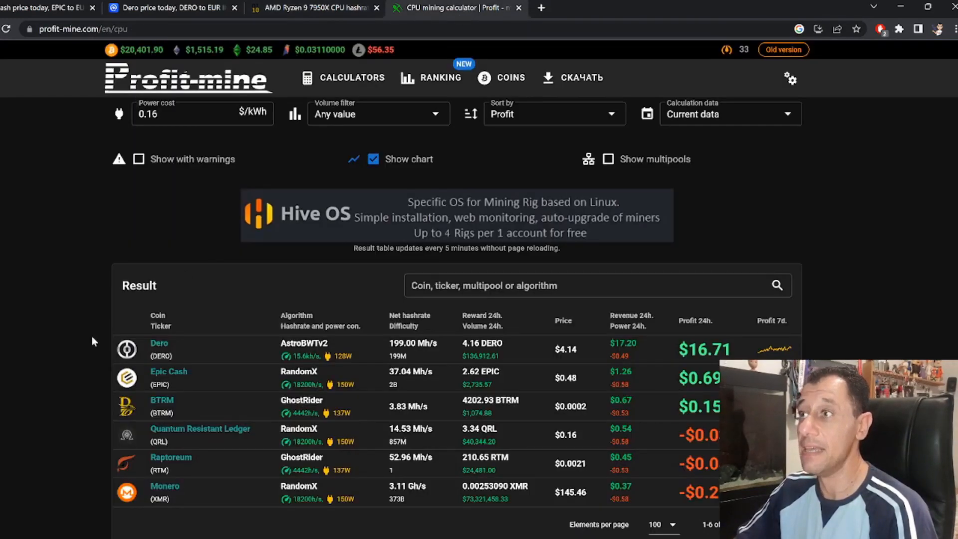
{"action": "mouse_move", "coordinate": [339, 377]}
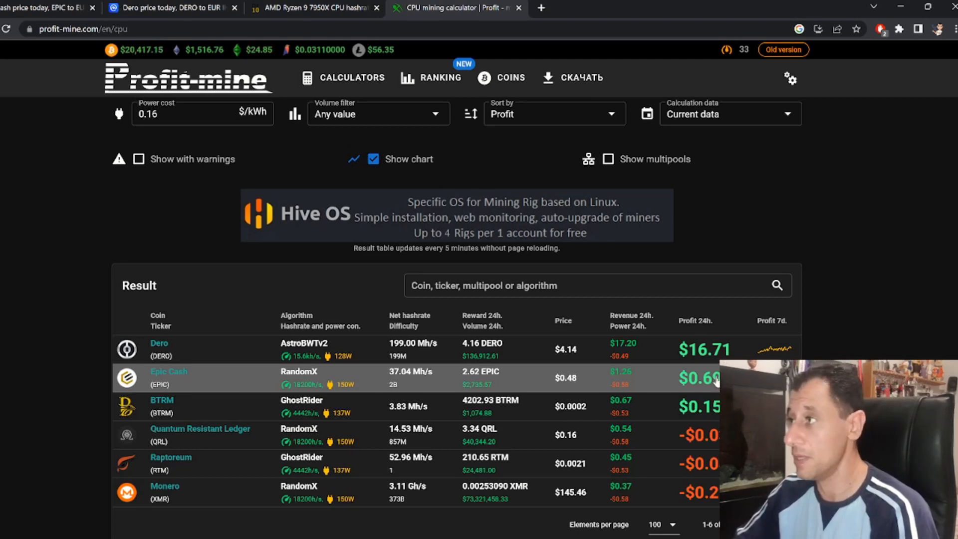
{"action": "mouse_move", "coordinate": [623, 385]}
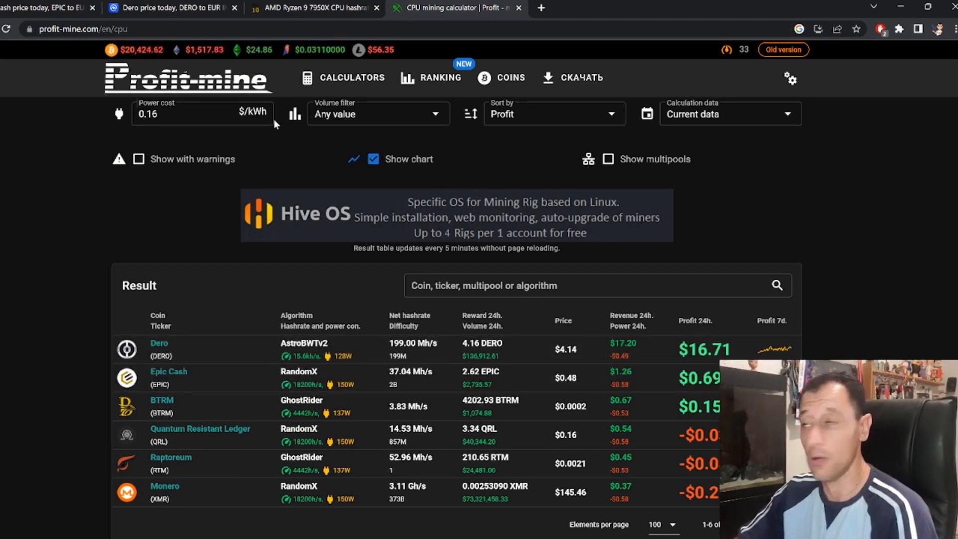
{"action": "mouse_move", "coordinate": [626, 392]}
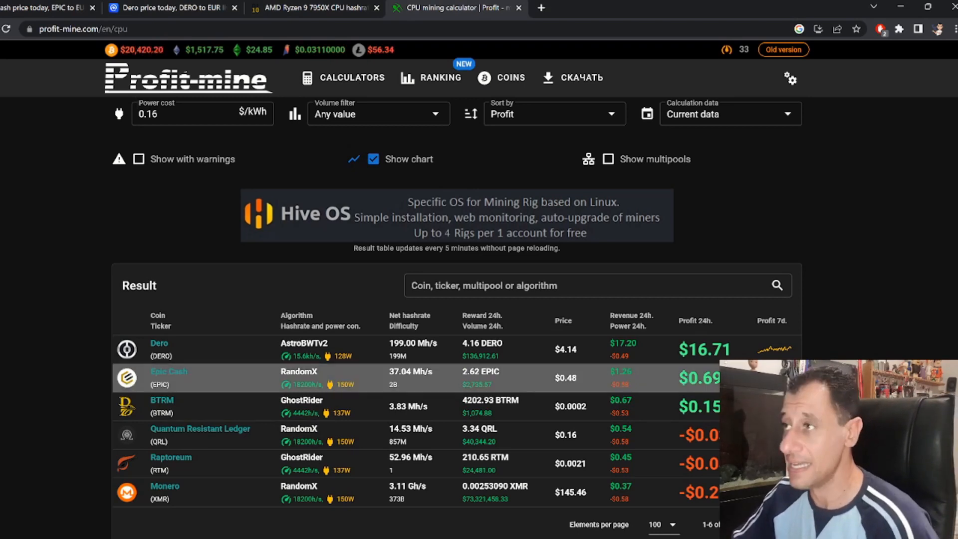
{"action": "mouse_move", "coordinate": [177, 402]}
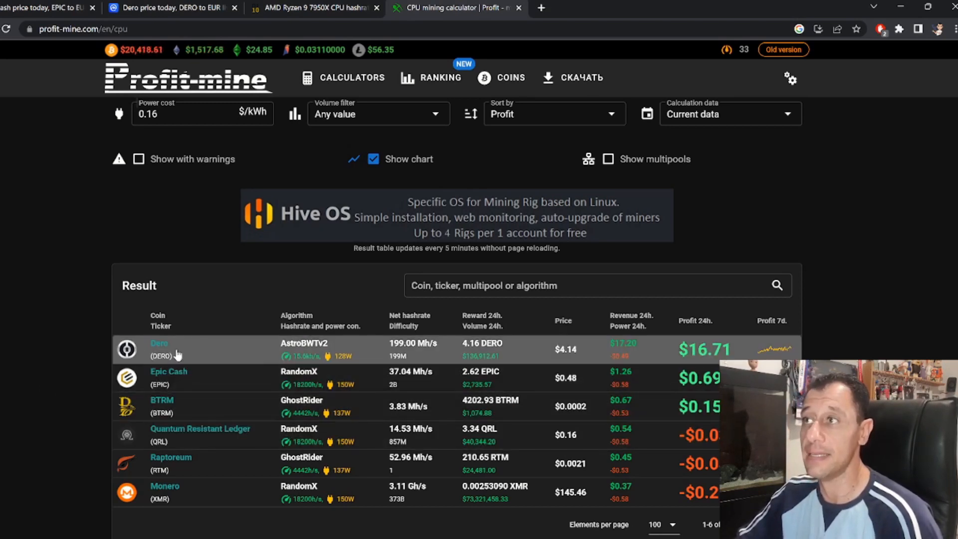
{"action": "mouse_move", "coordinate": [210, 351]}
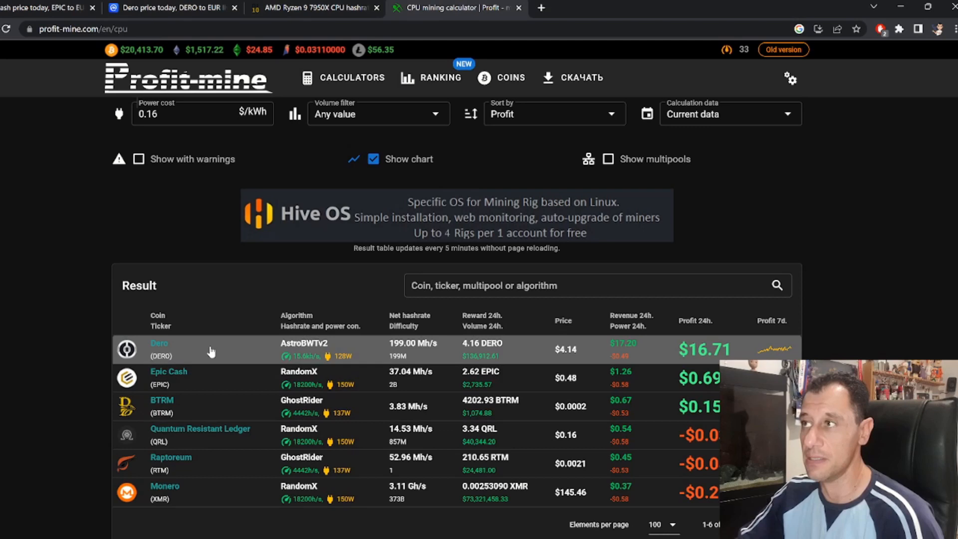
{"action": "mouse_move", "coordinate": [270, 357]}
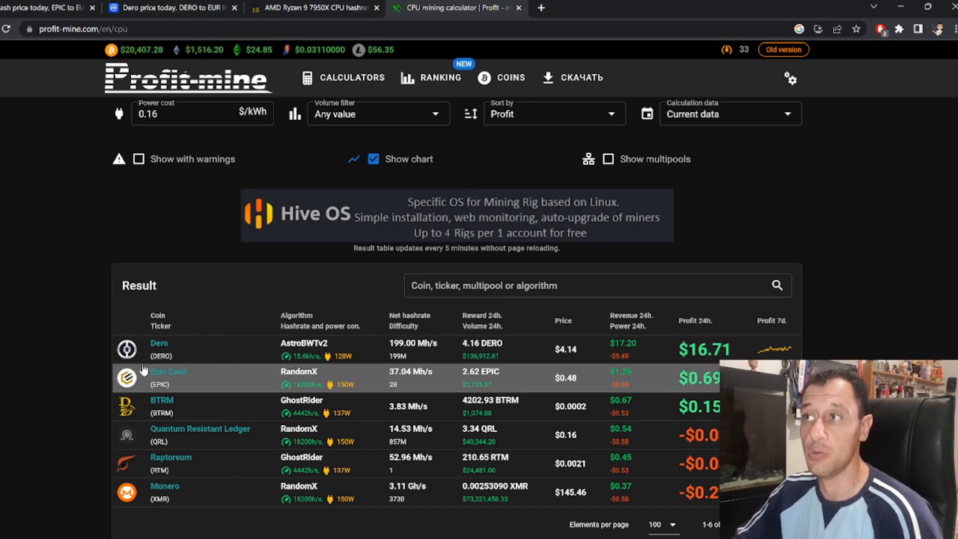
{"action": "mouse_move", "coordinate": [231, 350]}
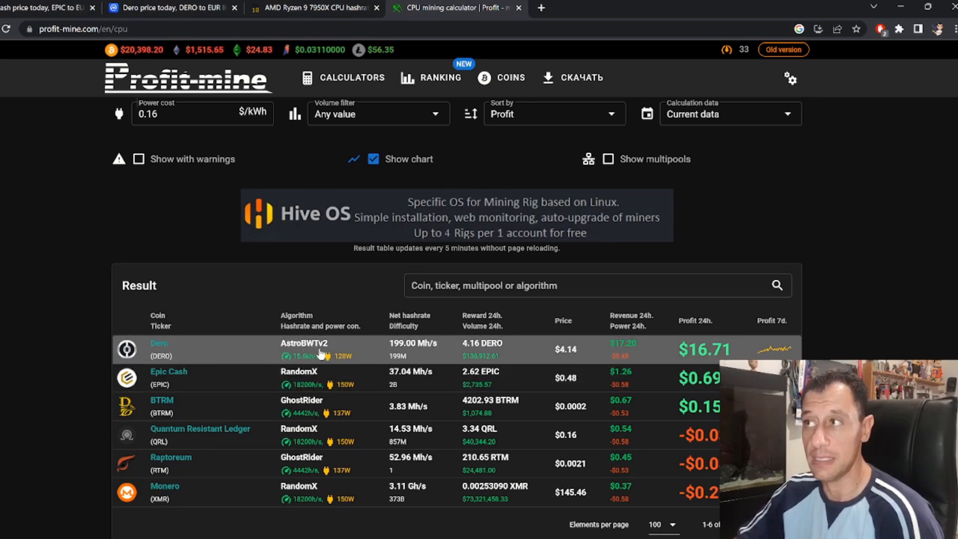
- Return to the CryptoAge article's RandomX Monero results after comparing Dero and Epic Cash
{"action": "left_click", "coordinate": [312, 7]}
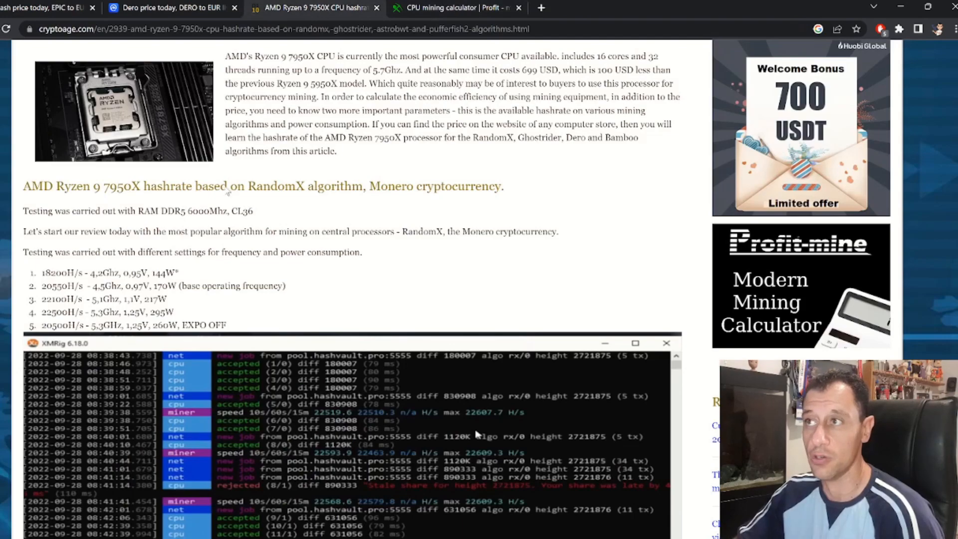
{"action": "mouse_move", "coordinate": [215, 268]}
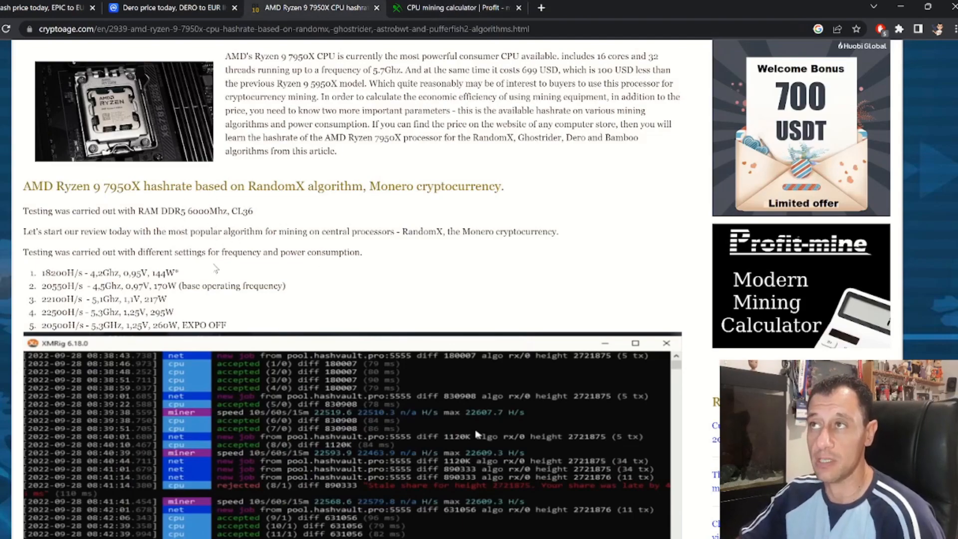
- Review the AstroBWT and PufferFish2 Bamboo sections, then return to Profit-mine's results
{"action": "scroll", "scroll_direction": "down", "scroll_amount": 3}
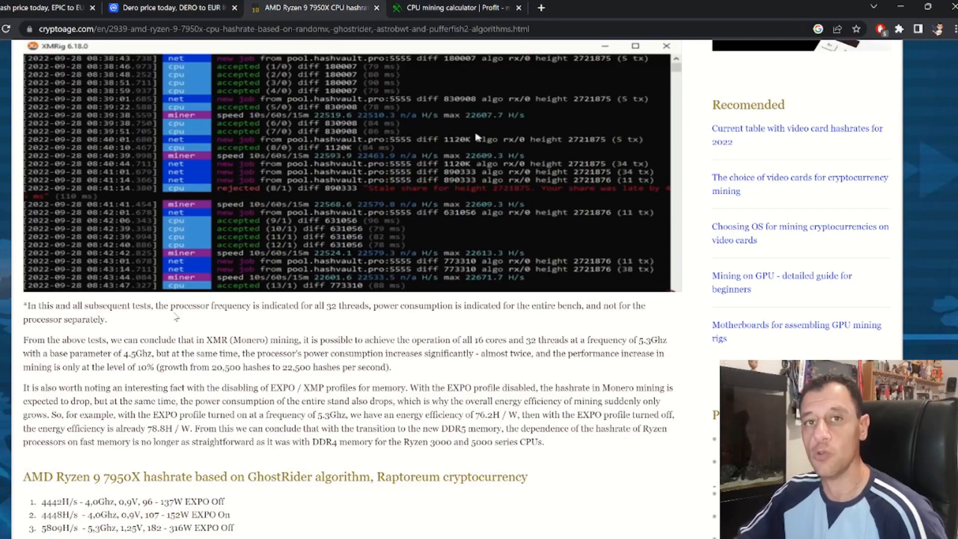
{"action": "scroll", "scroll_direction": "down", "scroll_amount": 3}
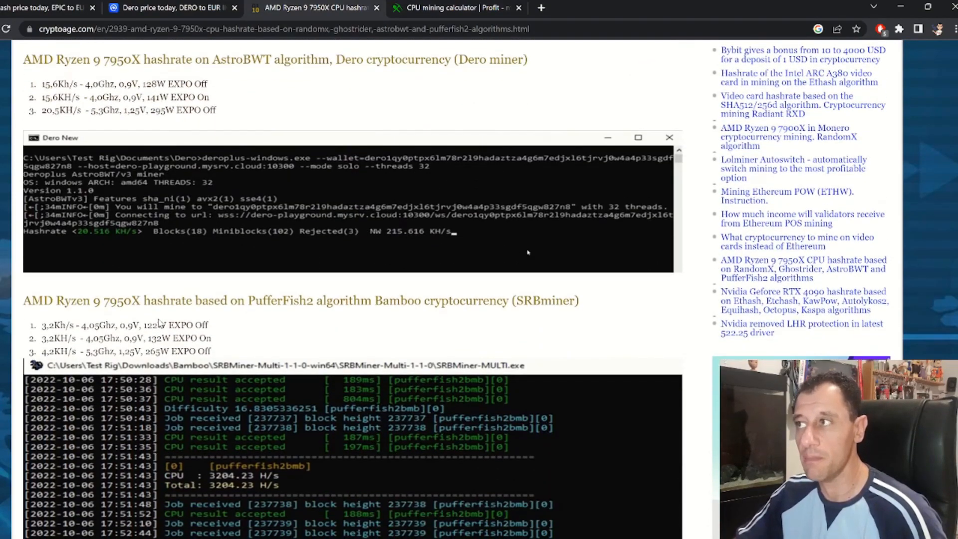
{"action": "scroll", "scroll_direction": "up", "scroll_amount": 3}
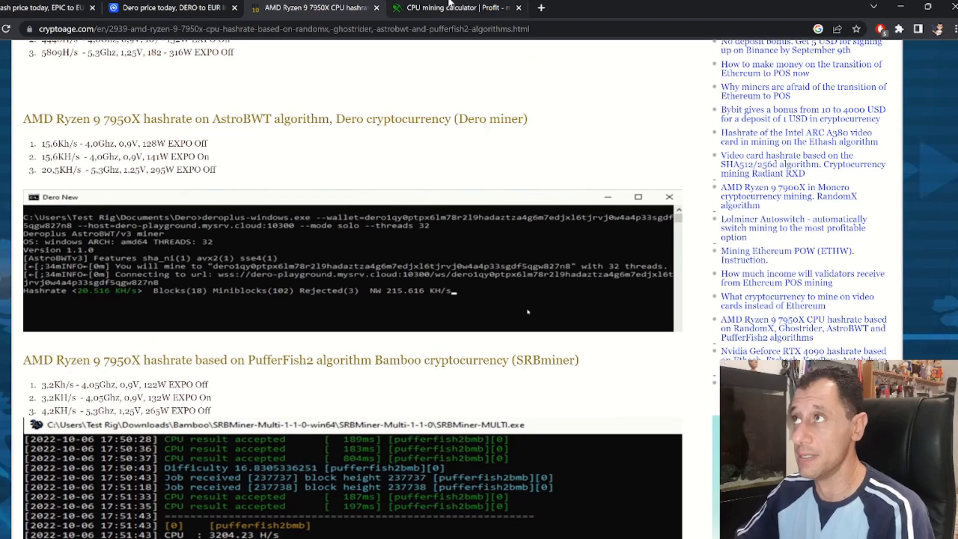
{"action": "left_click", "coordinate": [455, 7]}
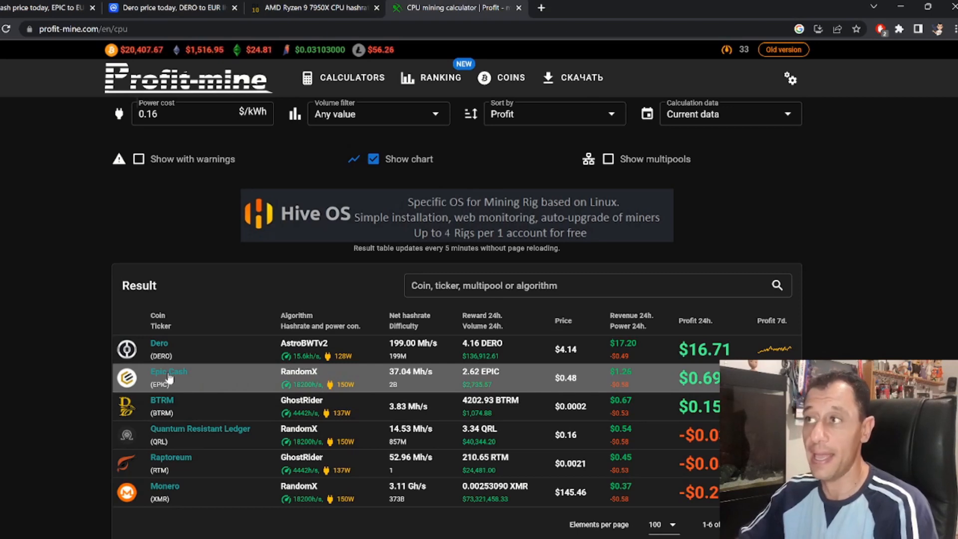
{"action": "mouse_move", "coordinate": [293, 434]}
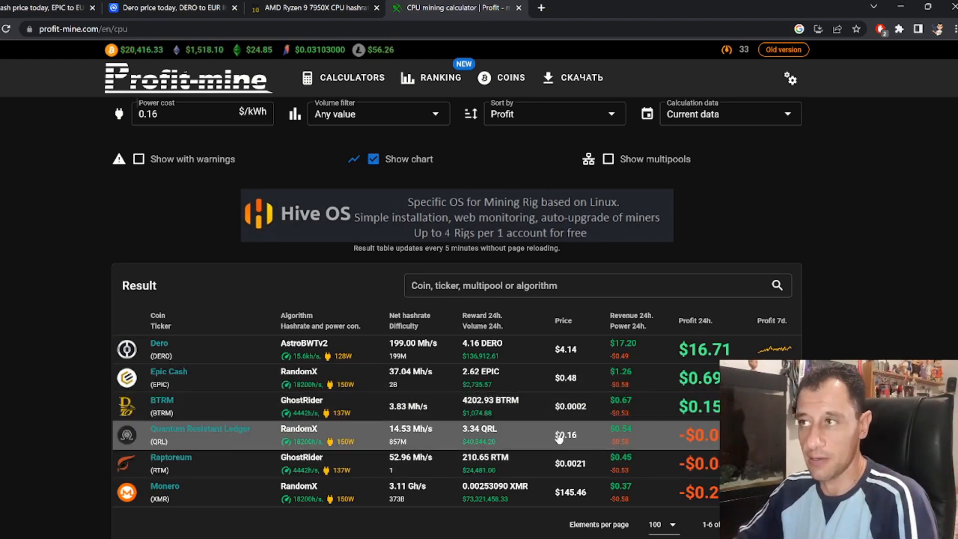
{"action": "mouse_move", "coordinate": [67, 391]}
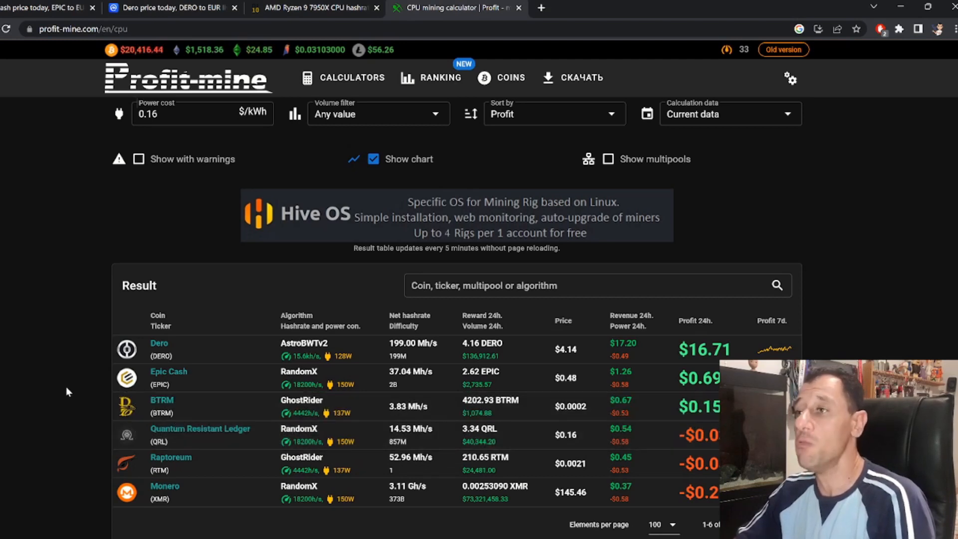
{"action": "mouse_move", "coordinate": [78, 372]}
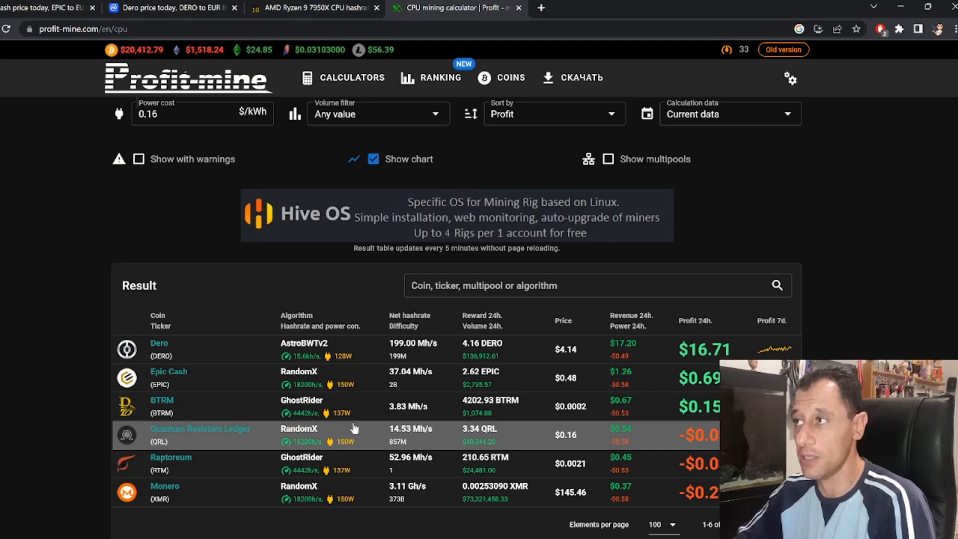
{"action": "mouse_move", "coordinate": [276, 401]}
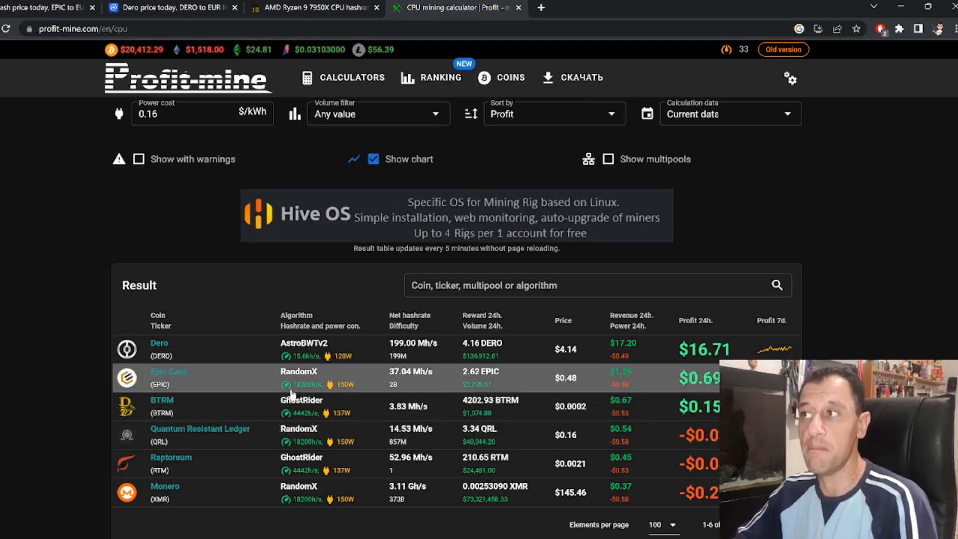
{"action": "mouse_move", "coordinate": [271, 416]}
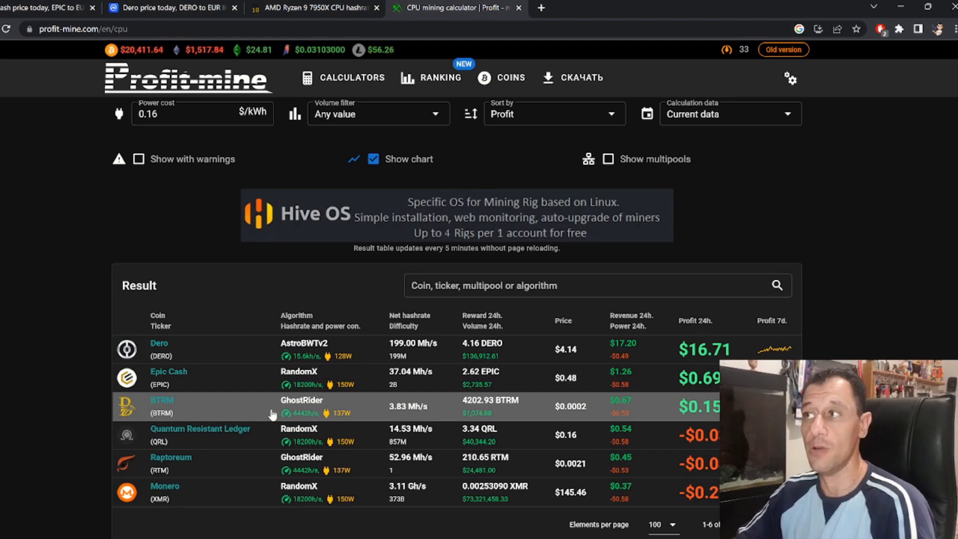
{"action": "mouse_move", "coordinate": [348, 406]}
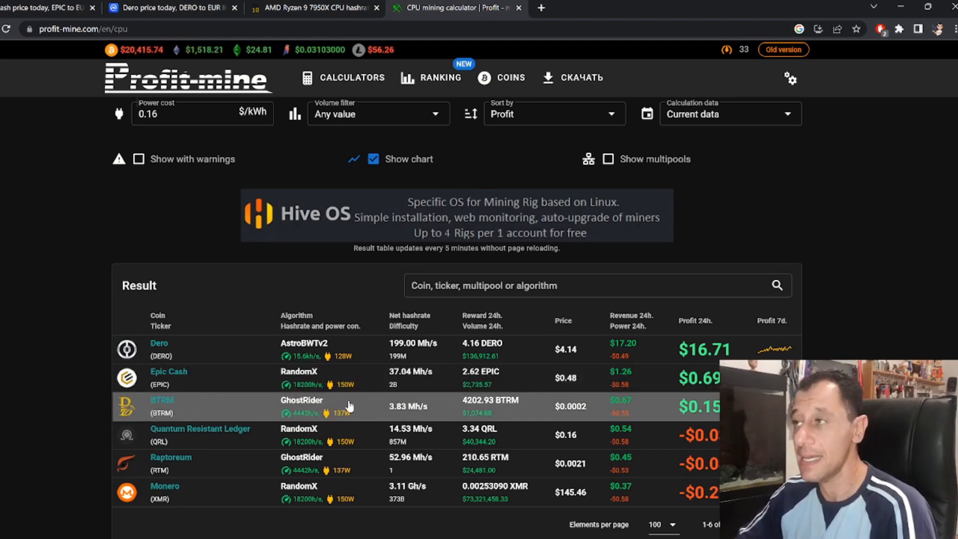
{"action": "mouse_move", "coordinate": [400, 385]}
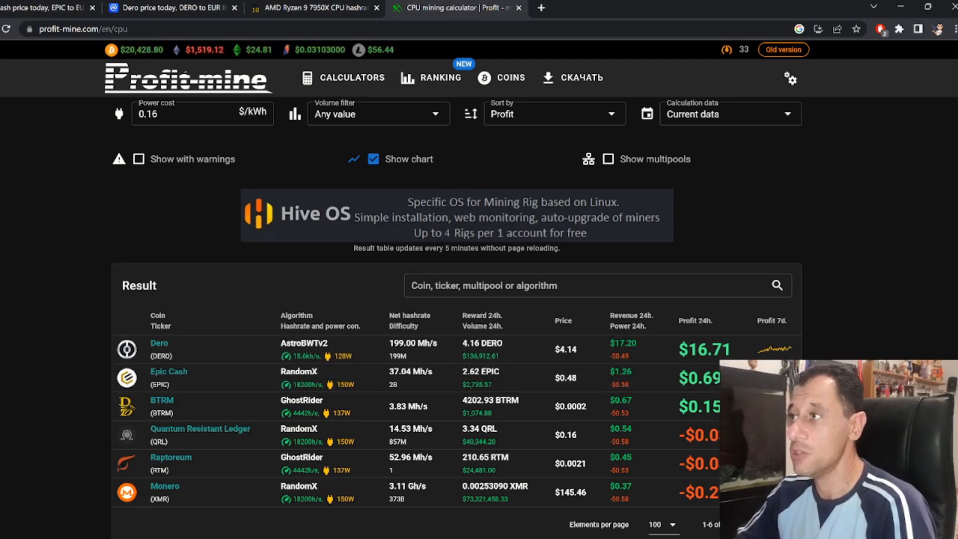
{"action": "mouse_move", "coordinate": [562, 383]}
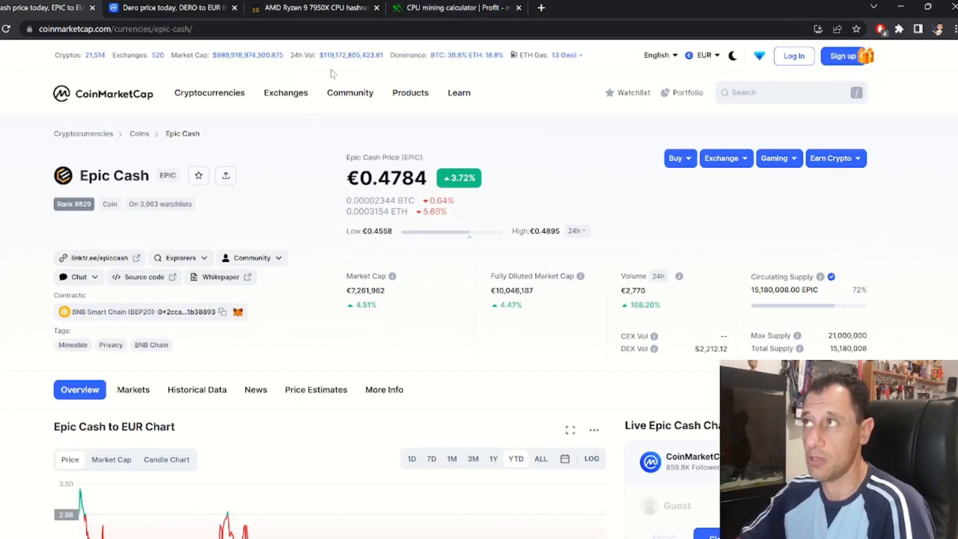
- Compare Epic Cash's €0.4784 with Profit-mine, then bring up Dero's €4.18 page
{"action": "left_click", "coordinate": [456, 7]}
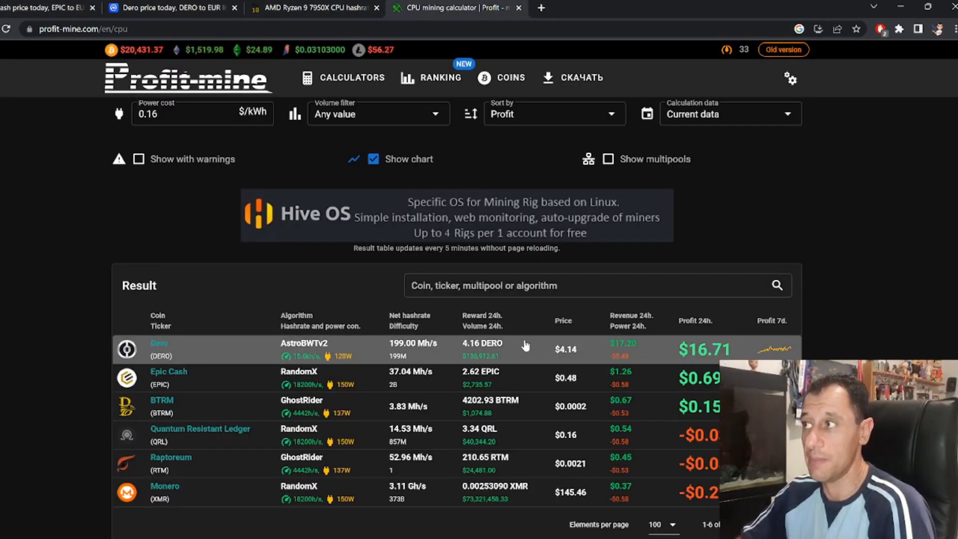
{"action": "mouse_move", "coordinate": [498, 371]}
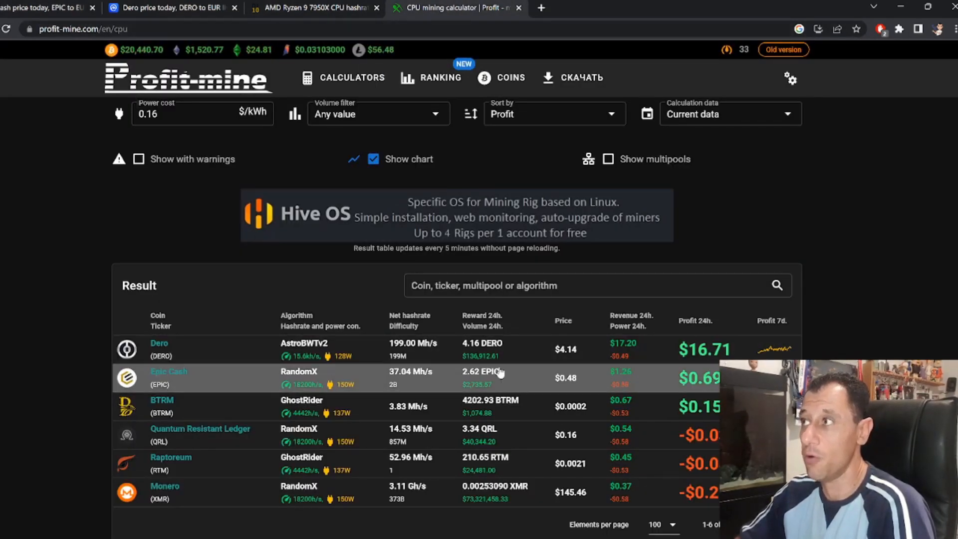
{"action": "left_click", "coordinate": [170, 7]}
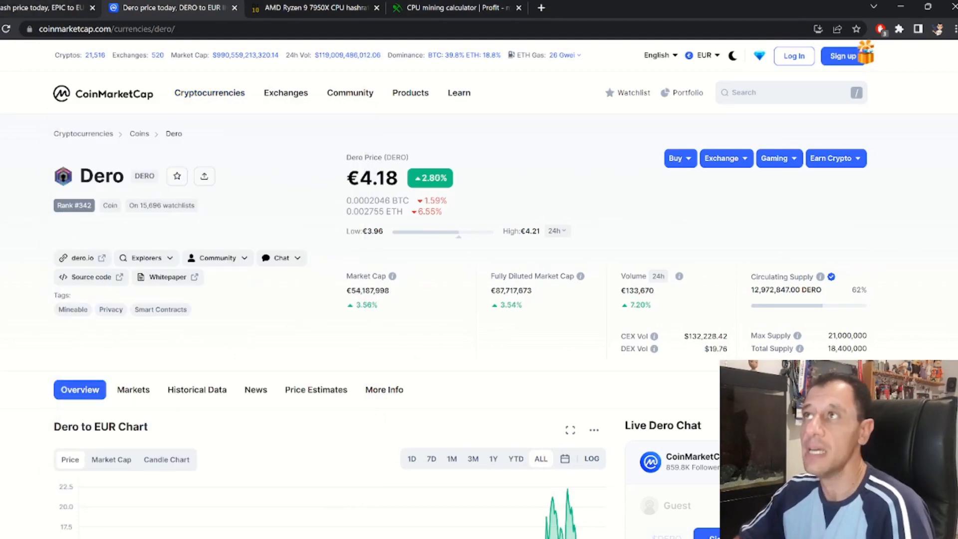
{"action": "mouse_move", "coordinate": [312, 7]}
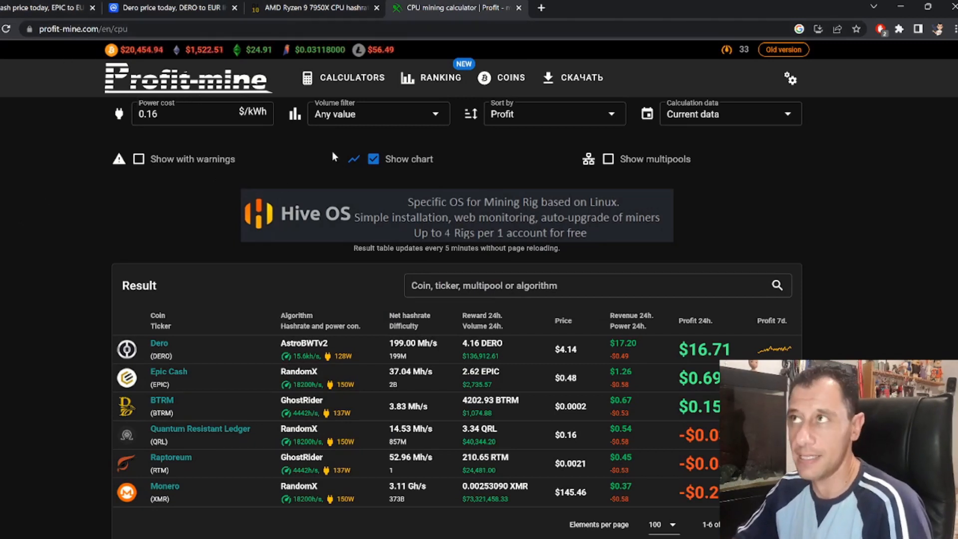
{"action": "mouse_move", "coordinate": [316, 184]}
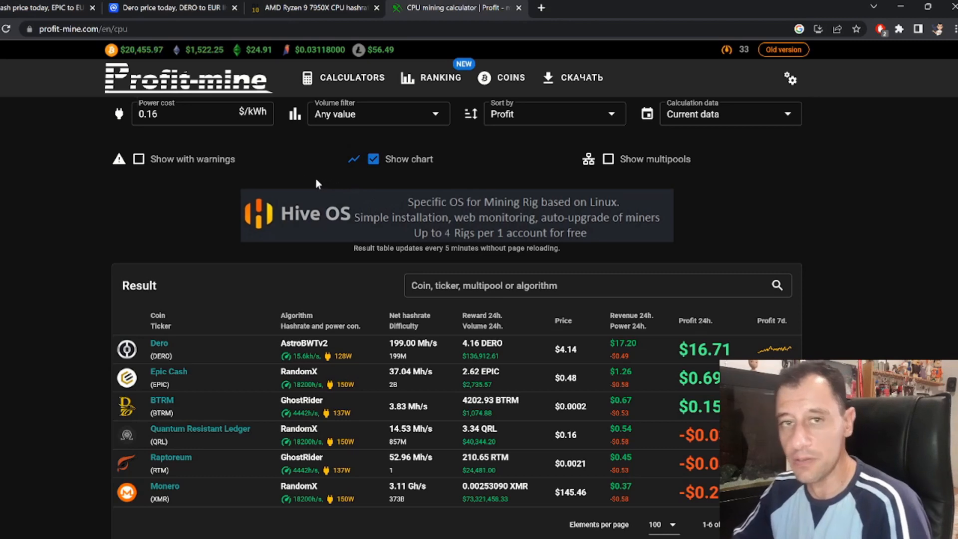
{"action": "mouse_move", "coordinate": [67, 202]}
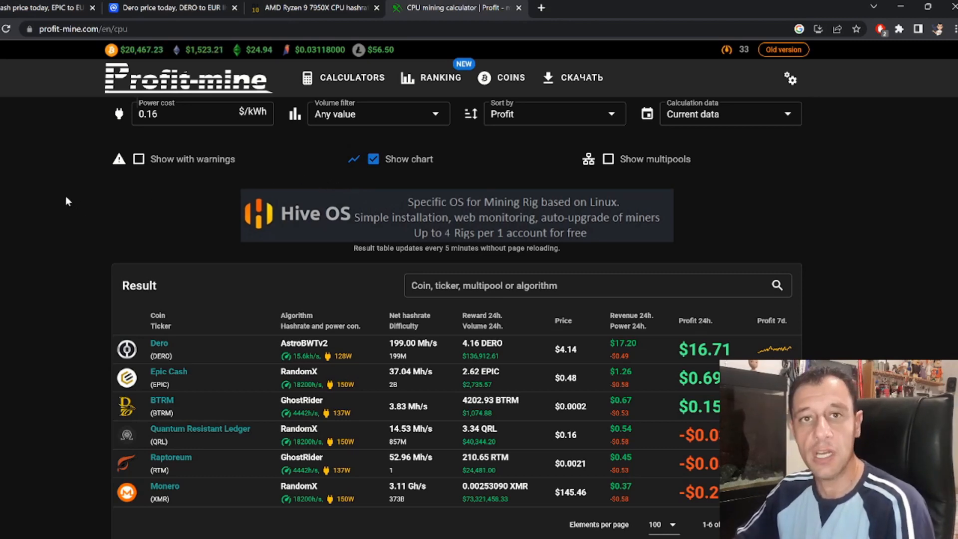
{"action": "mouse_move", "coordinate": [306, 241]}
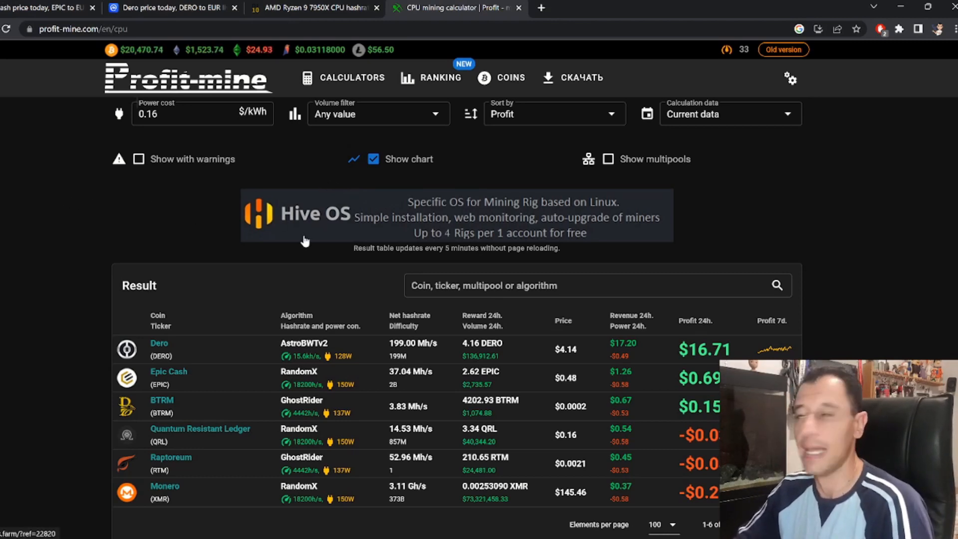
{"action": "mouse_move", "coordinate": [294, 234]}
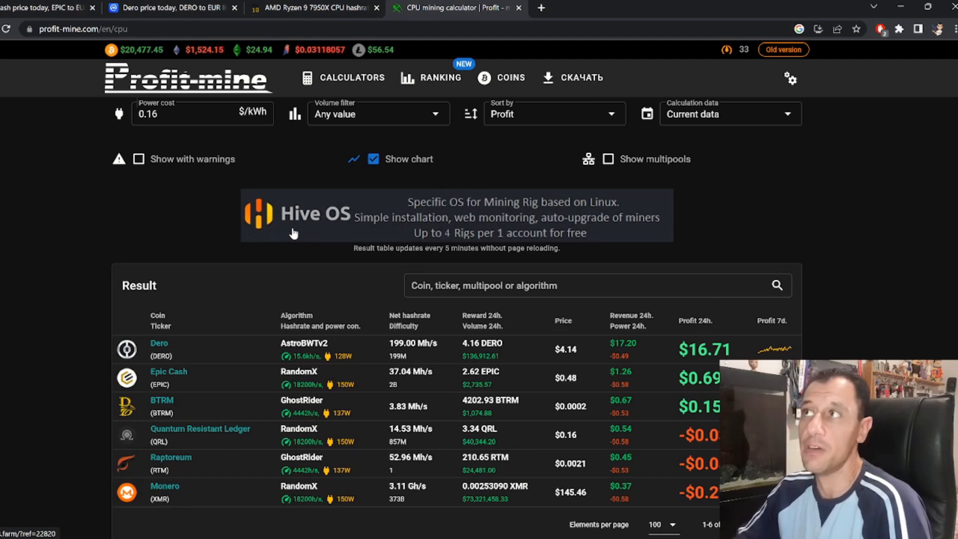
{"action": "mouse_move", "coordinate": [188, 168]}
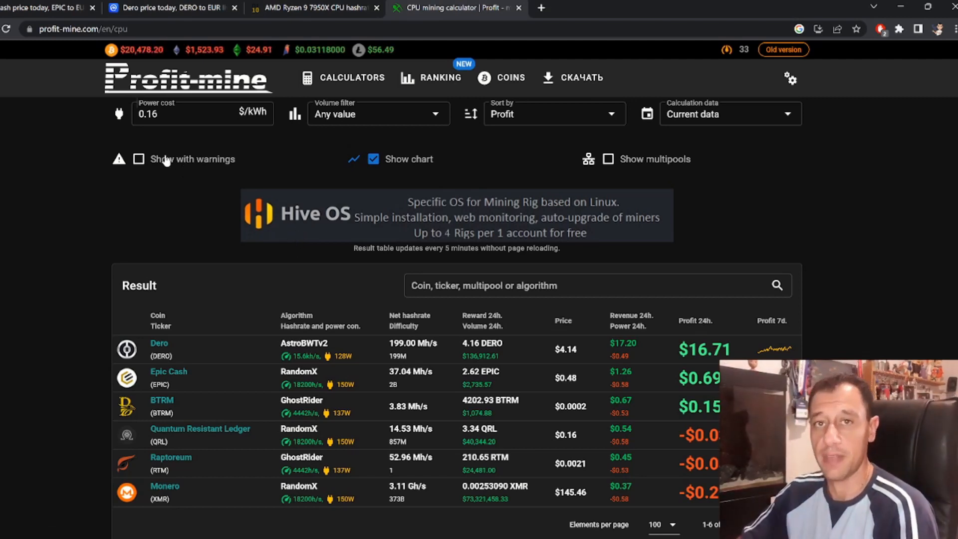
{"action": "mouse_move", "coordinate": [829, 283]}
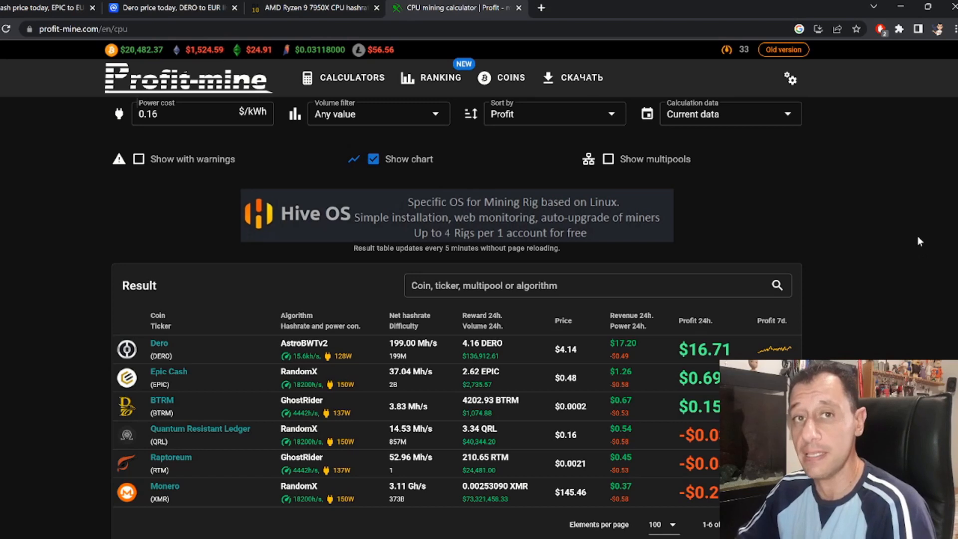
{"action": "mouse_move", "coordinate": [874, 237]}
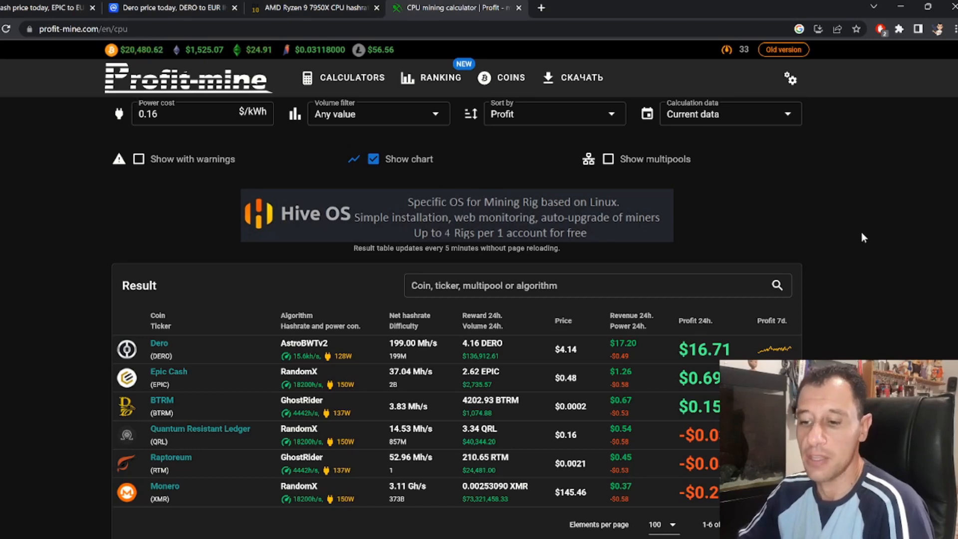
{"action": "mouse_move", "coordinate": [838, 231]}
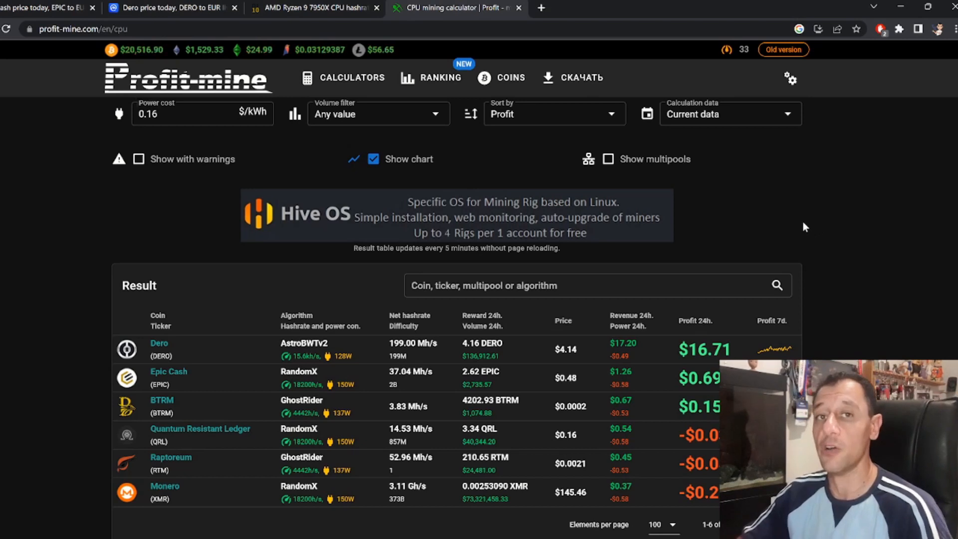
{"action": "mouse_move", "coordinate": [898, 227]}
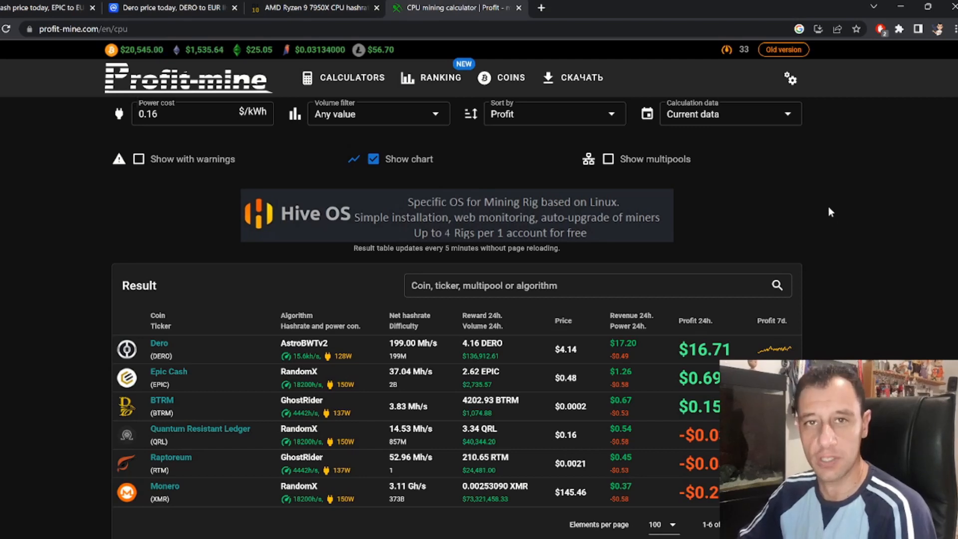
{"action": "mouse_move", "coordinate": [800, 197]}
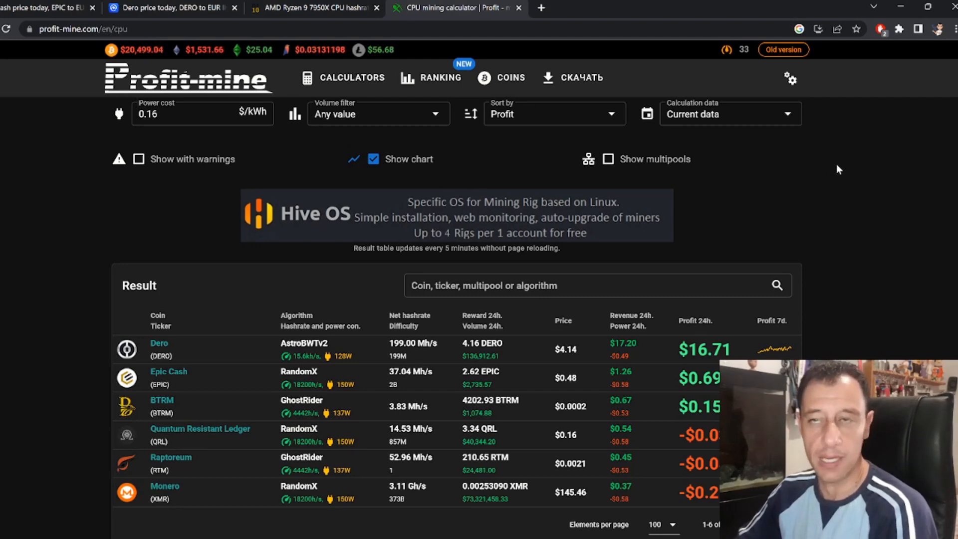
- Switch to the CryptoAge article on AMD Ryzen 9 7950X hashrates
{"action": "left_click", "coordinate": [314, 7]}
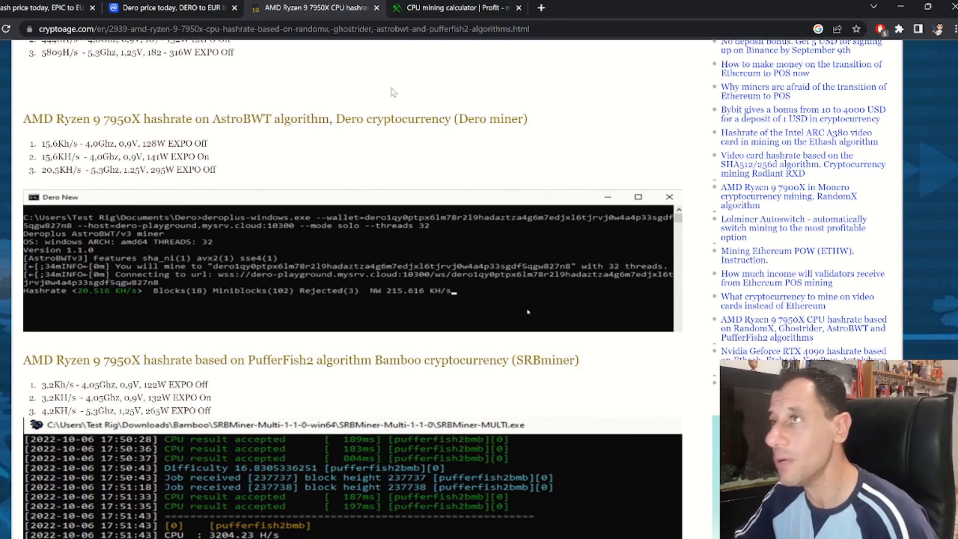
{"action": "mouse_move", "coordinate": [141, 138]}
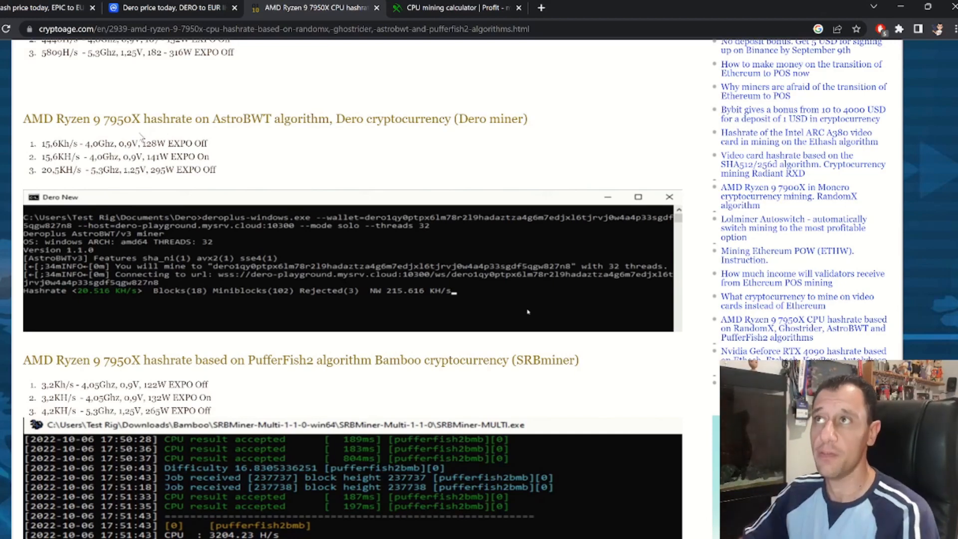
{"action": "mouse_move", "coordinate": [303, 104]}
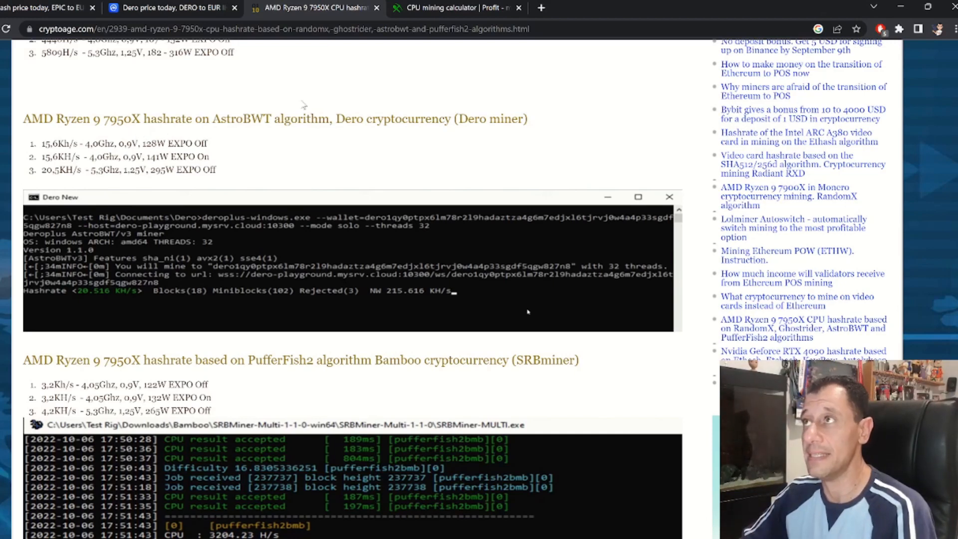
{"action": "mouse_move", "coordinate": [306, 101]}
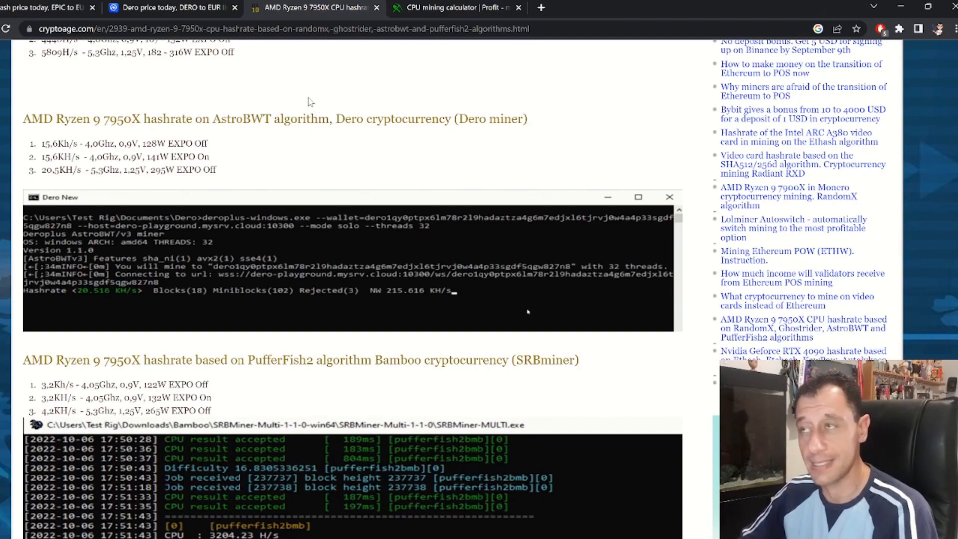
- Review the article up to its introduction, then return to the Profit-mine CPU calculator results
{"action": "scroll", "scroll_direction": "up", "scroll_amount": 3}
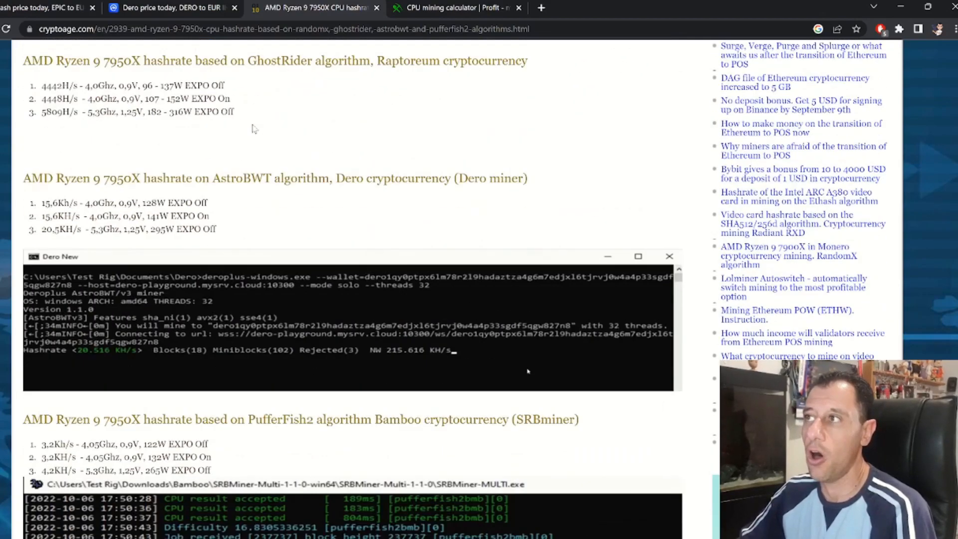
{"action": "scroll", "scroll_direction": "up", "scroll_amount": 3}
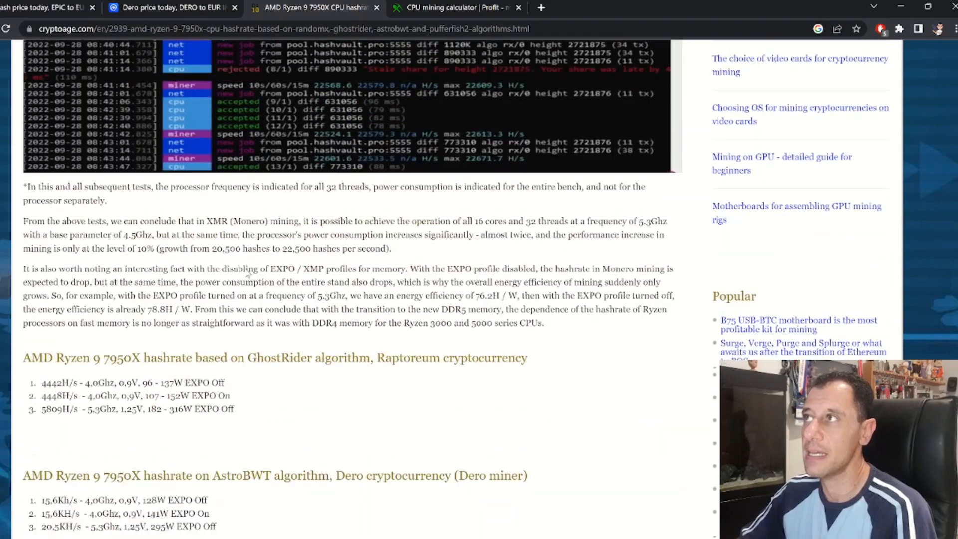
{"action": "scroll", "scroll_direction": "up", "scroll_amount": 3}
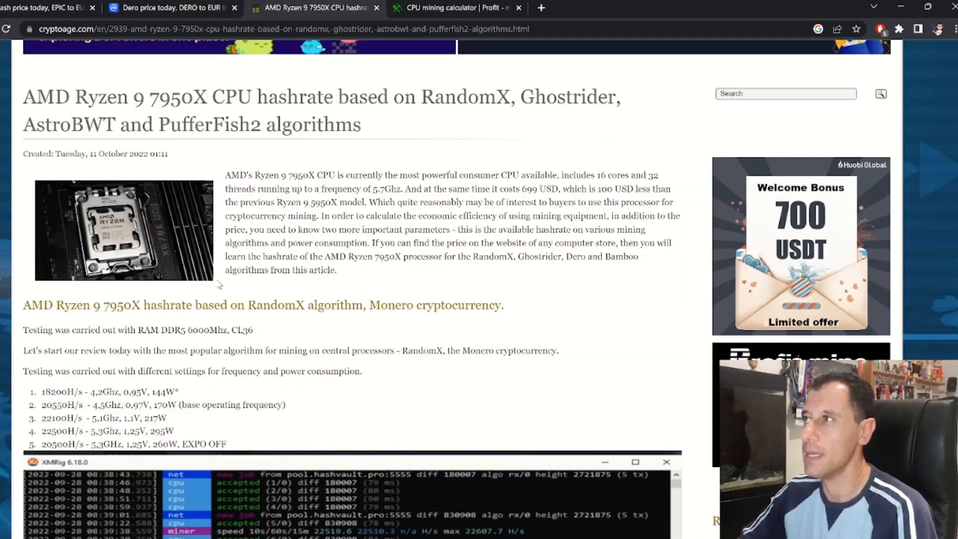
{"action": "mouse_move", "coordinate": [48, 396]}
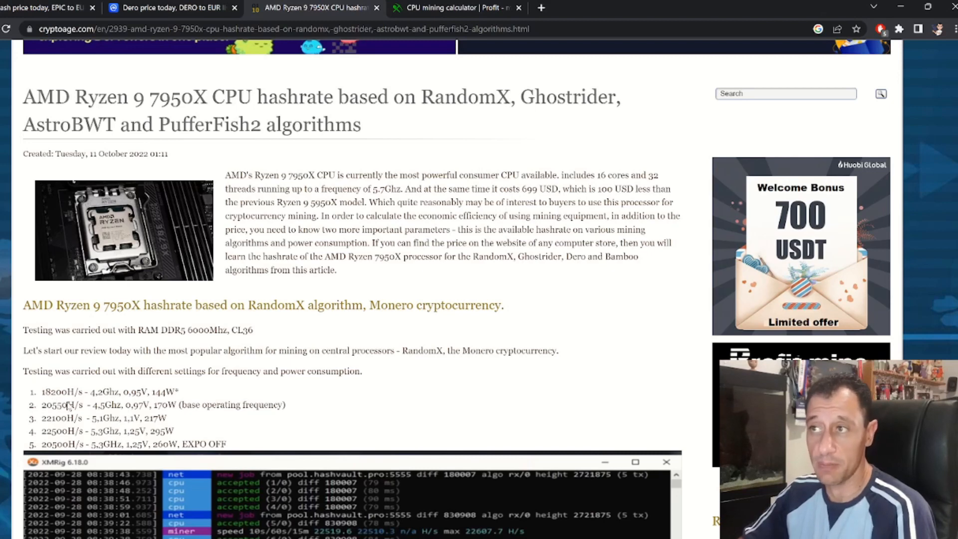
{"action": "mouse_move", "coordinate": [385, 278]}
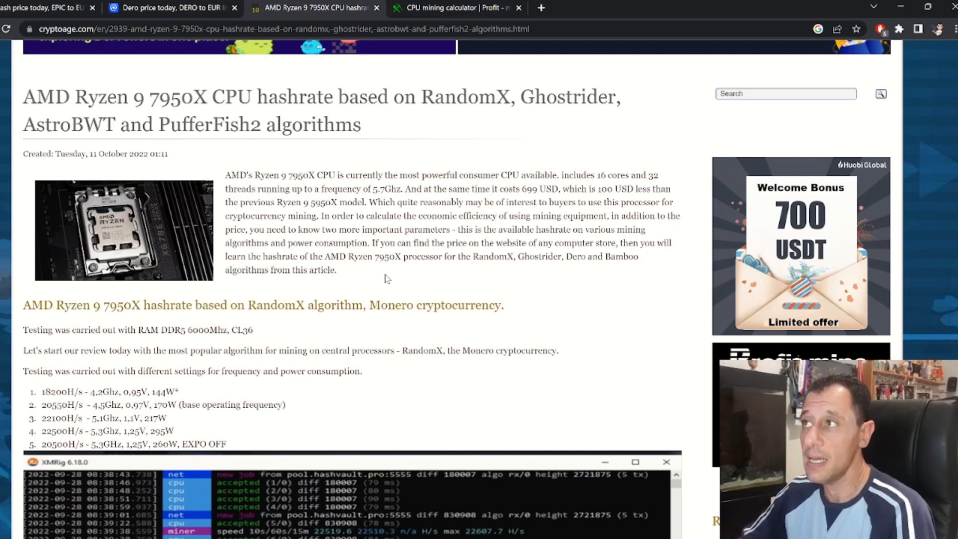
{"action": "mouse_move", "coordinate": [377, 292]}
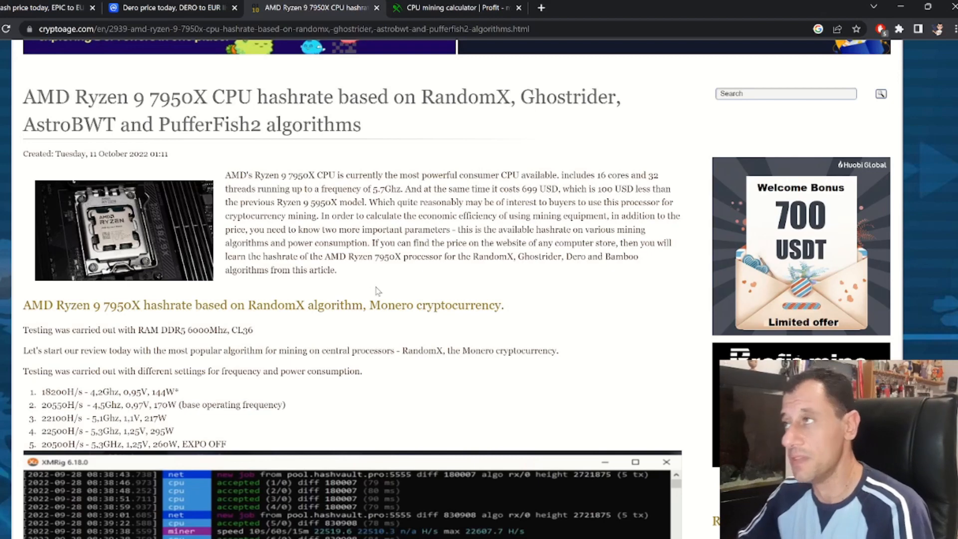
{"action": "mouse_move", "coordinate": [426, 255]}
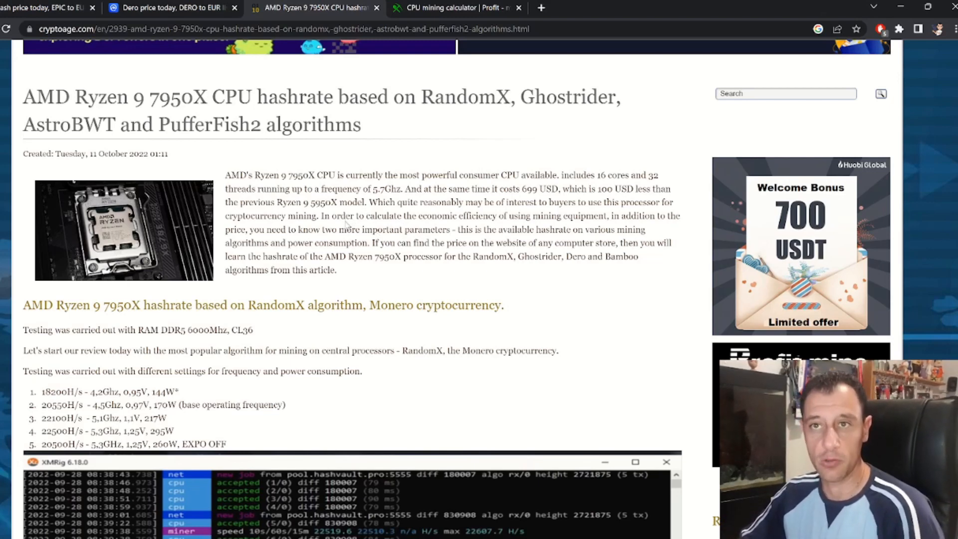
{"action": "mouse_move", "coordinate": [376, 184]}
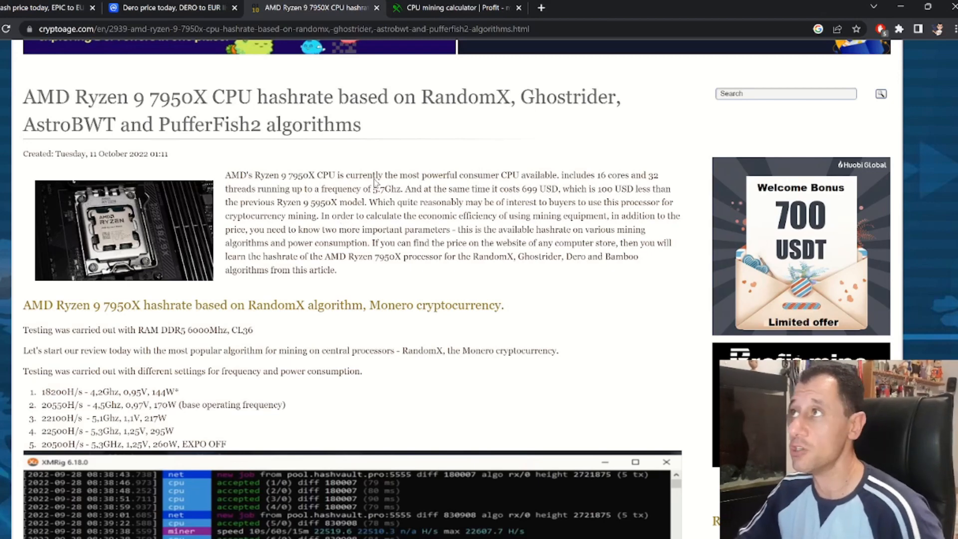
{"action": "mouse_move", "coordinate": [441, 67]}
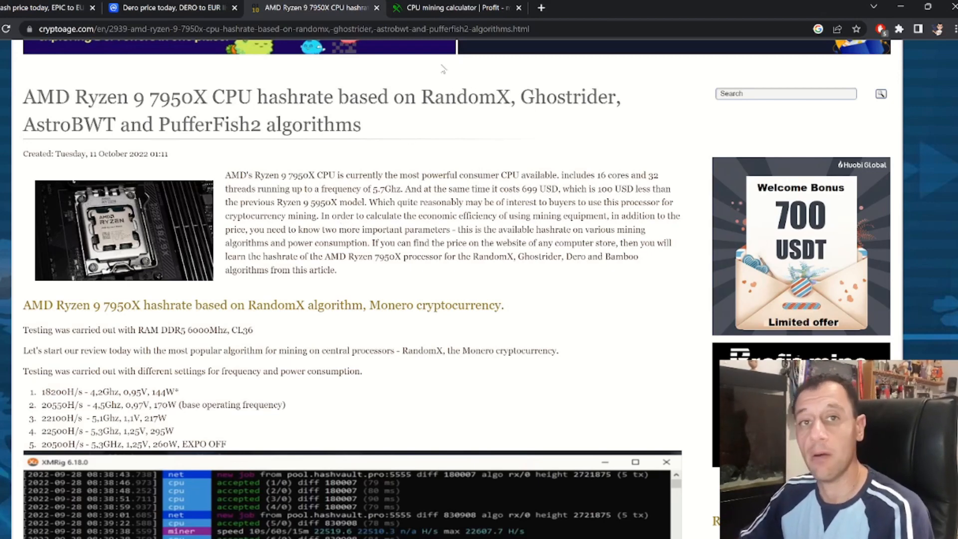
{"action": "mouse_move", "coordinate": [401, 49]}
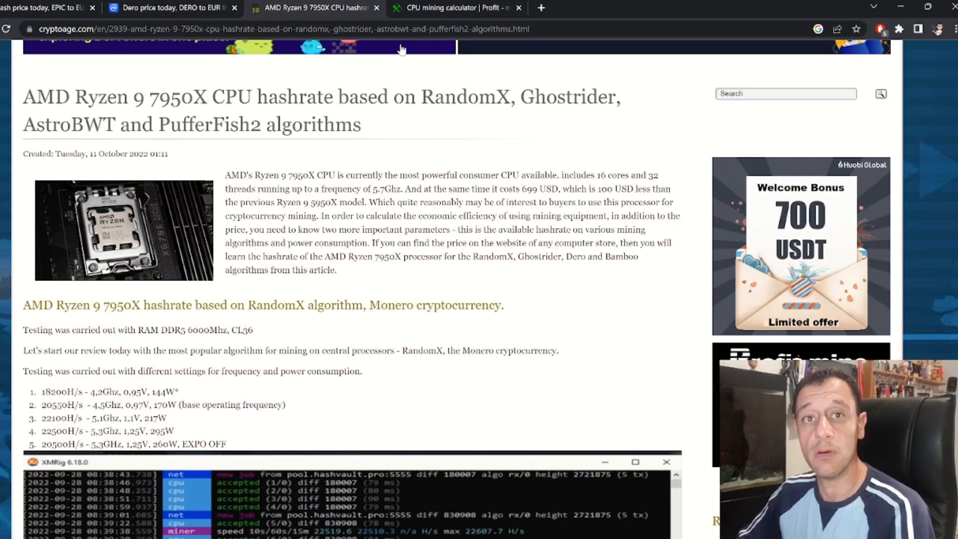
{"action": "mouse_move", "coordinate": [410, 43]}
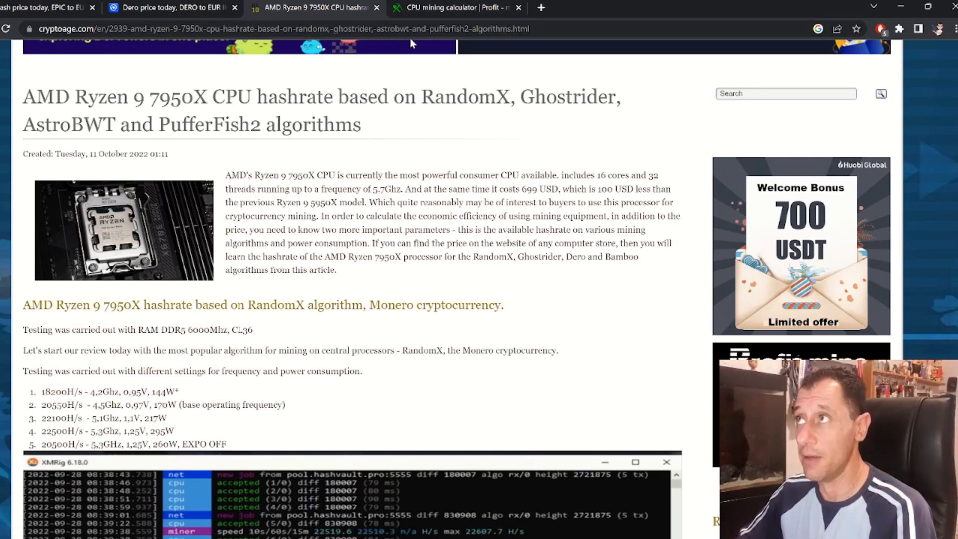
{"action": "left_click", "coordinate": [455, 7]}
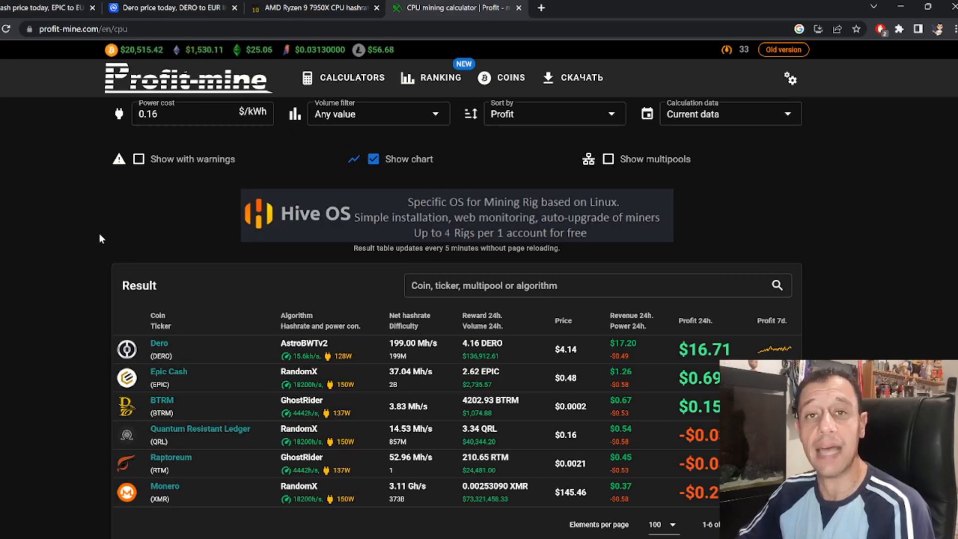
{"action": "mouse_move", "coordinate": [187, 391]}
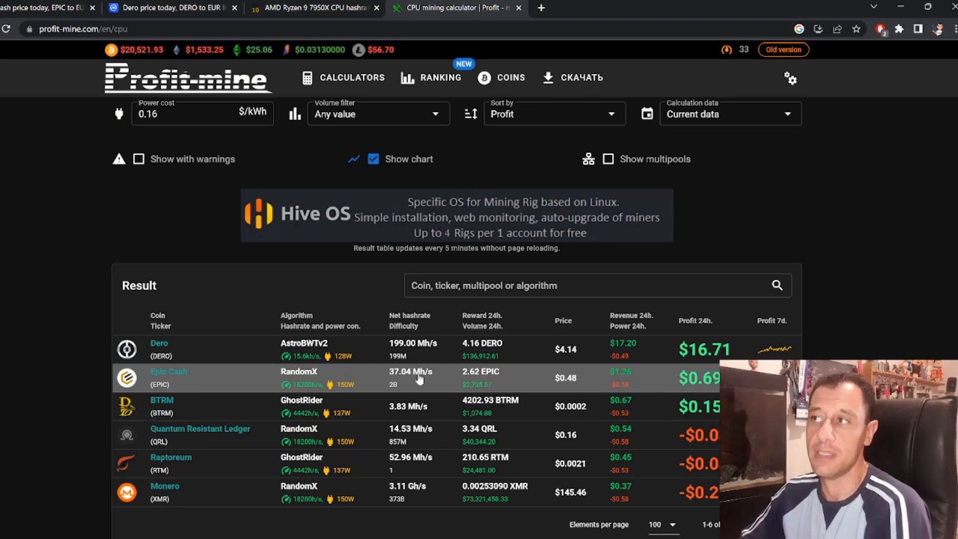
{"action": "mouse_move", "coordinate": [40, 344]}
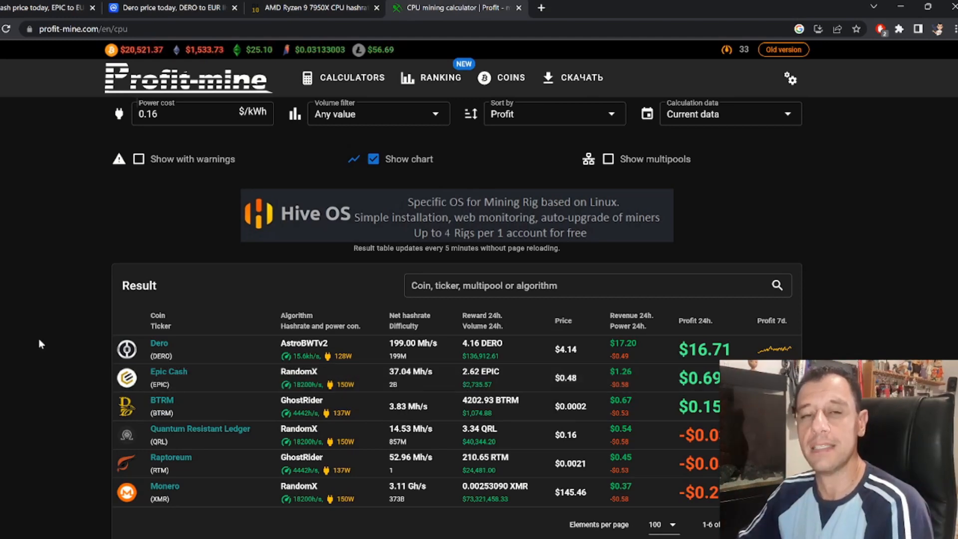